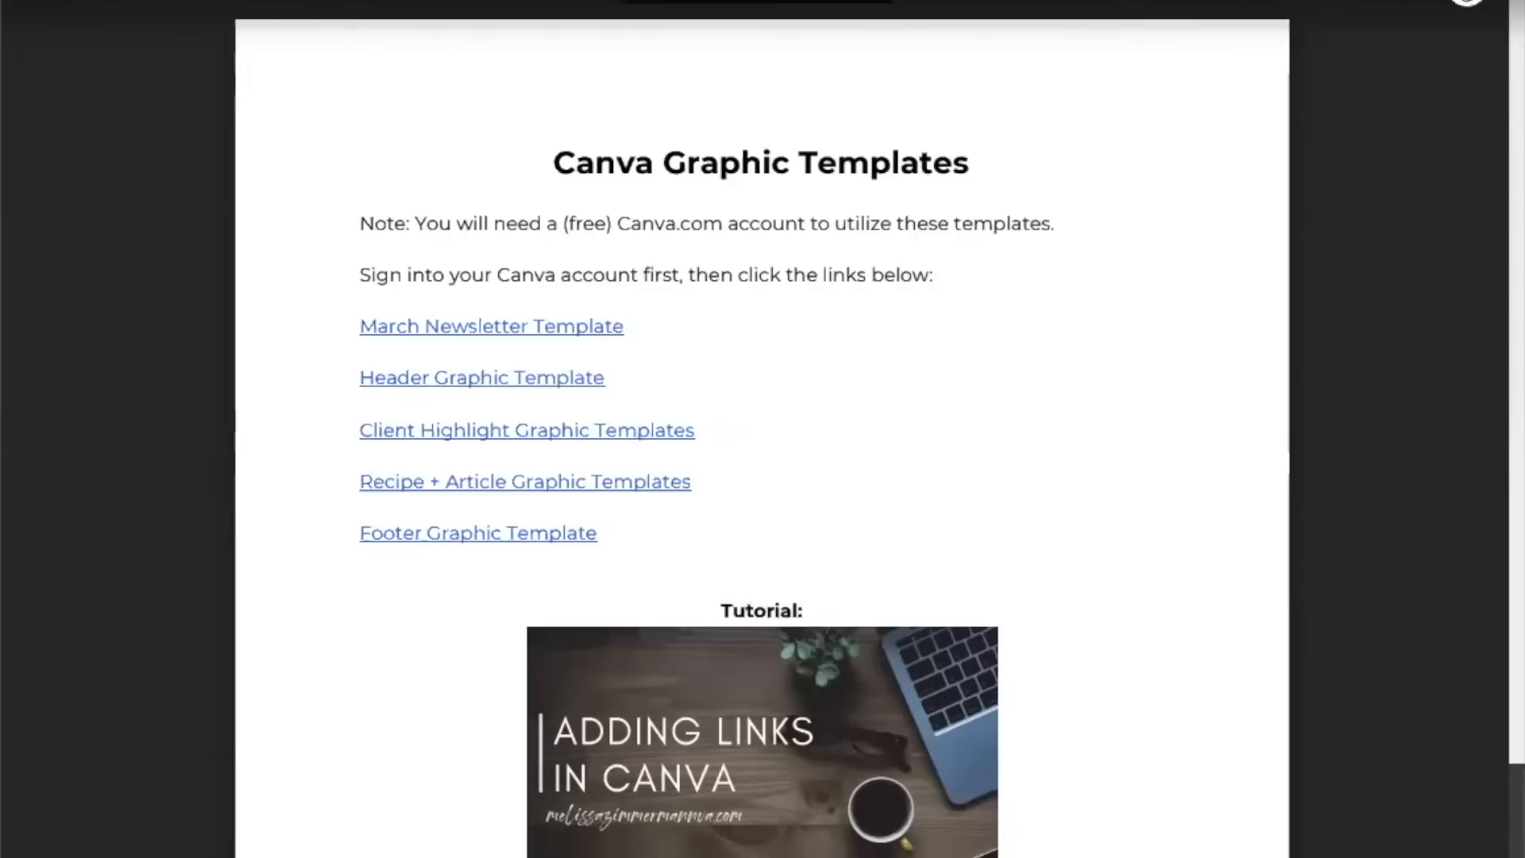
pyautogui.moveTo(1102, 470)
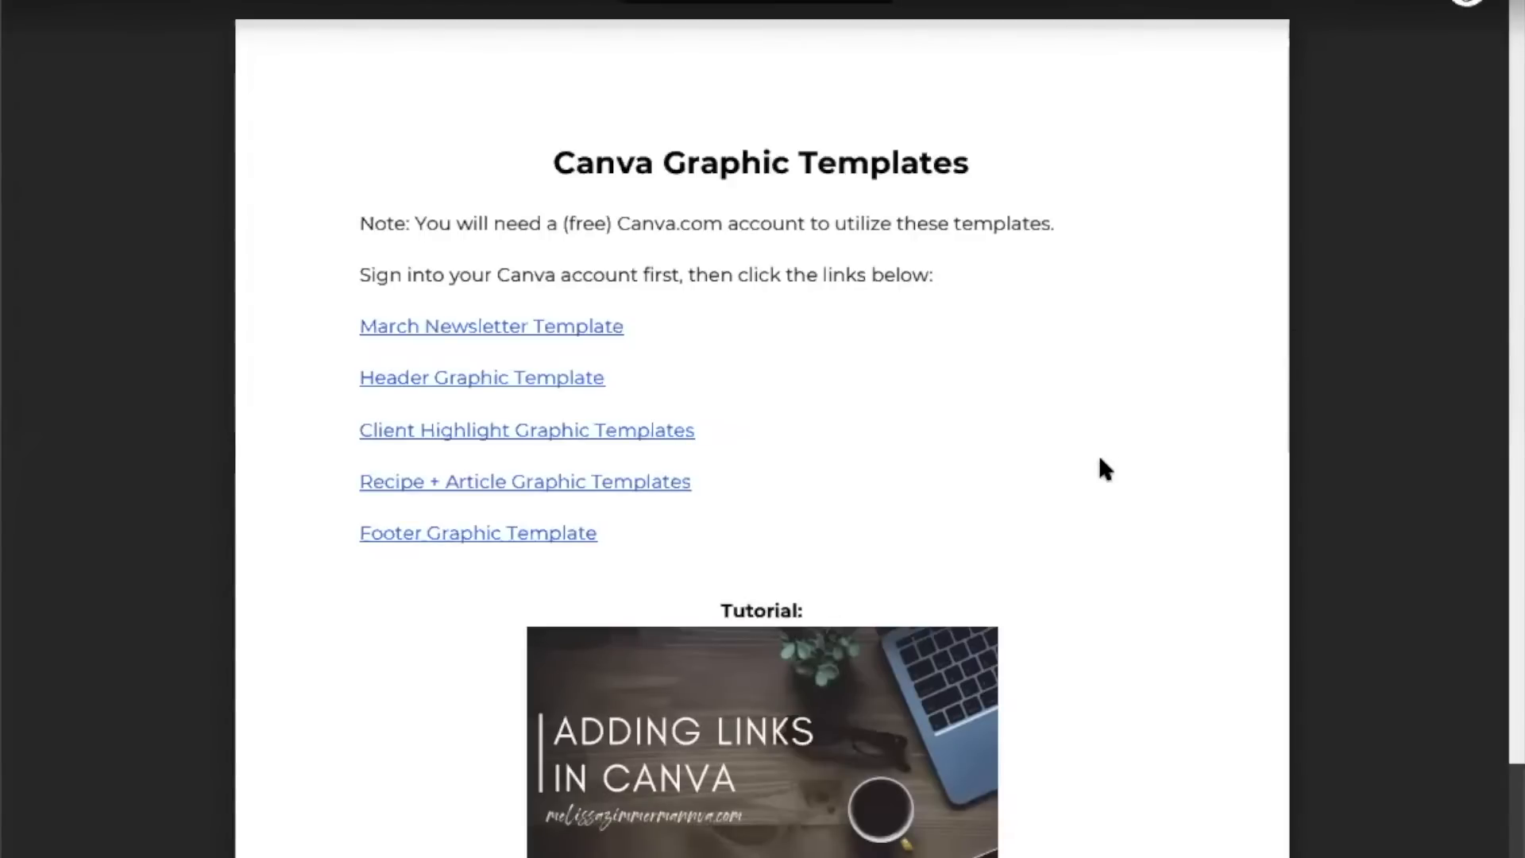
pyautogui.moveTo(1099, 459)
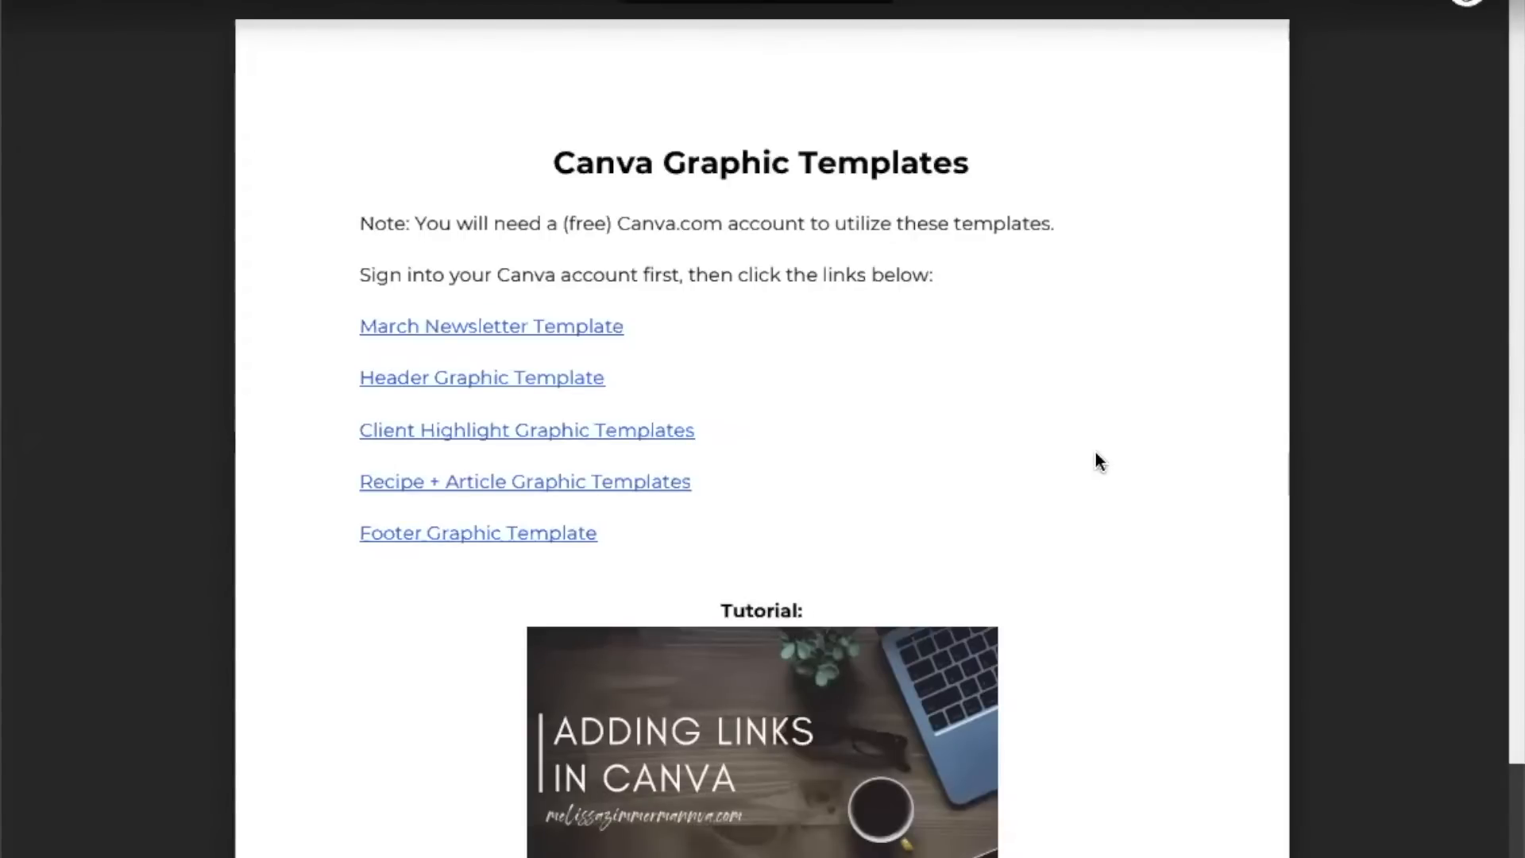
pyautogui.moveTo(892, 408)
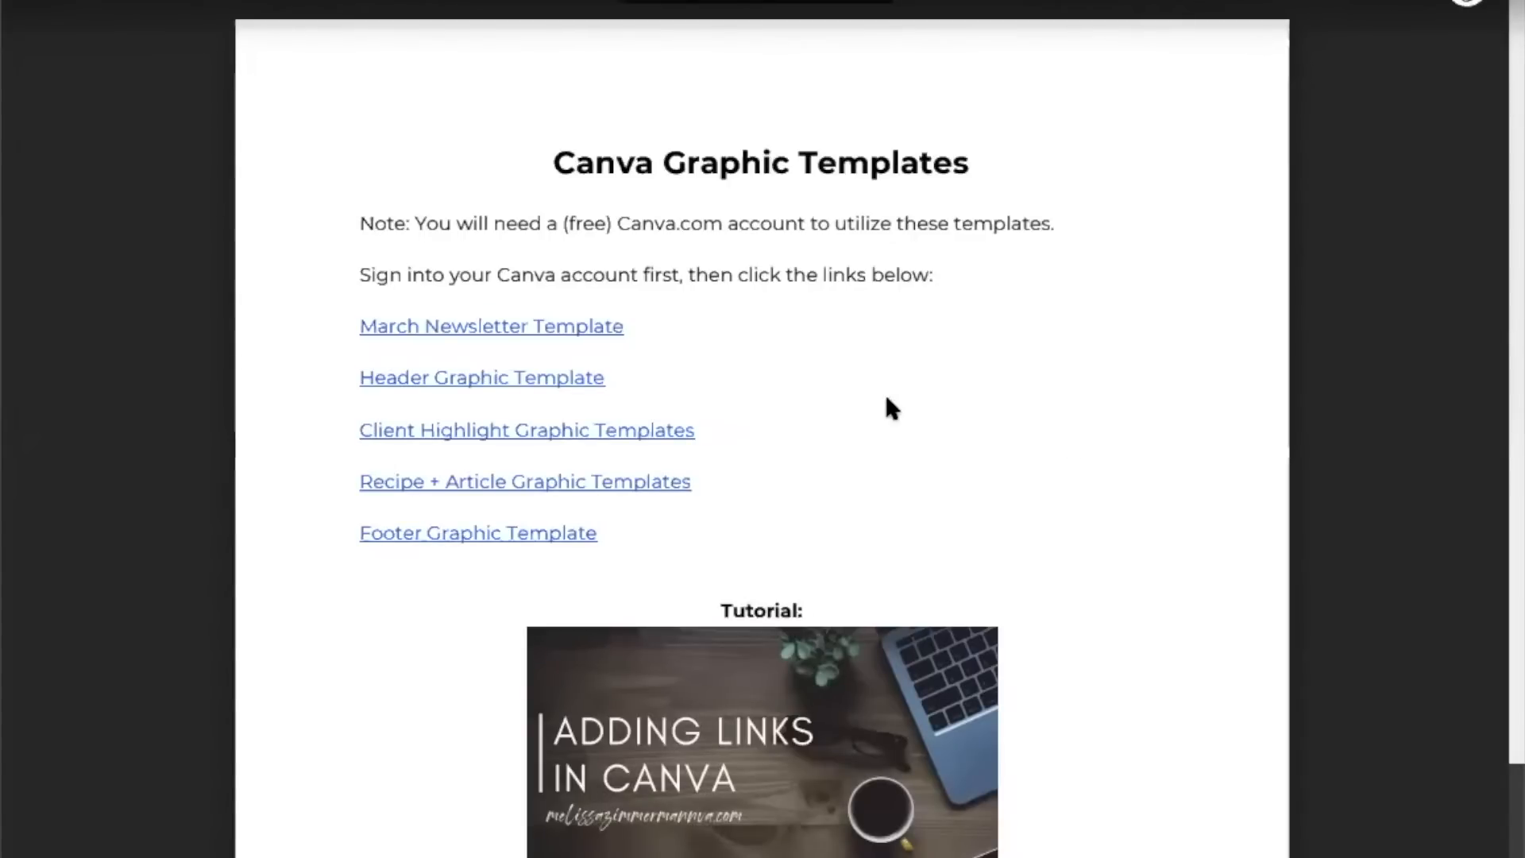
pyautogui.moveTo(737, 324)
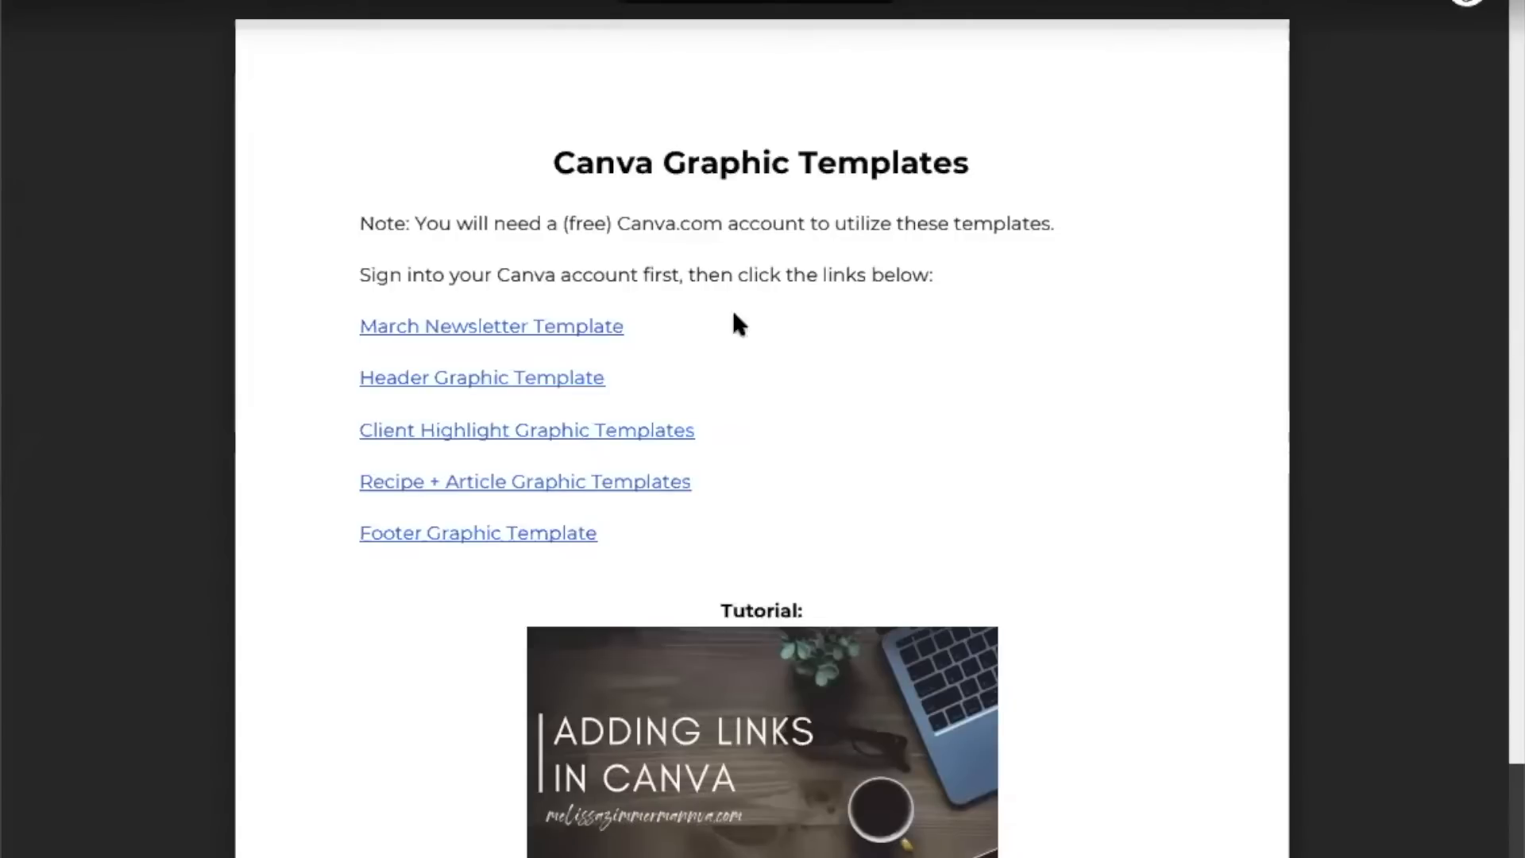
pyautogui.moveTo(432, 191)
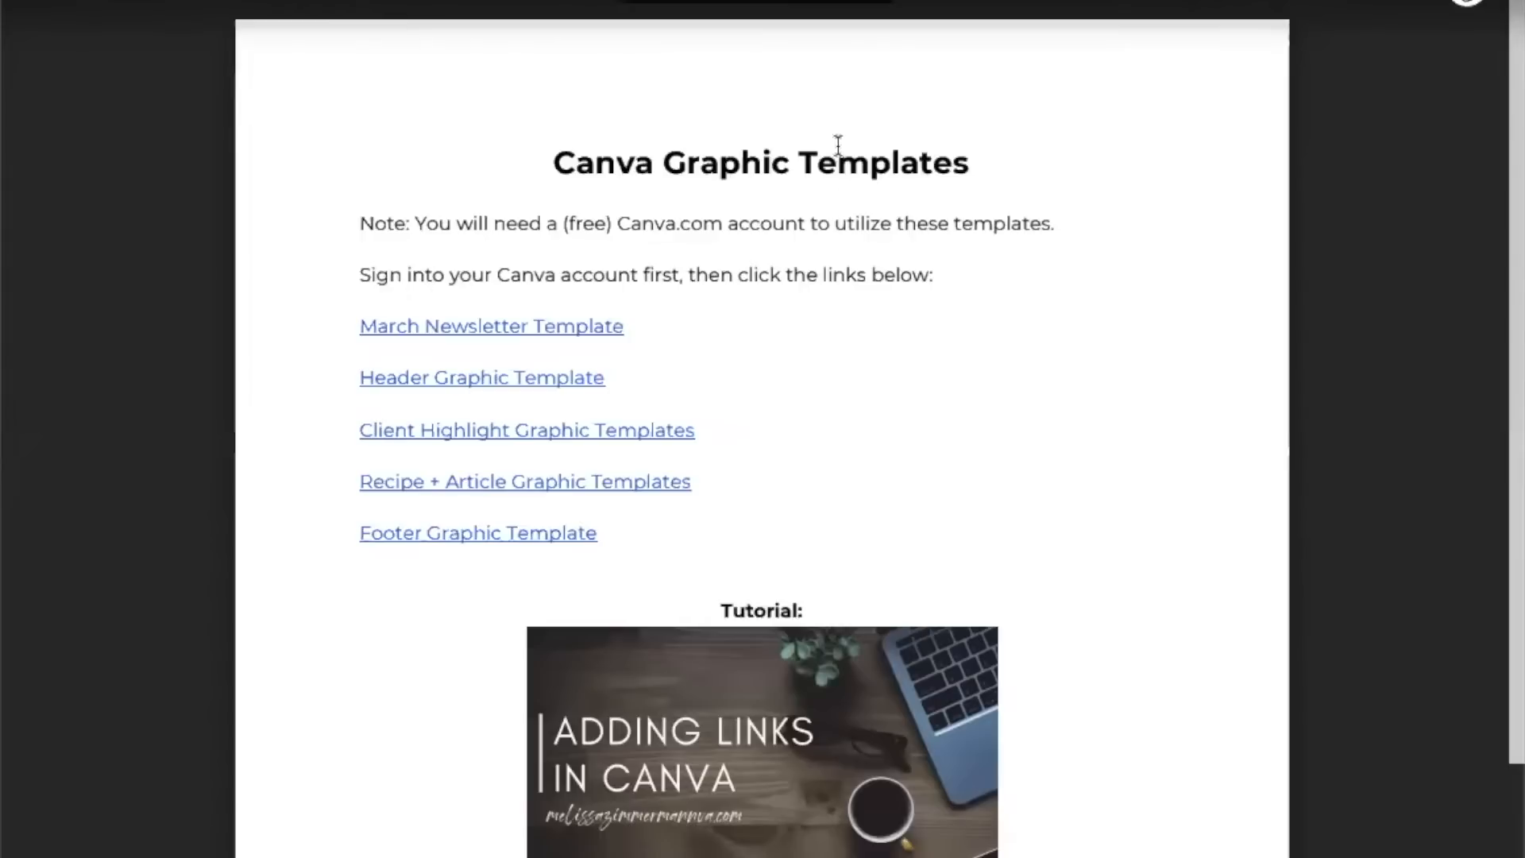
pyautogui.moveTo(491, 341)
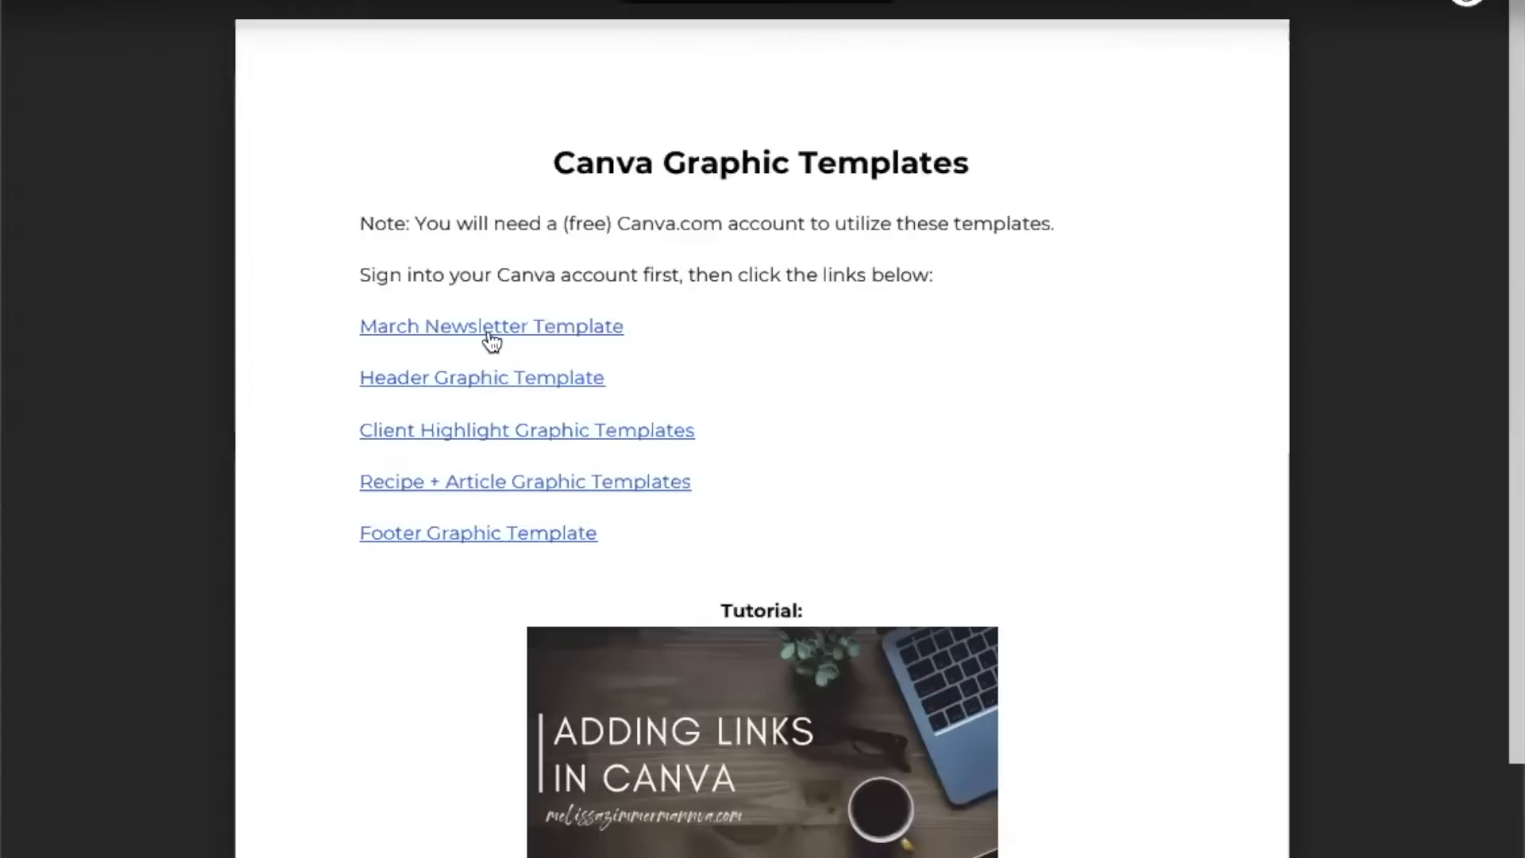
pyautogui.moveTo(459, 333)
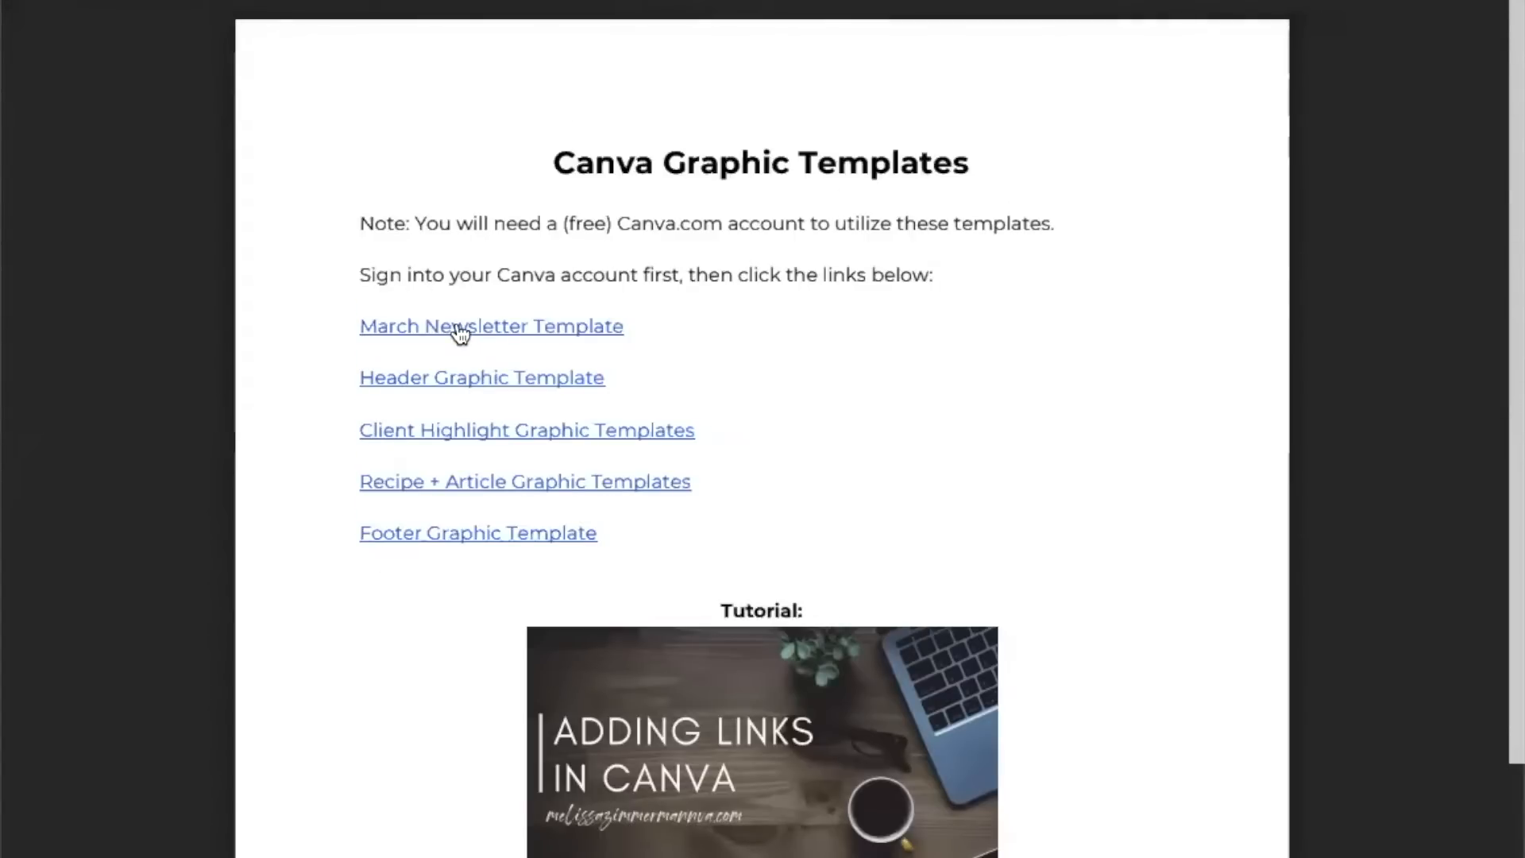
# - Open the shared 600 × 3300 px March Newsletter Template in Canva's editor
pyautogui.click(491, 326)
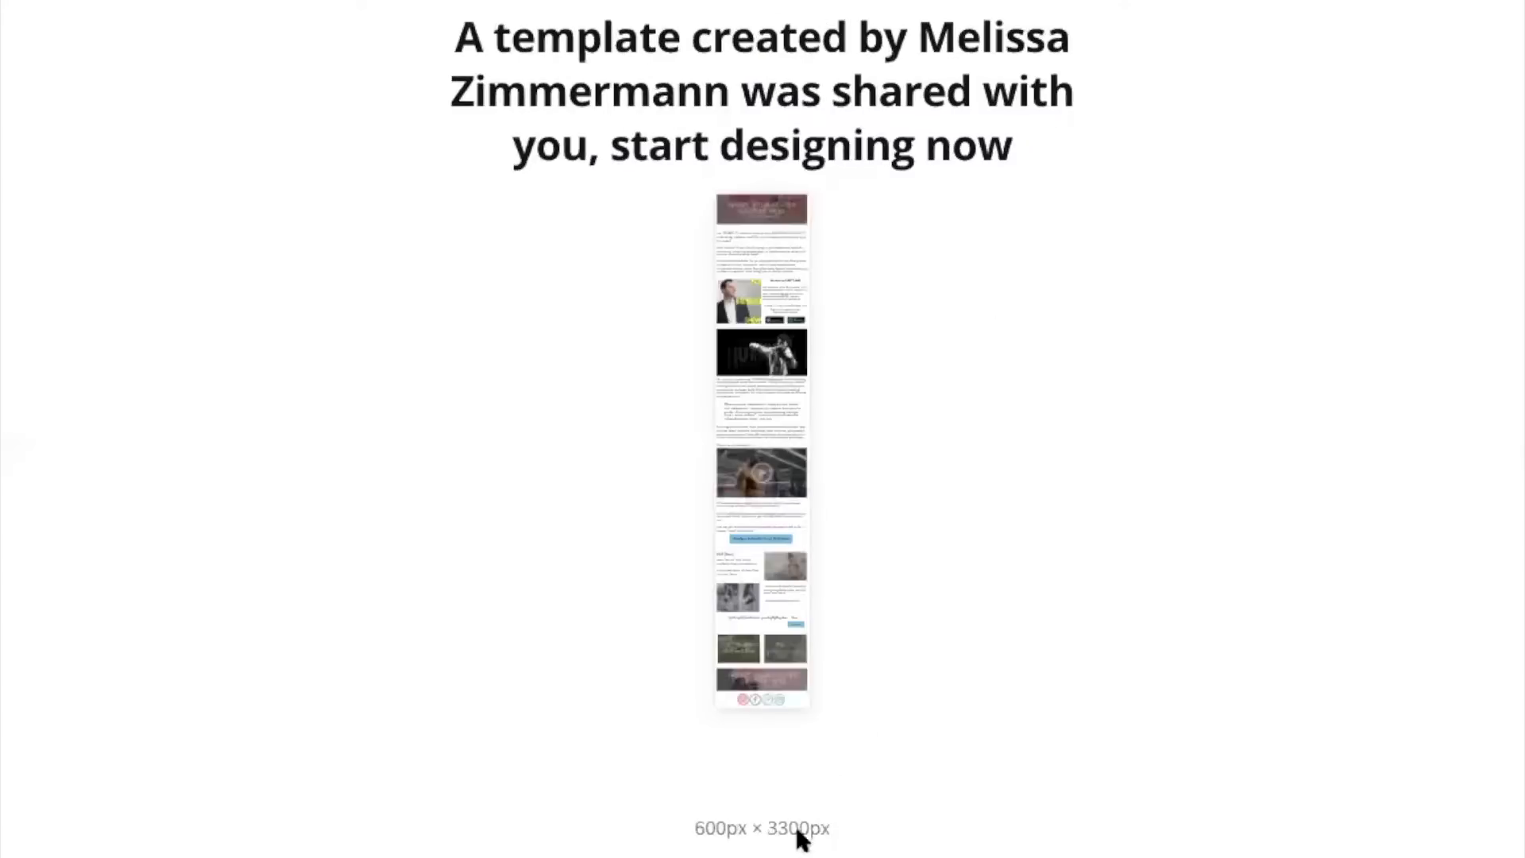
pyautogui.moveTo(800, 838)
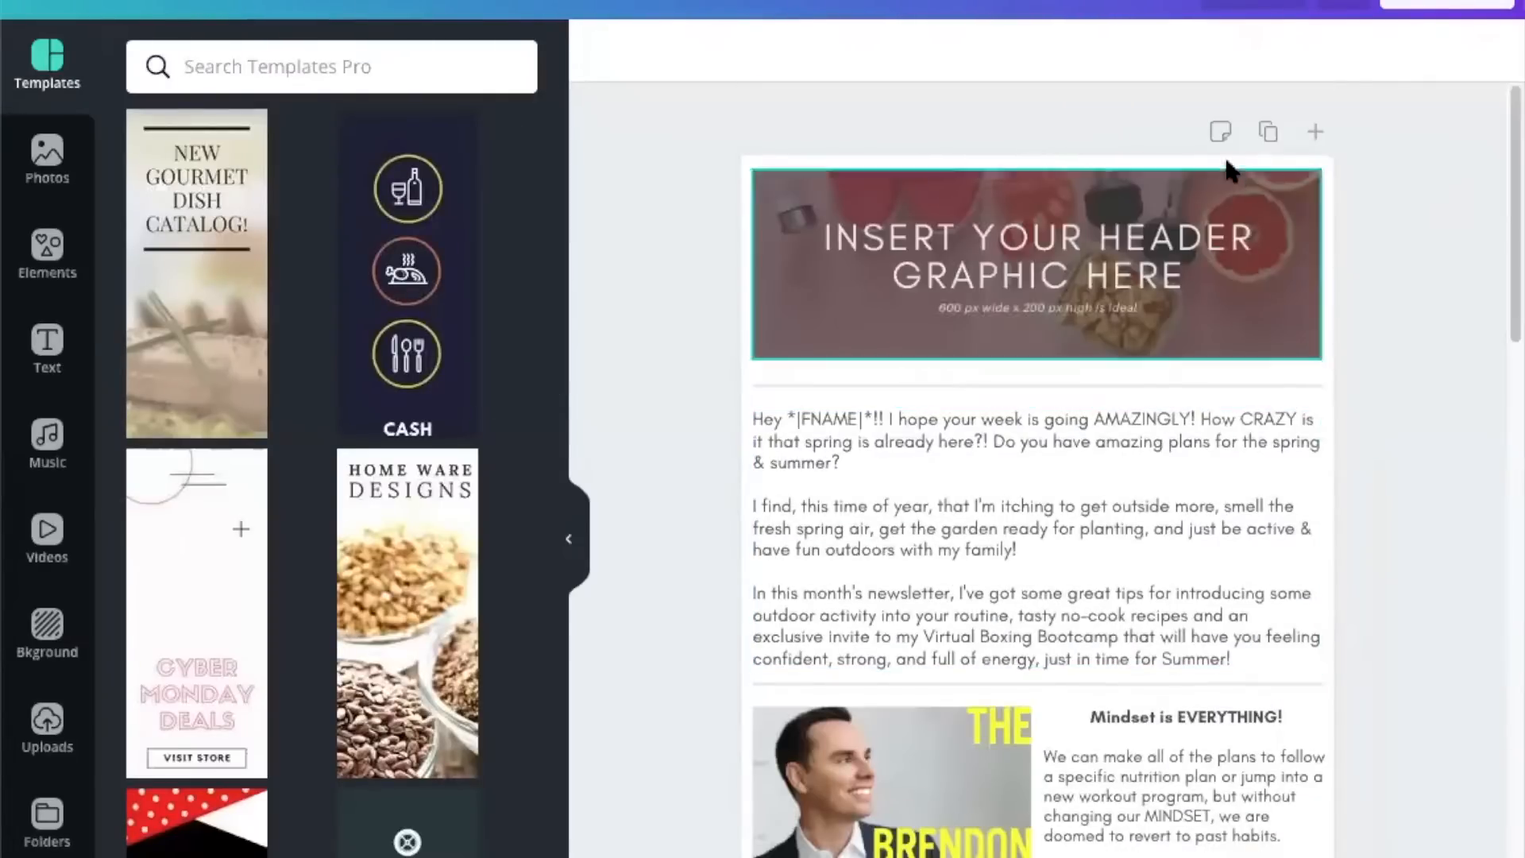
# - Select the 'Hey *|FNAME|*!!' greeting at the start of the intro paragraph for deletion
pyautogui.click(1183, 788)
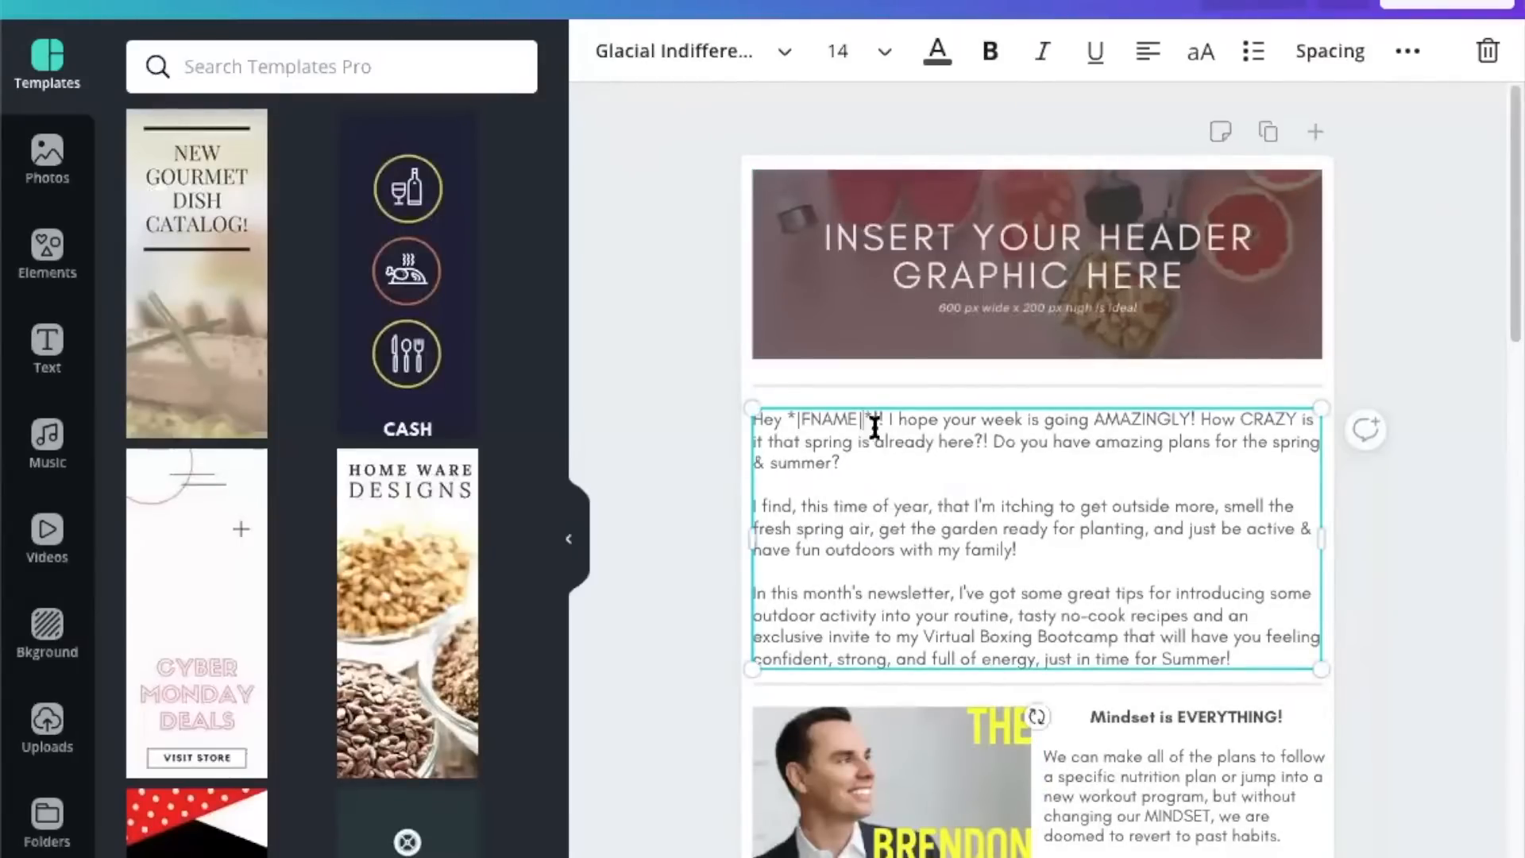
pyautogui.doubleClick(827, 420)
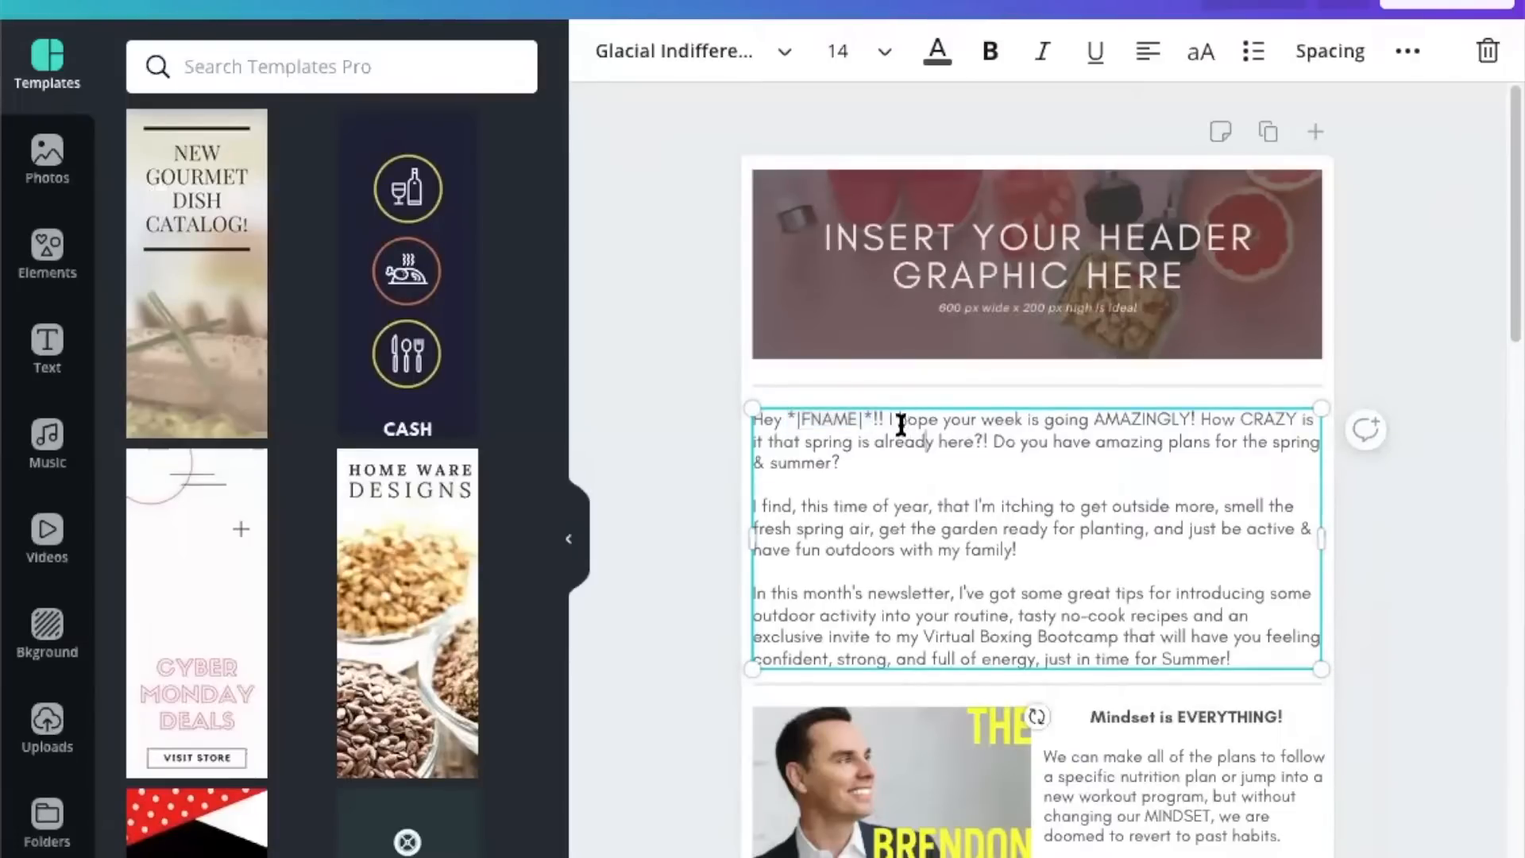
pyautogui.doubleClick(831, 420)
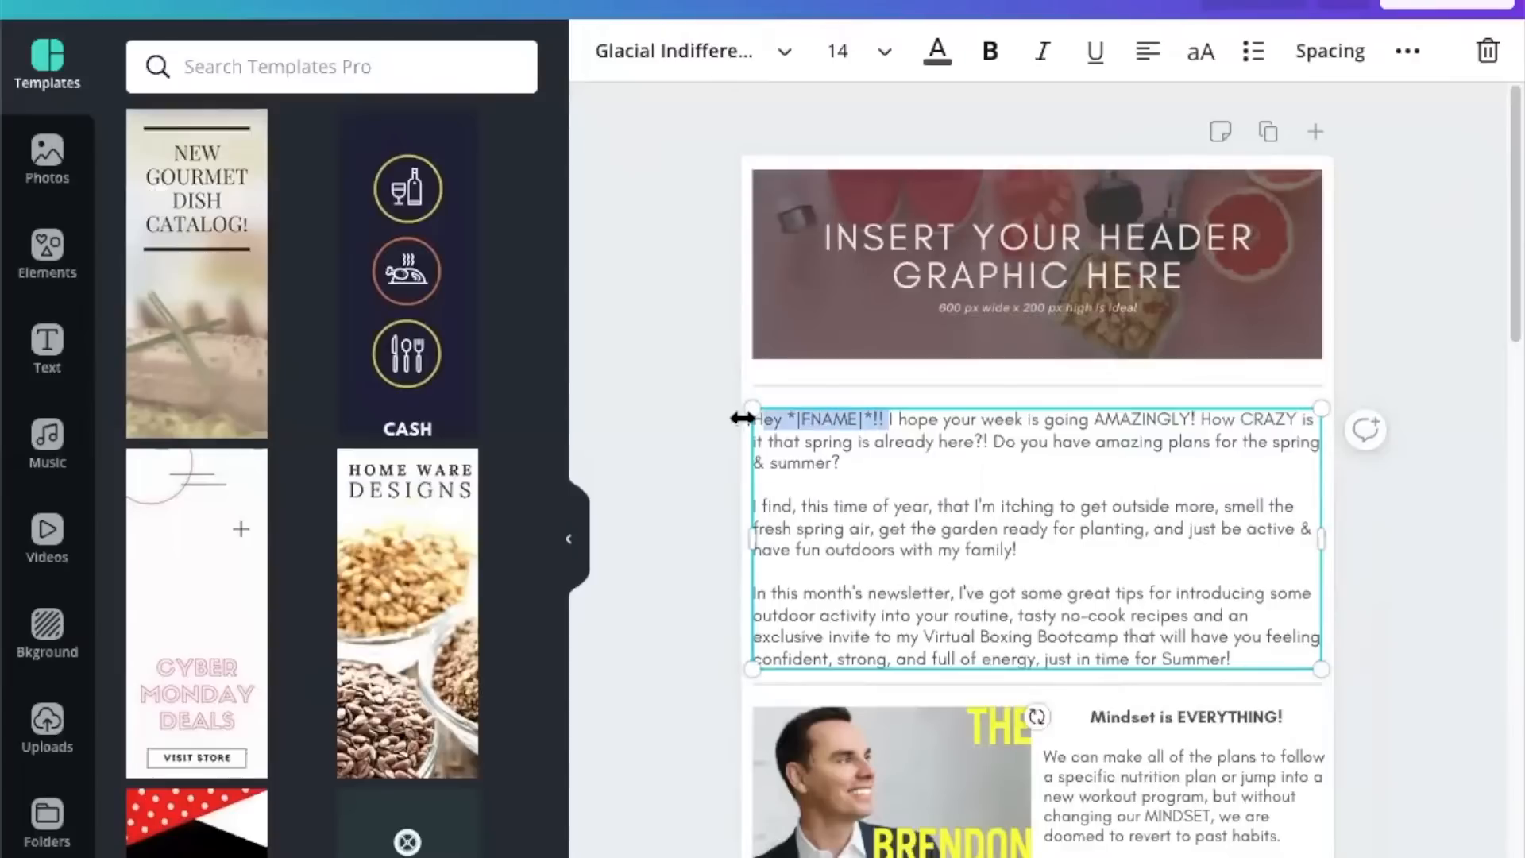
pyautogui.click(895, 419)
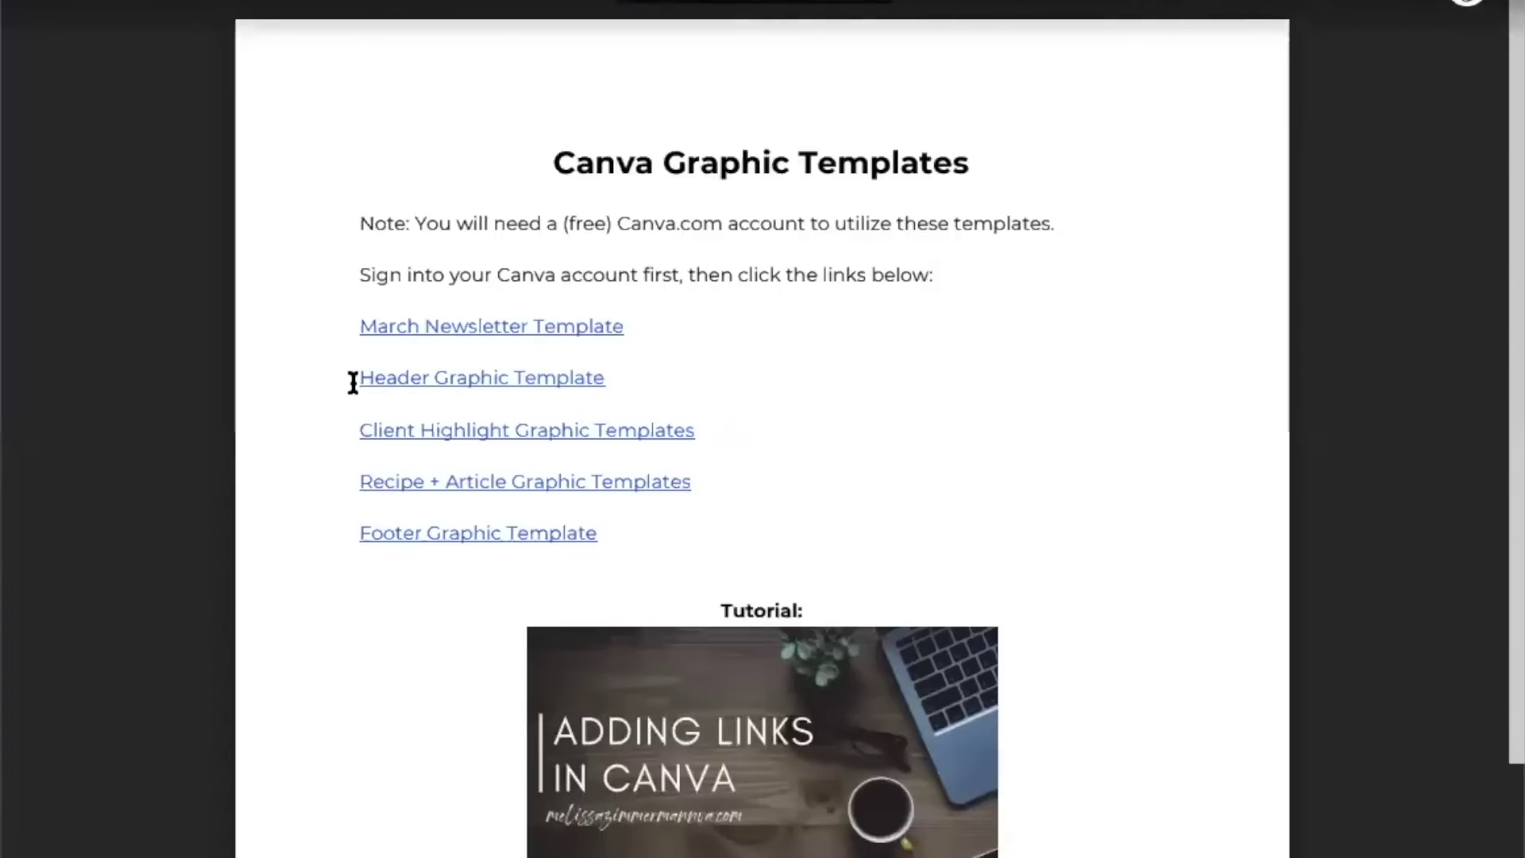
pyautogui.moveTo(385, 399)
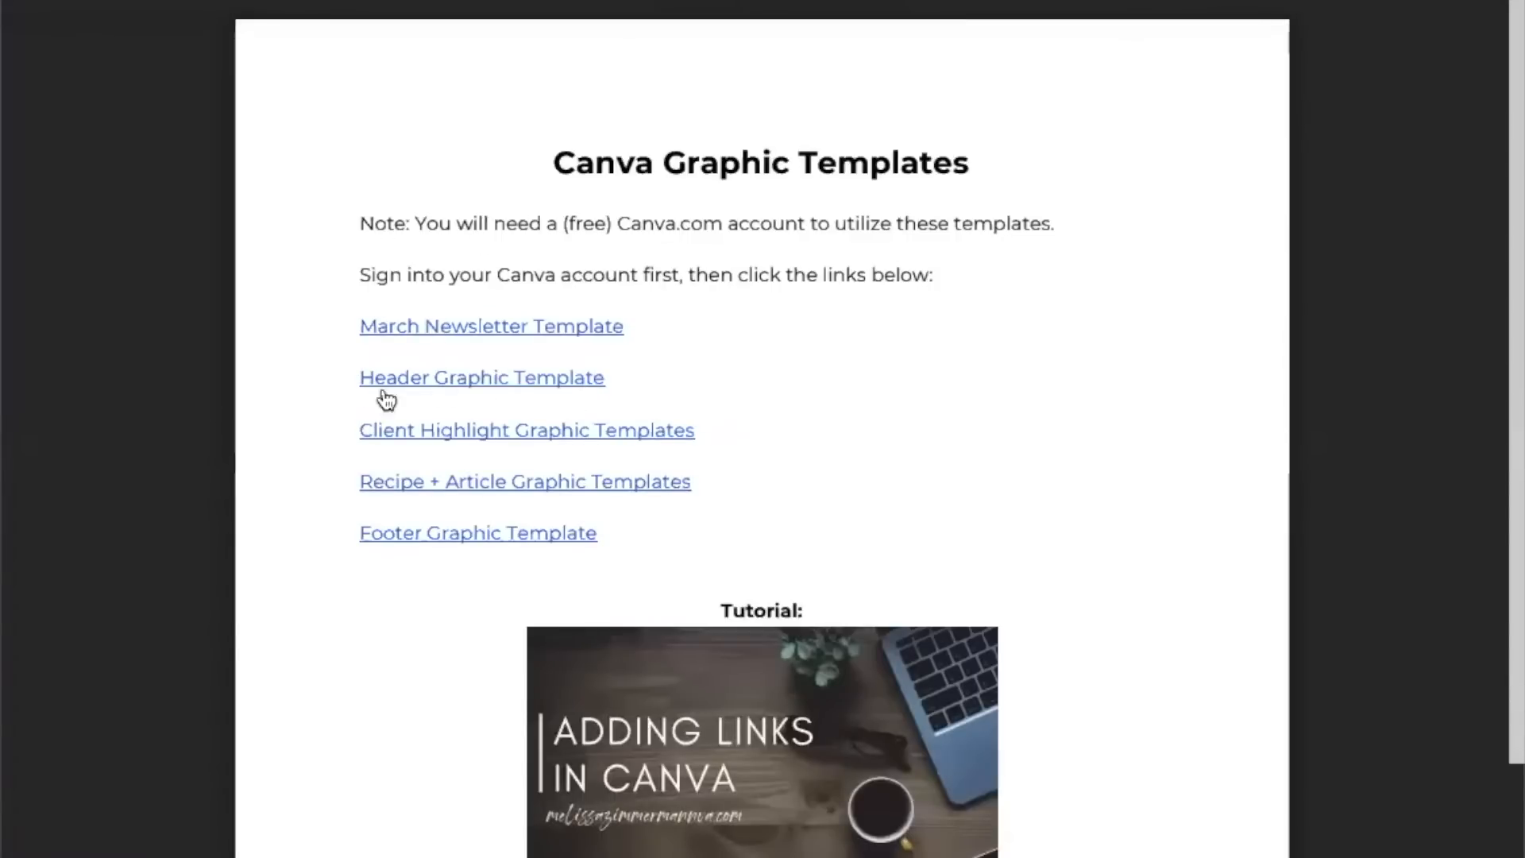
pyautogui.moveTo(481, 407)
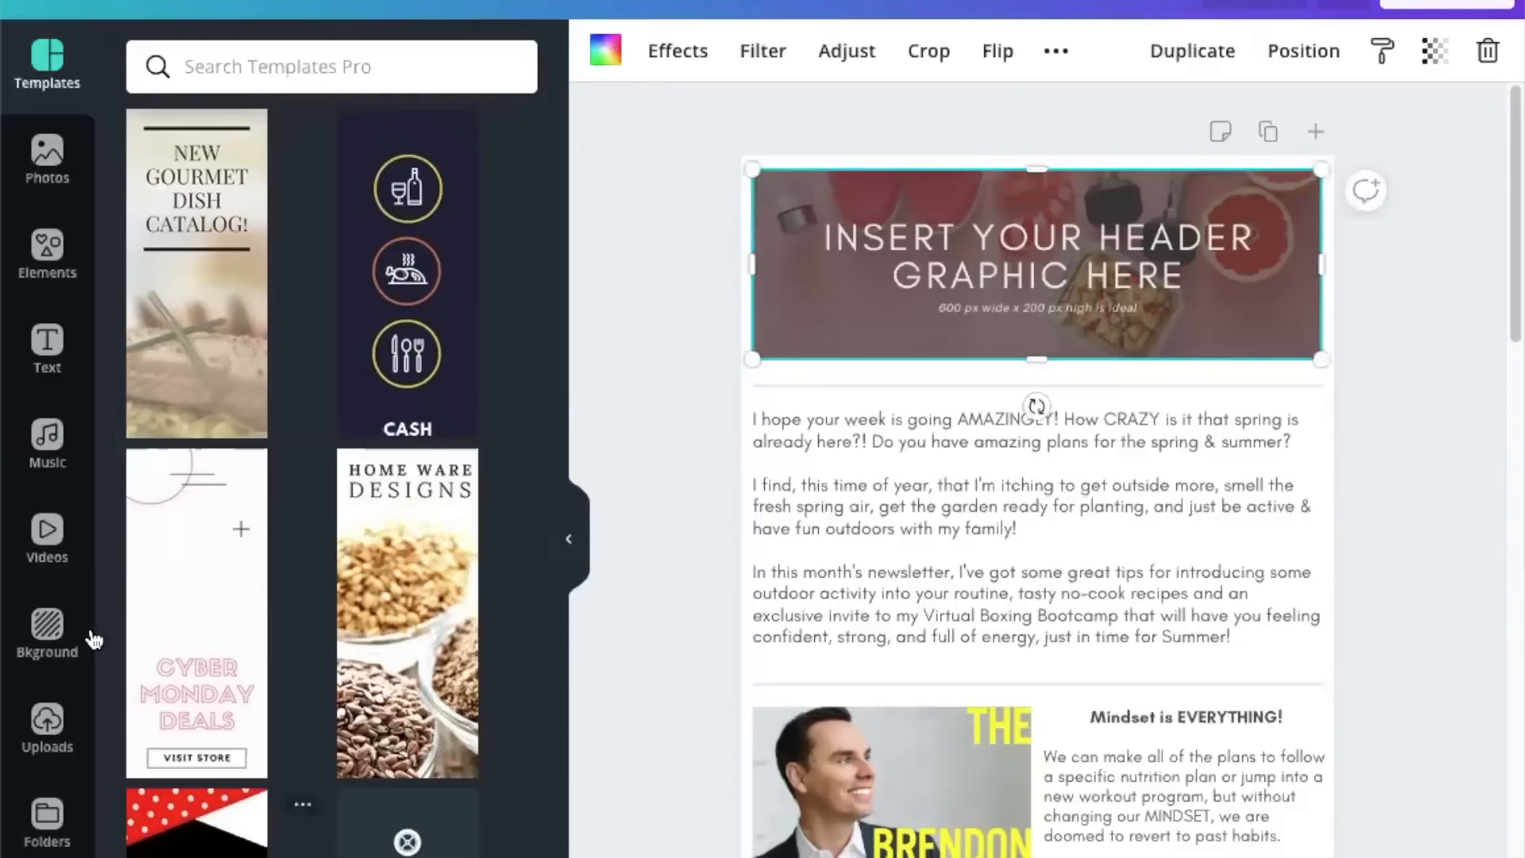
# - Hide the side panel and attach a web address link to the header graphic
pyautogui.click(47, 724)
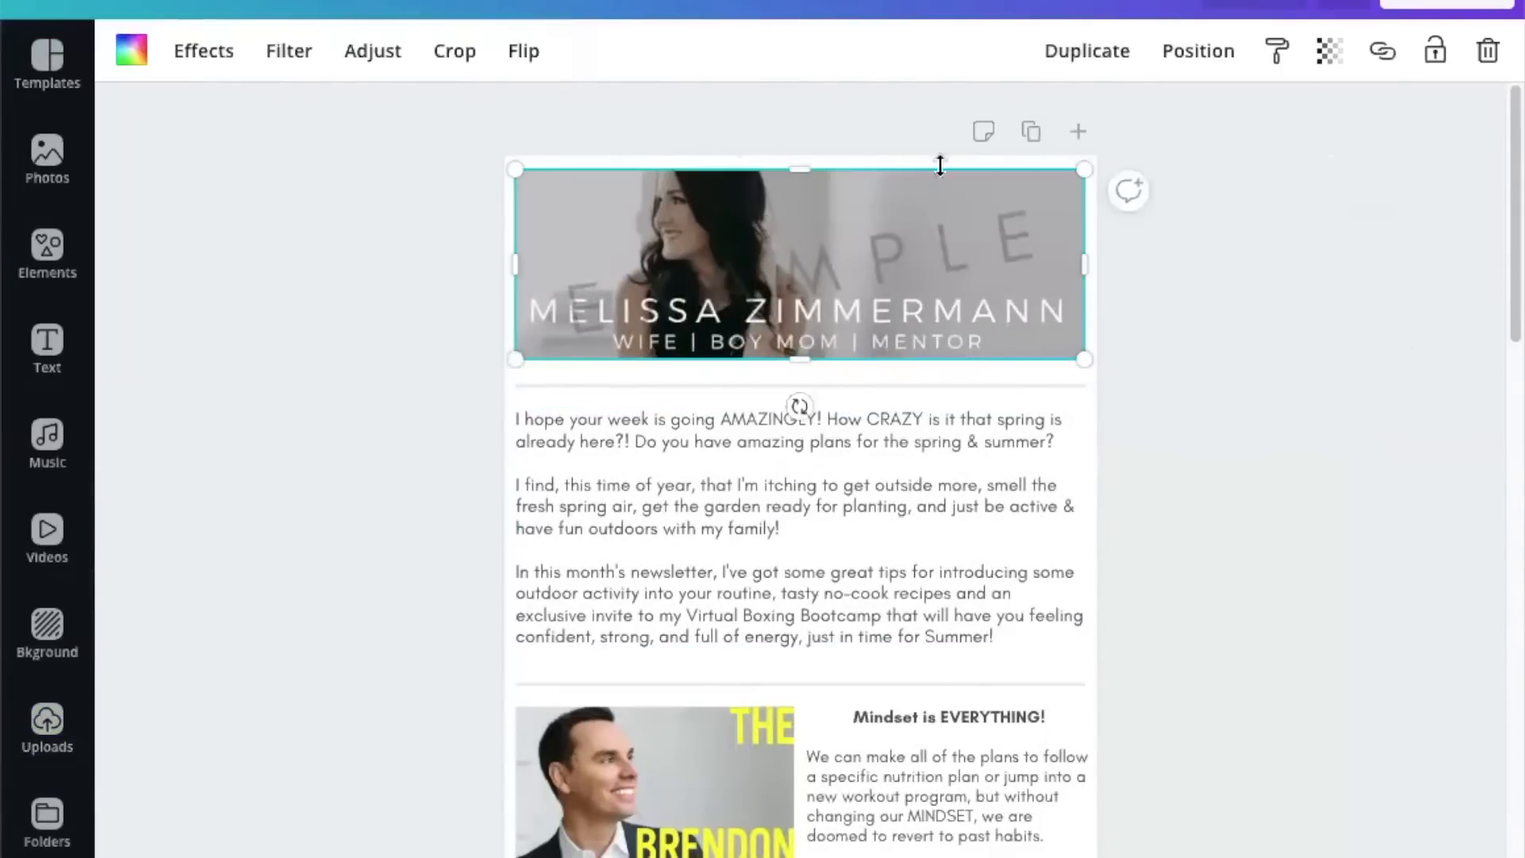
pyautogui.click(1382, 50)
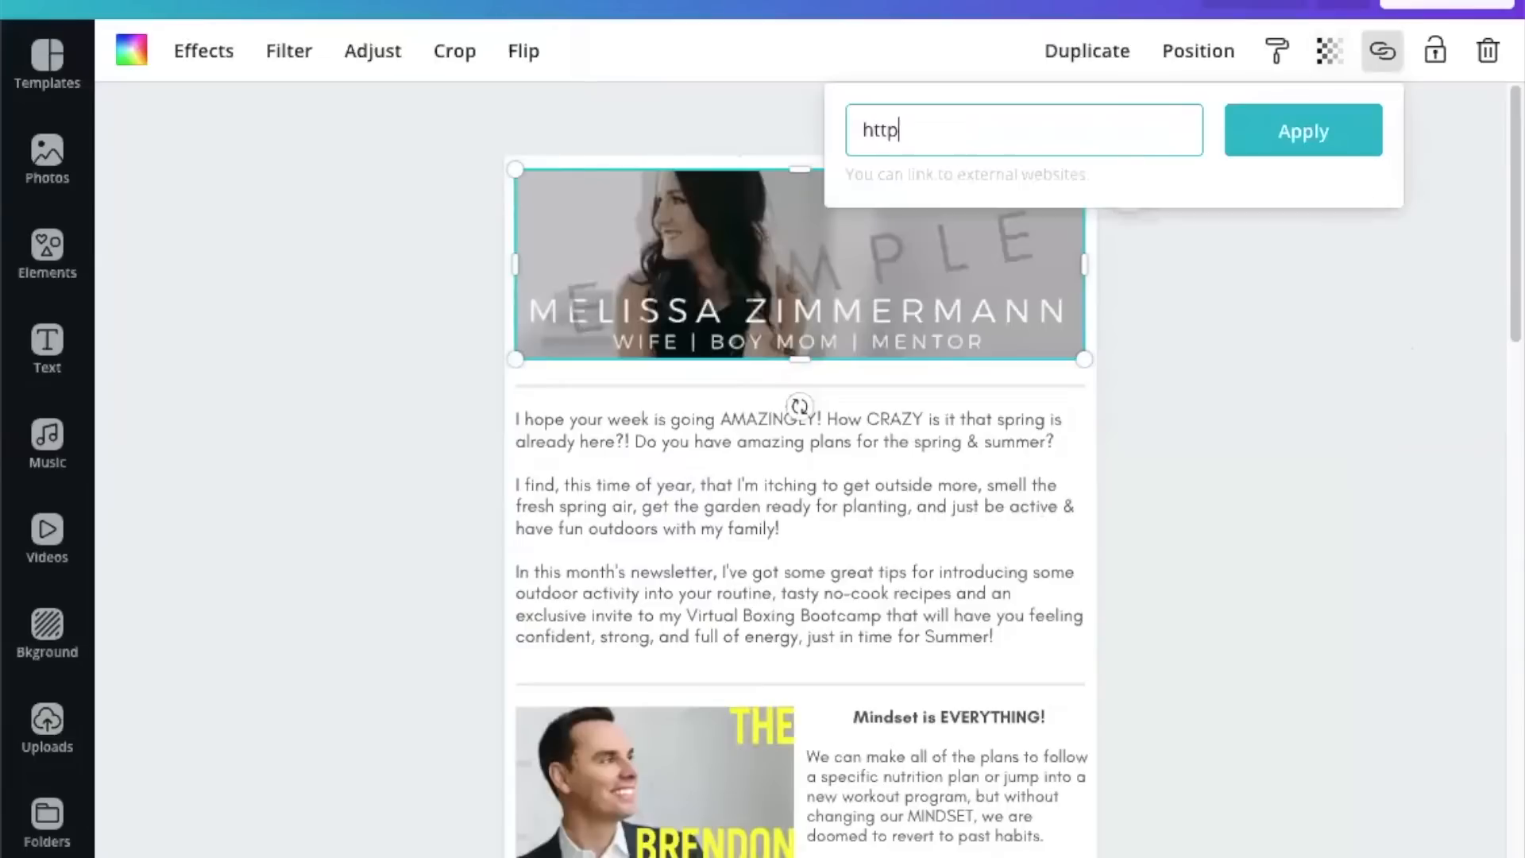
pyautogui.write('://me')
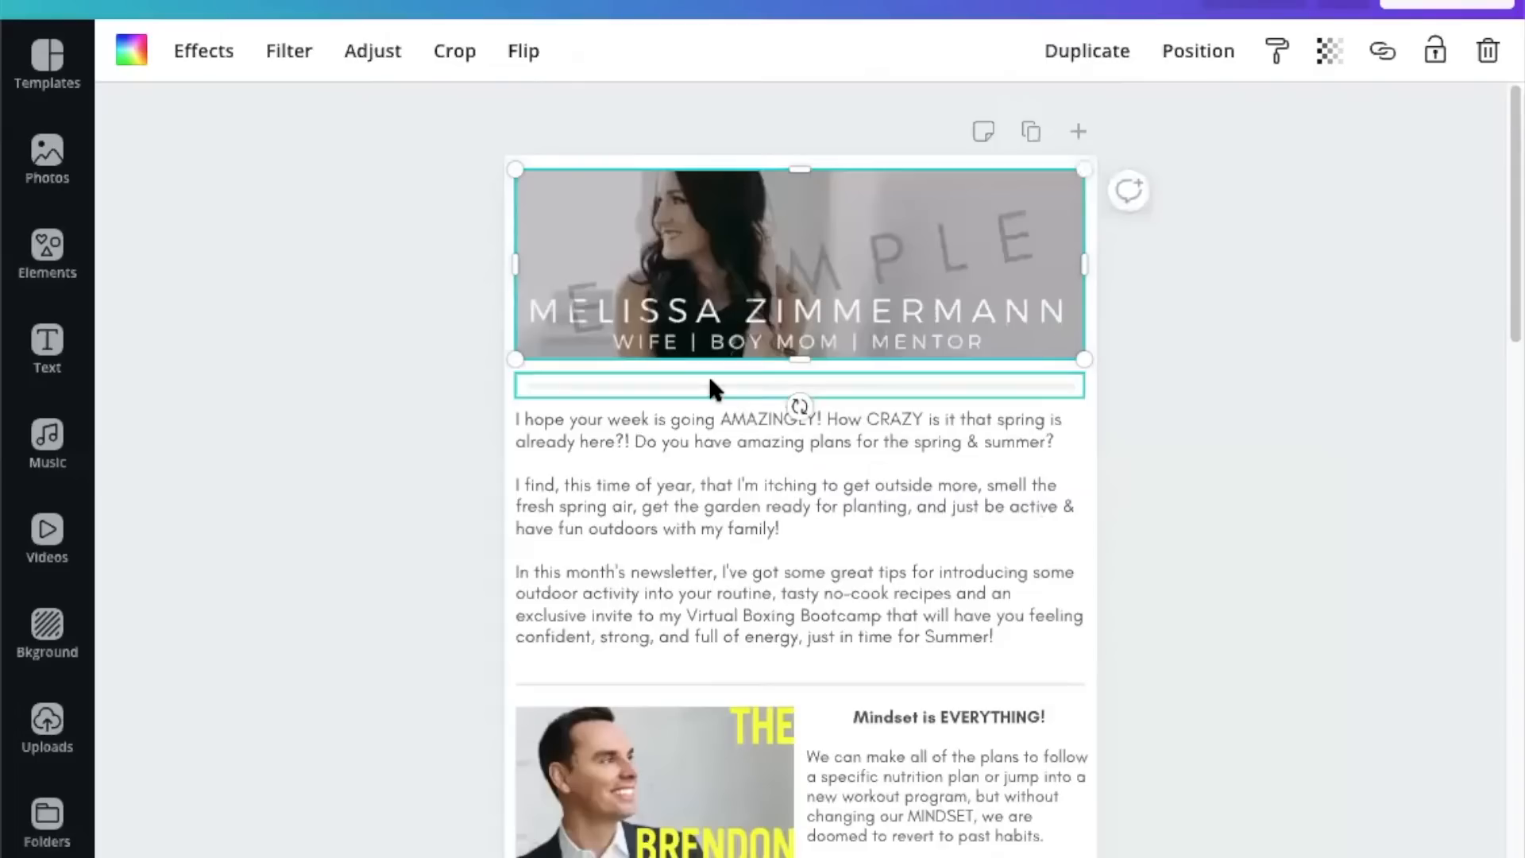
pyautogui.click(1177, 279)
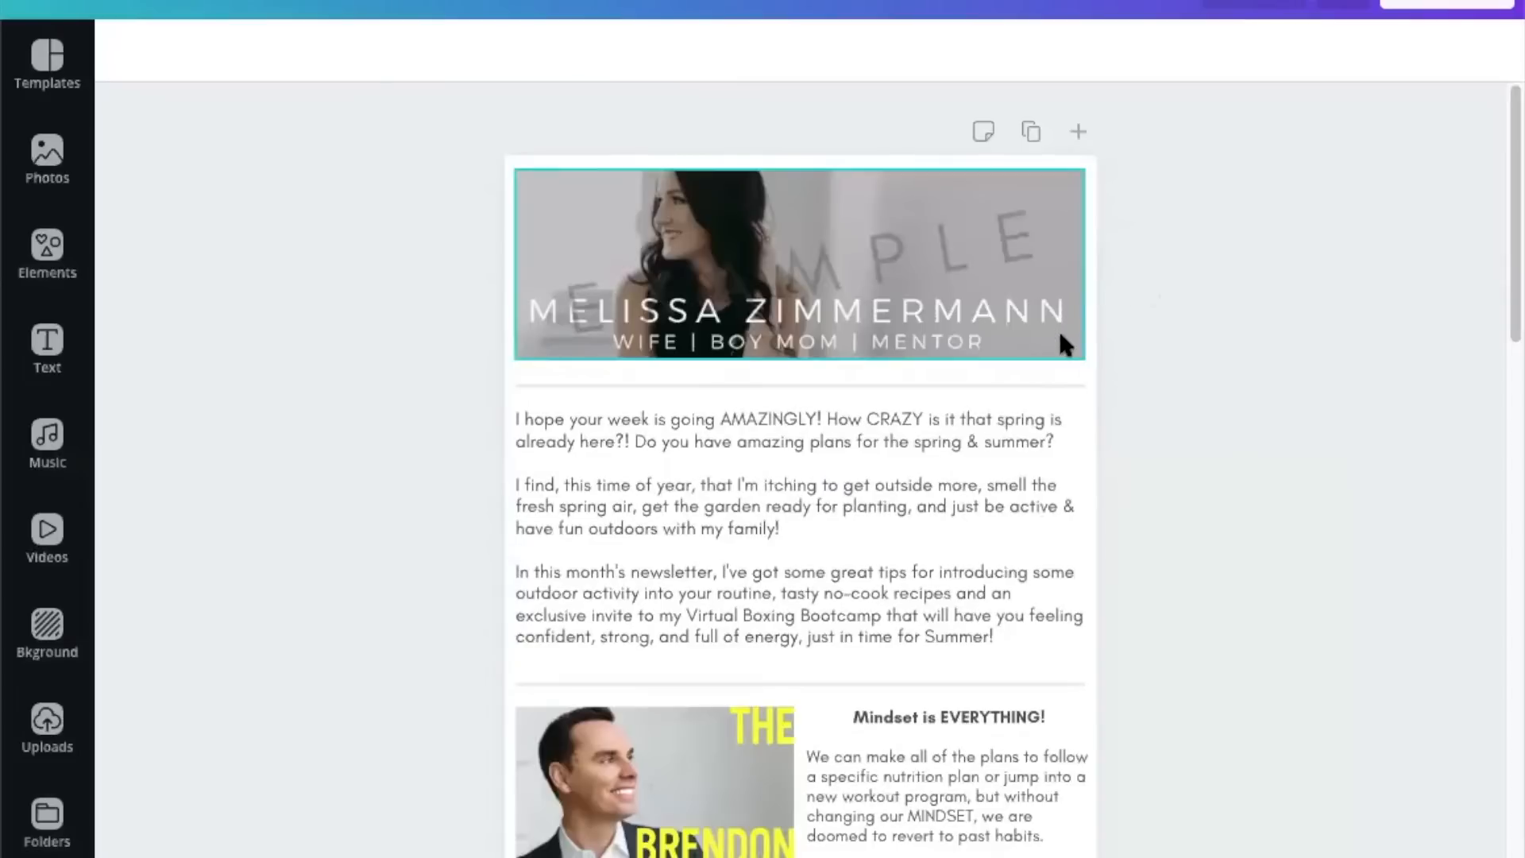
# - Download the newsletter as a PNG at 1.0x size and dismiss the popup
pyautogui.click(1446, 4)
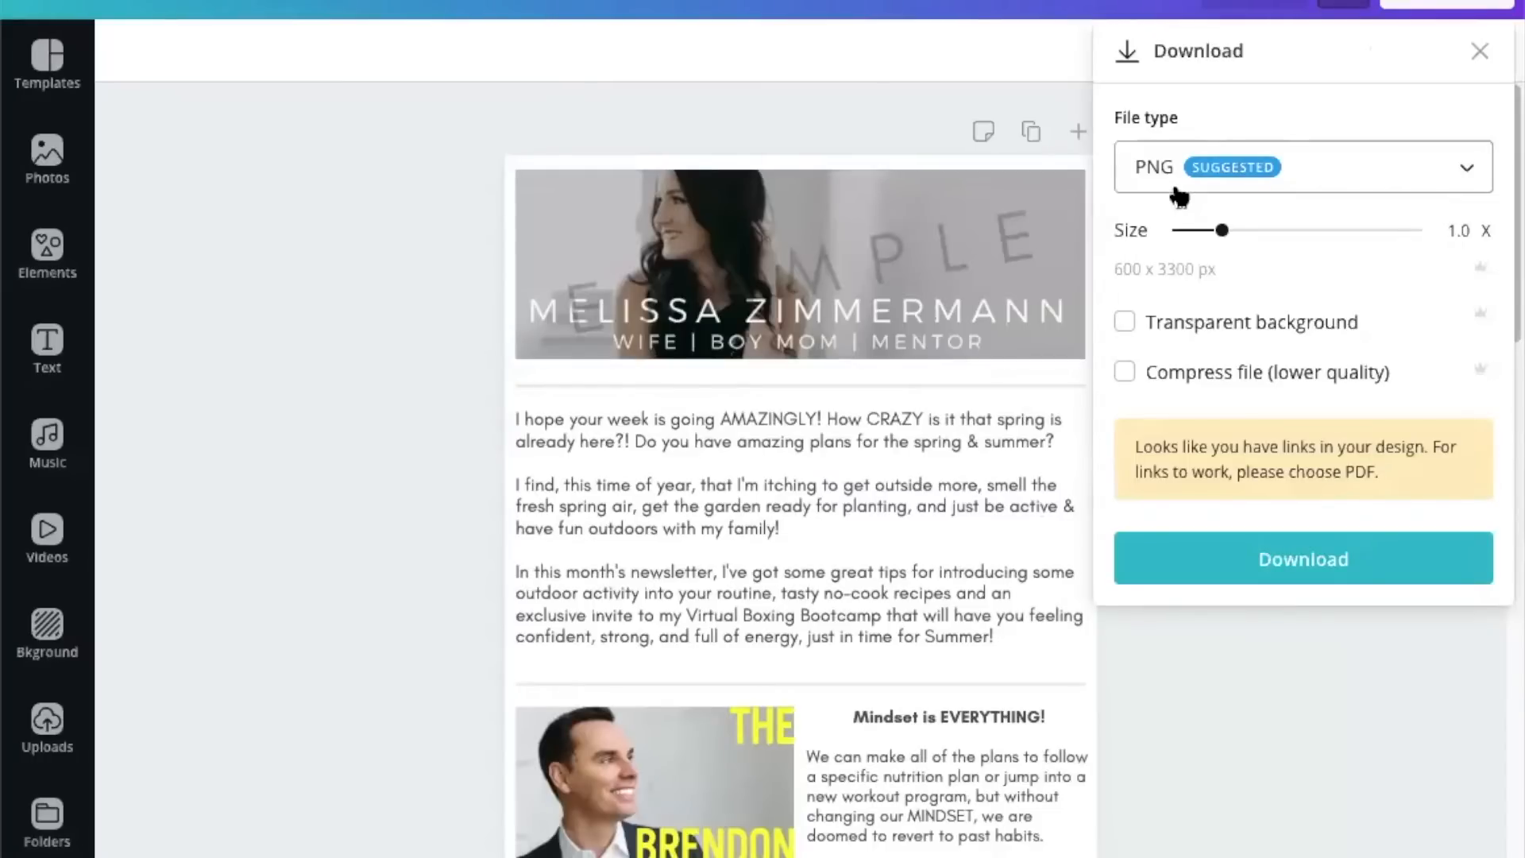
pyautogui.moveTo(1151, 170)
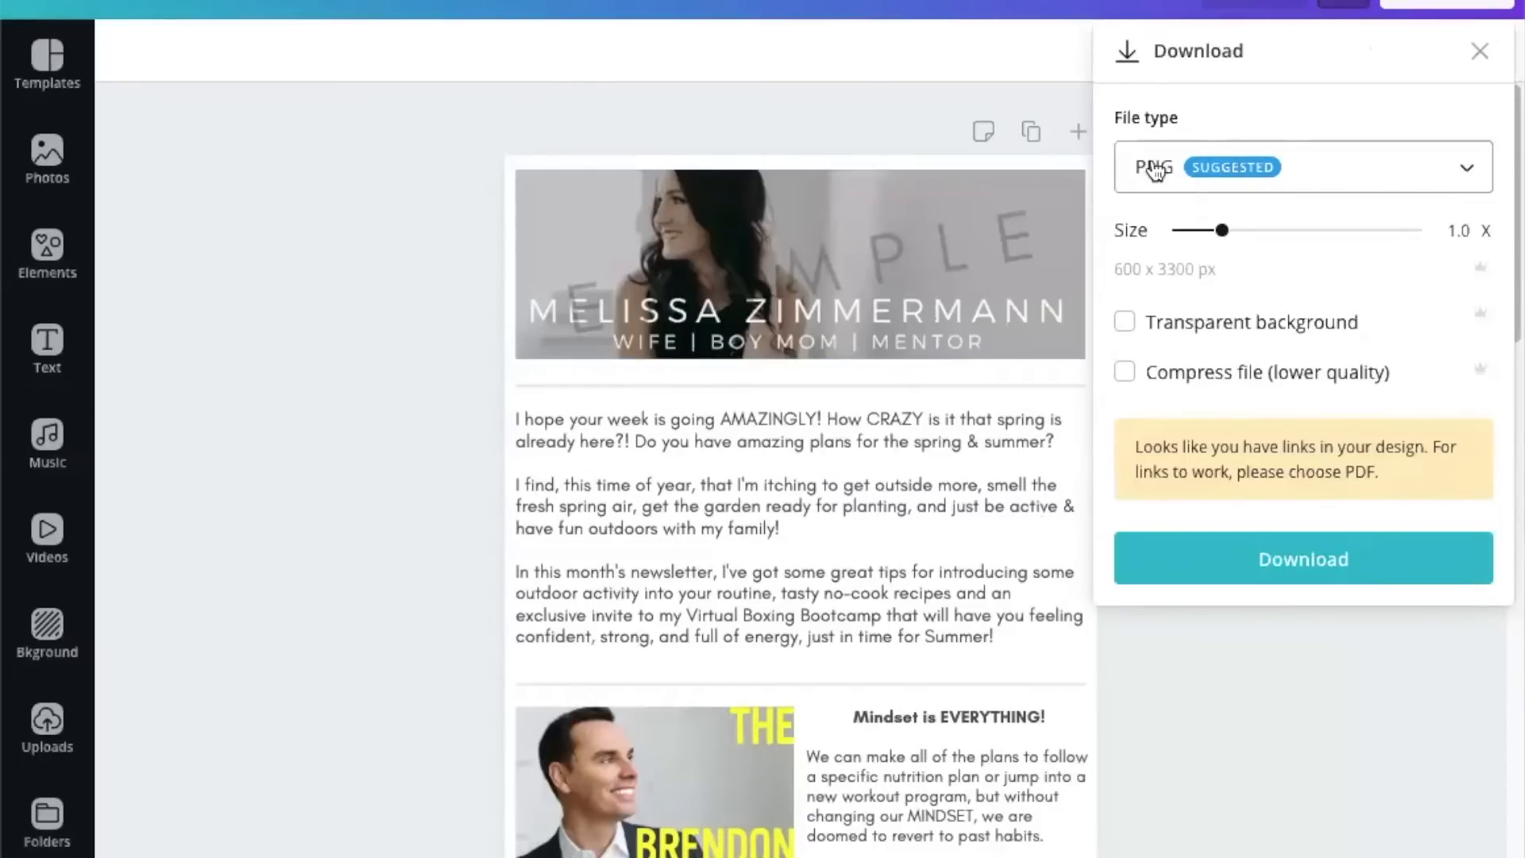
pyautogui.click(1301, 558)
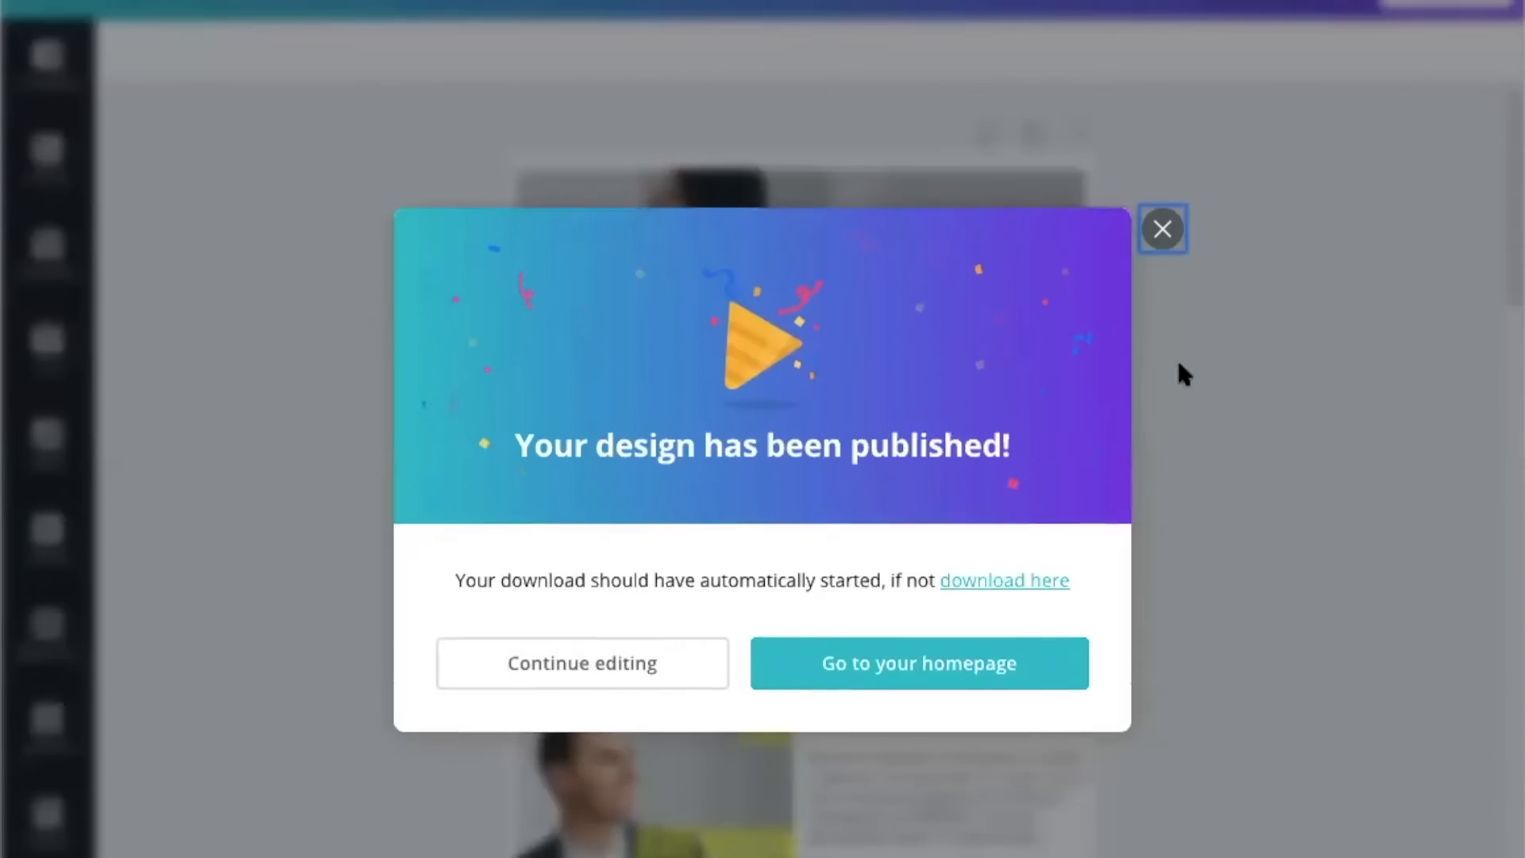
pyautogui.click(1161, 230)
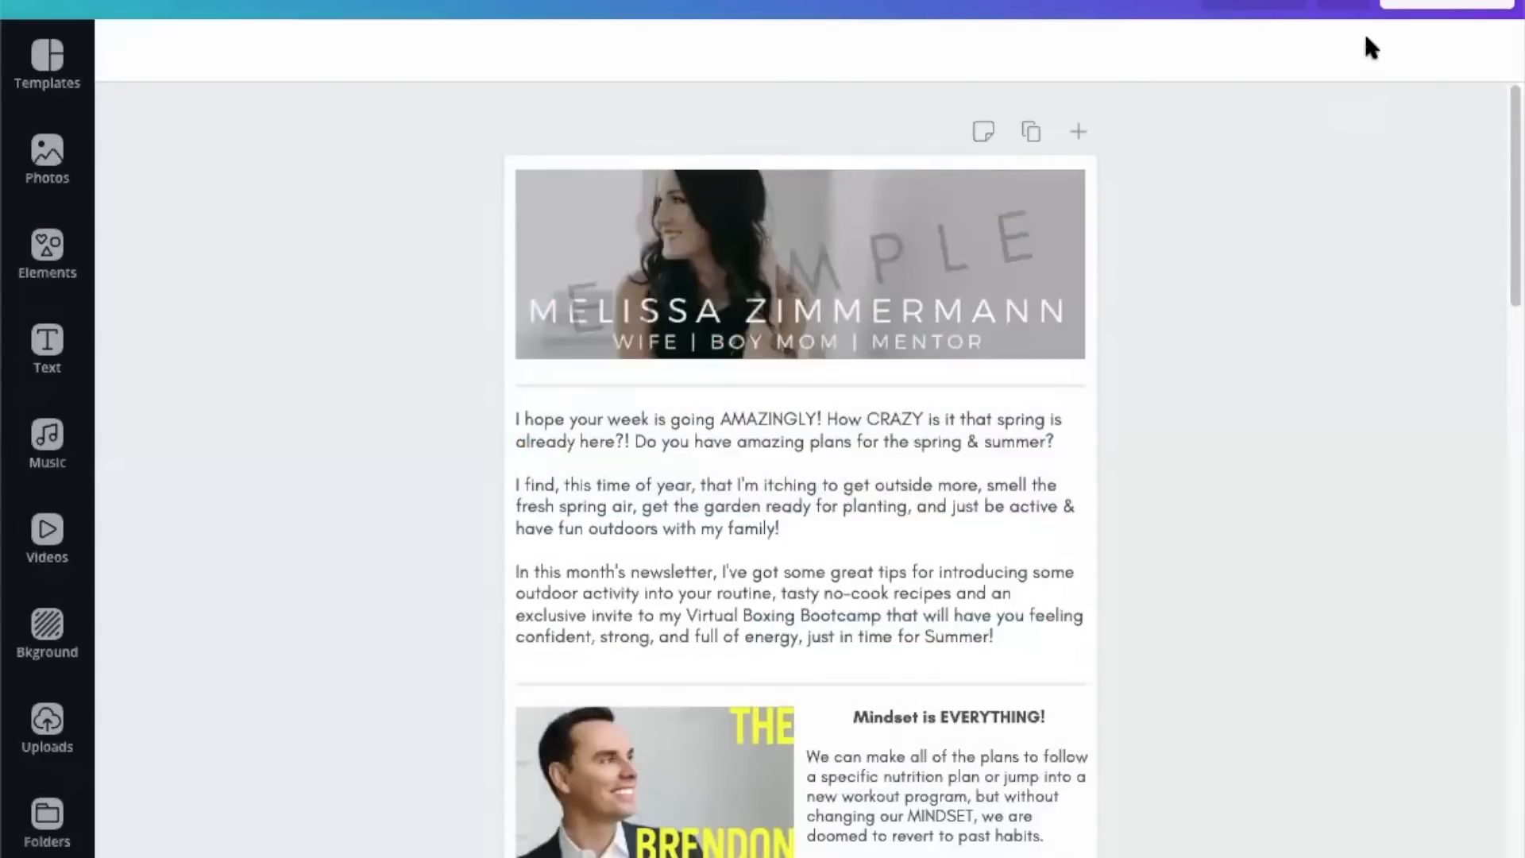
pyautogui.moveTo(1352, 8)
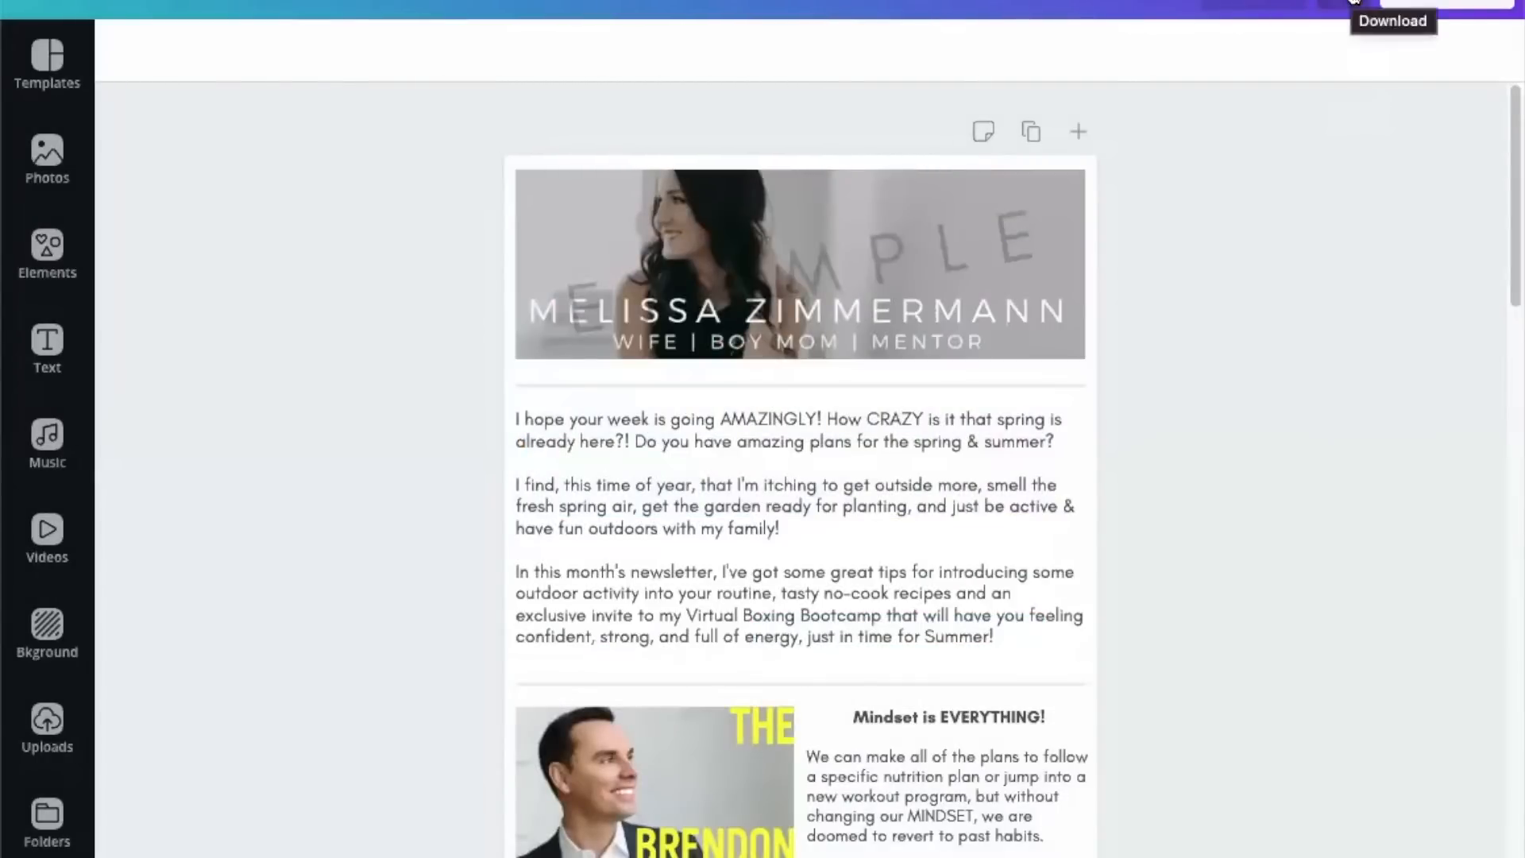
# - Download the newsletter again using the PDF Print file type
pyautogui.click(1392, 5)
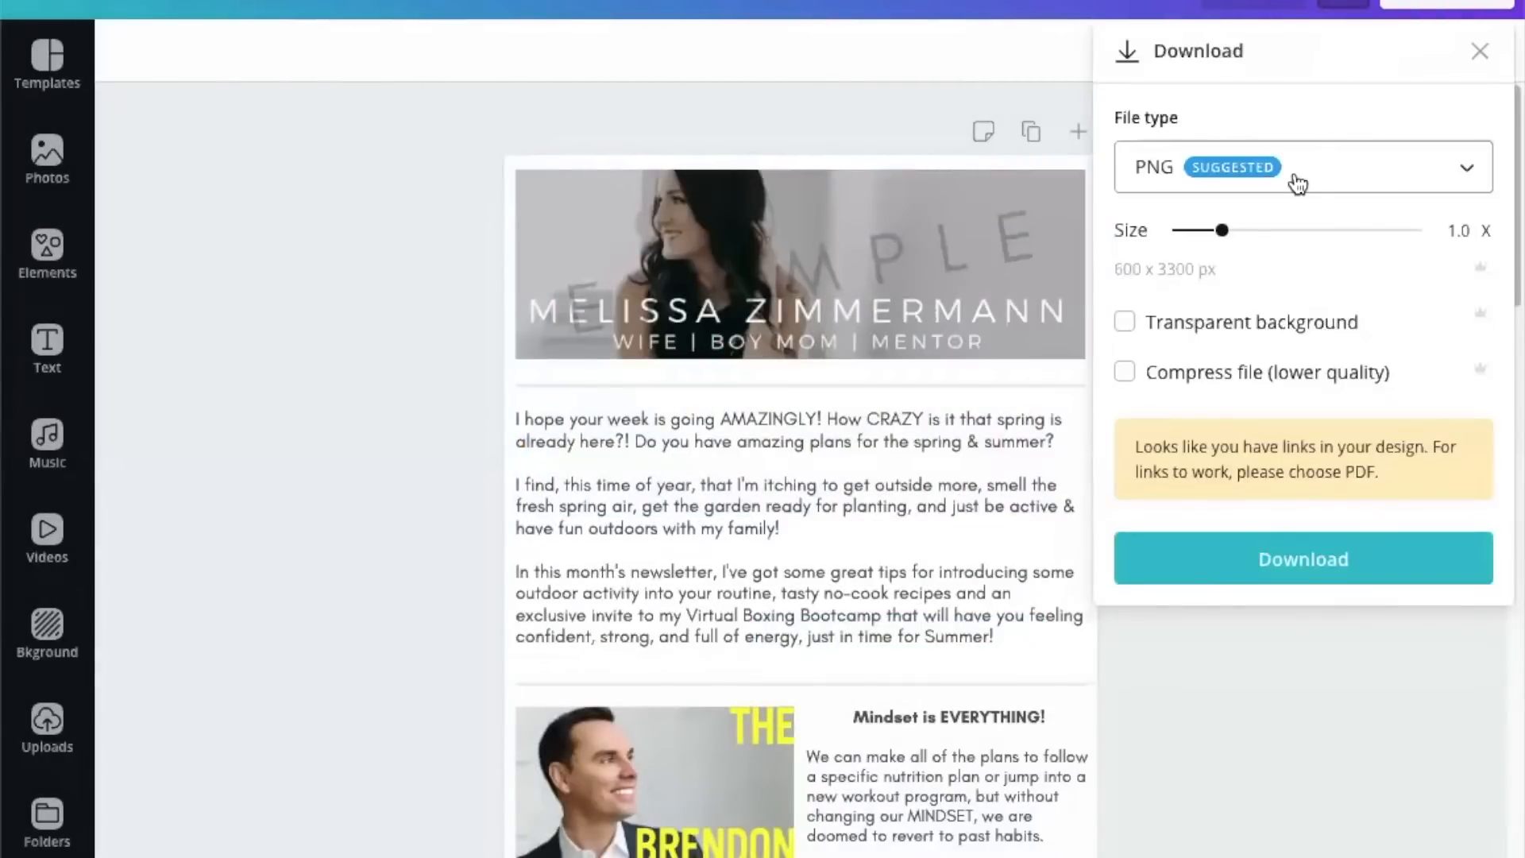
pyautogui.click(1301, 166)
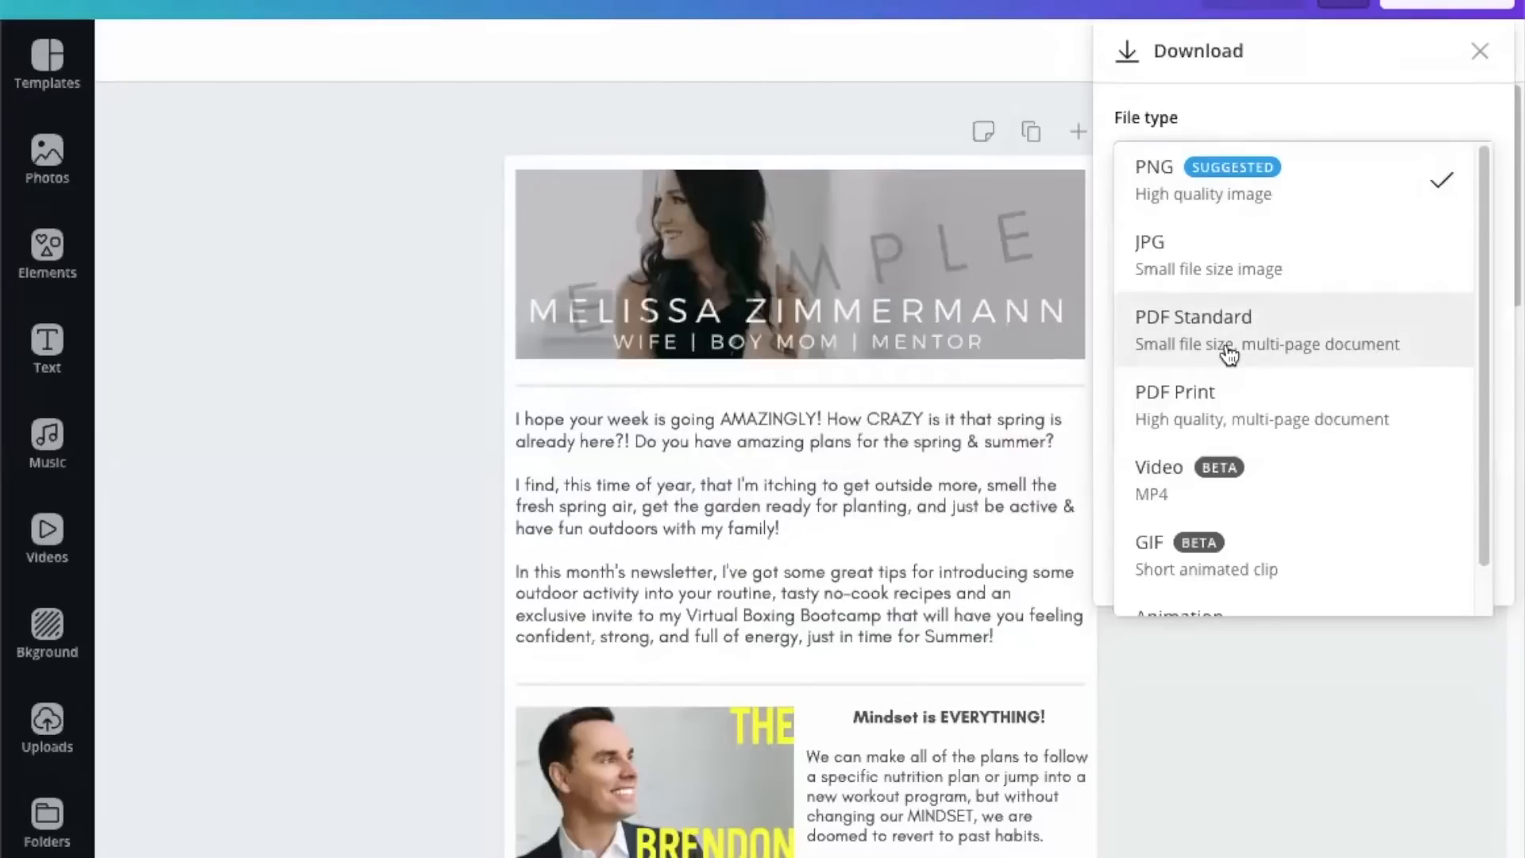
pyautogui.moveTo(1152, 356)
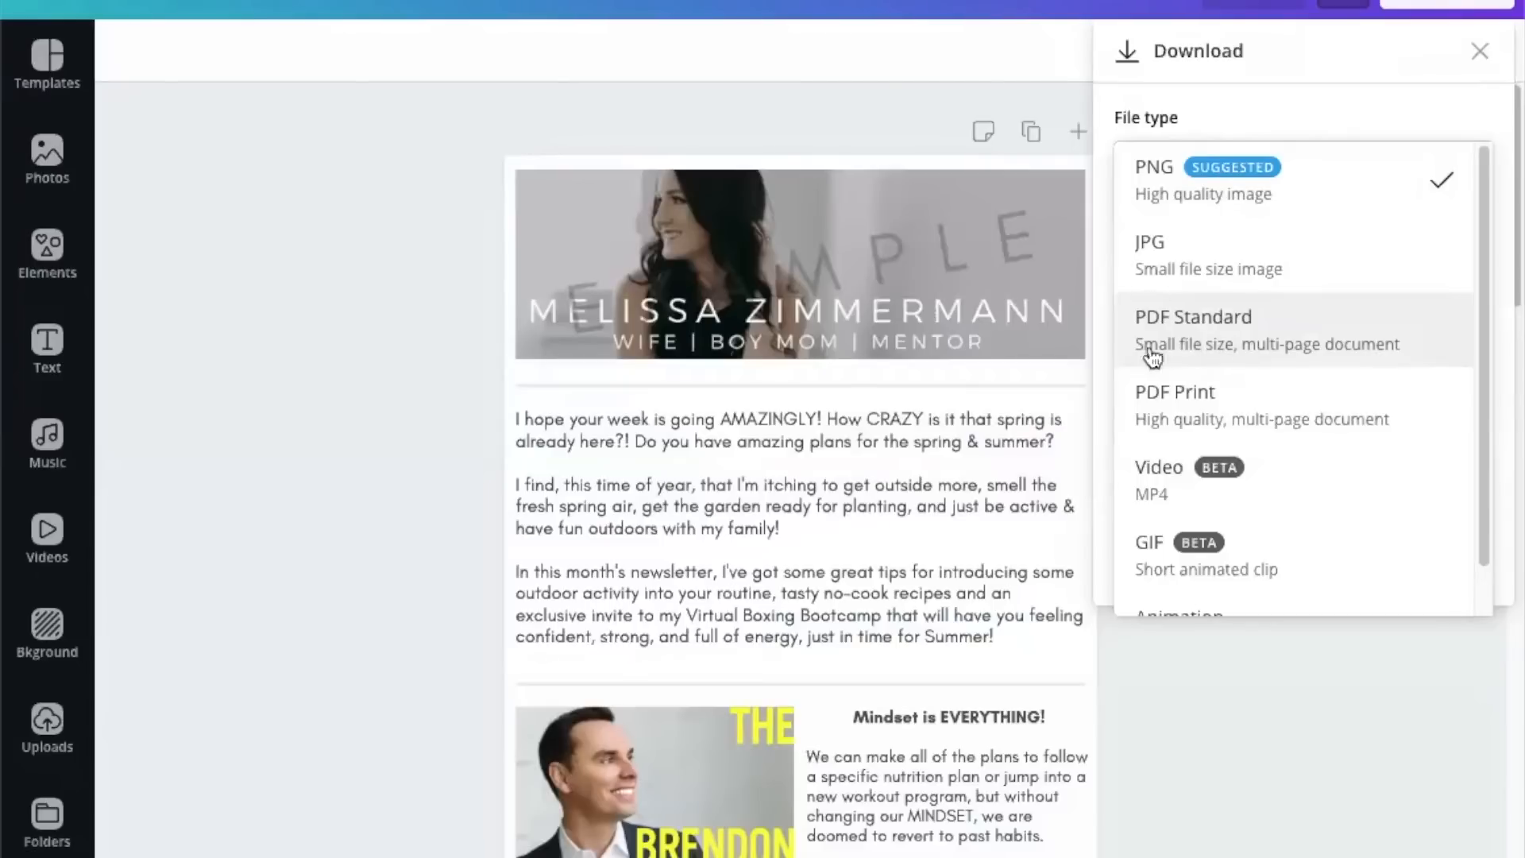
pyautogui.moveTo(1132, 363)
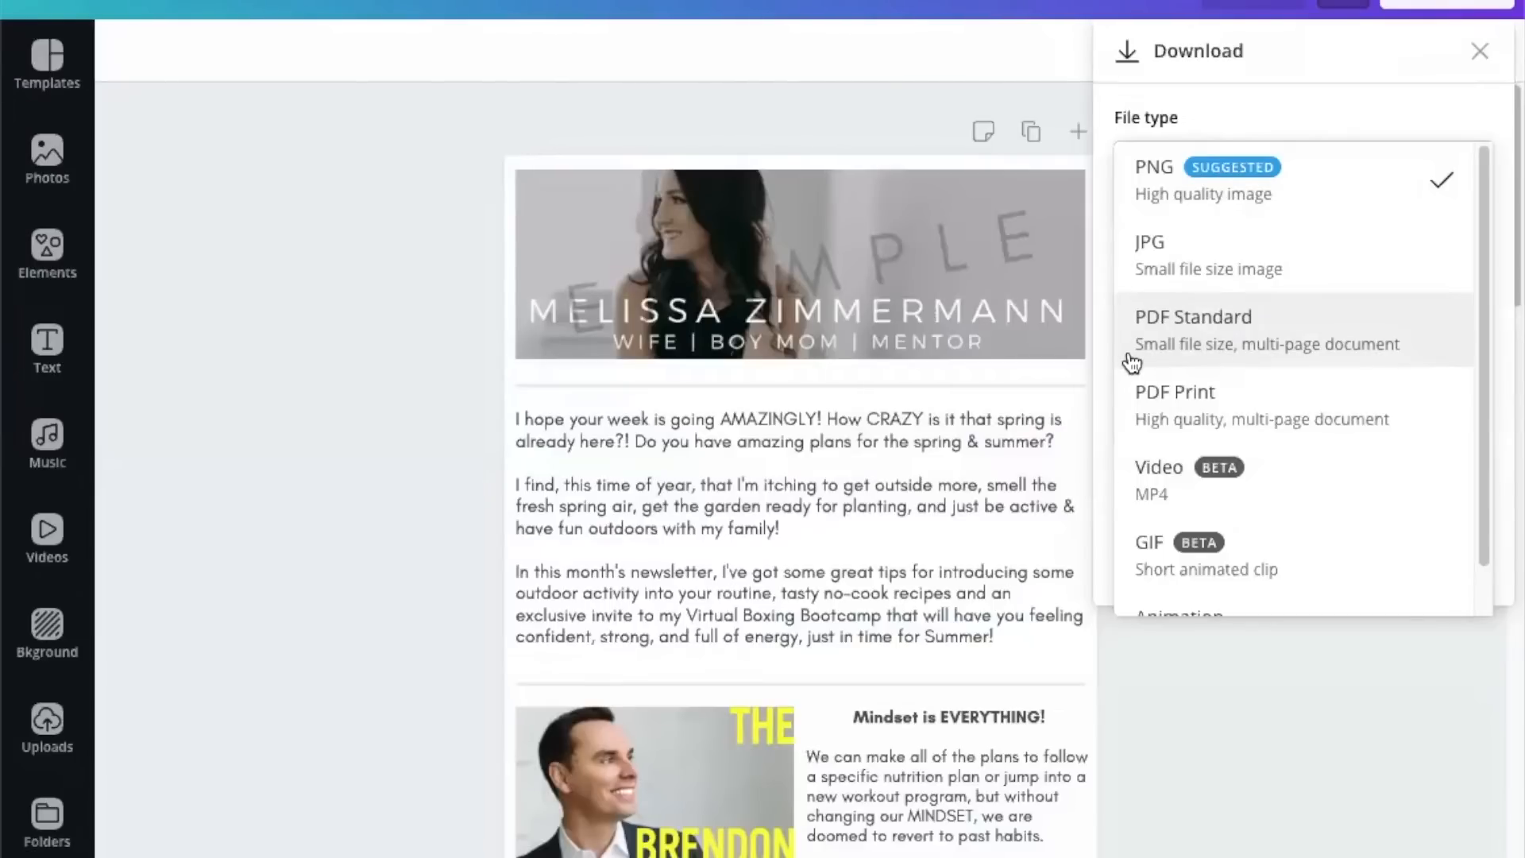
pyautogui.moveTo(1221, 331)
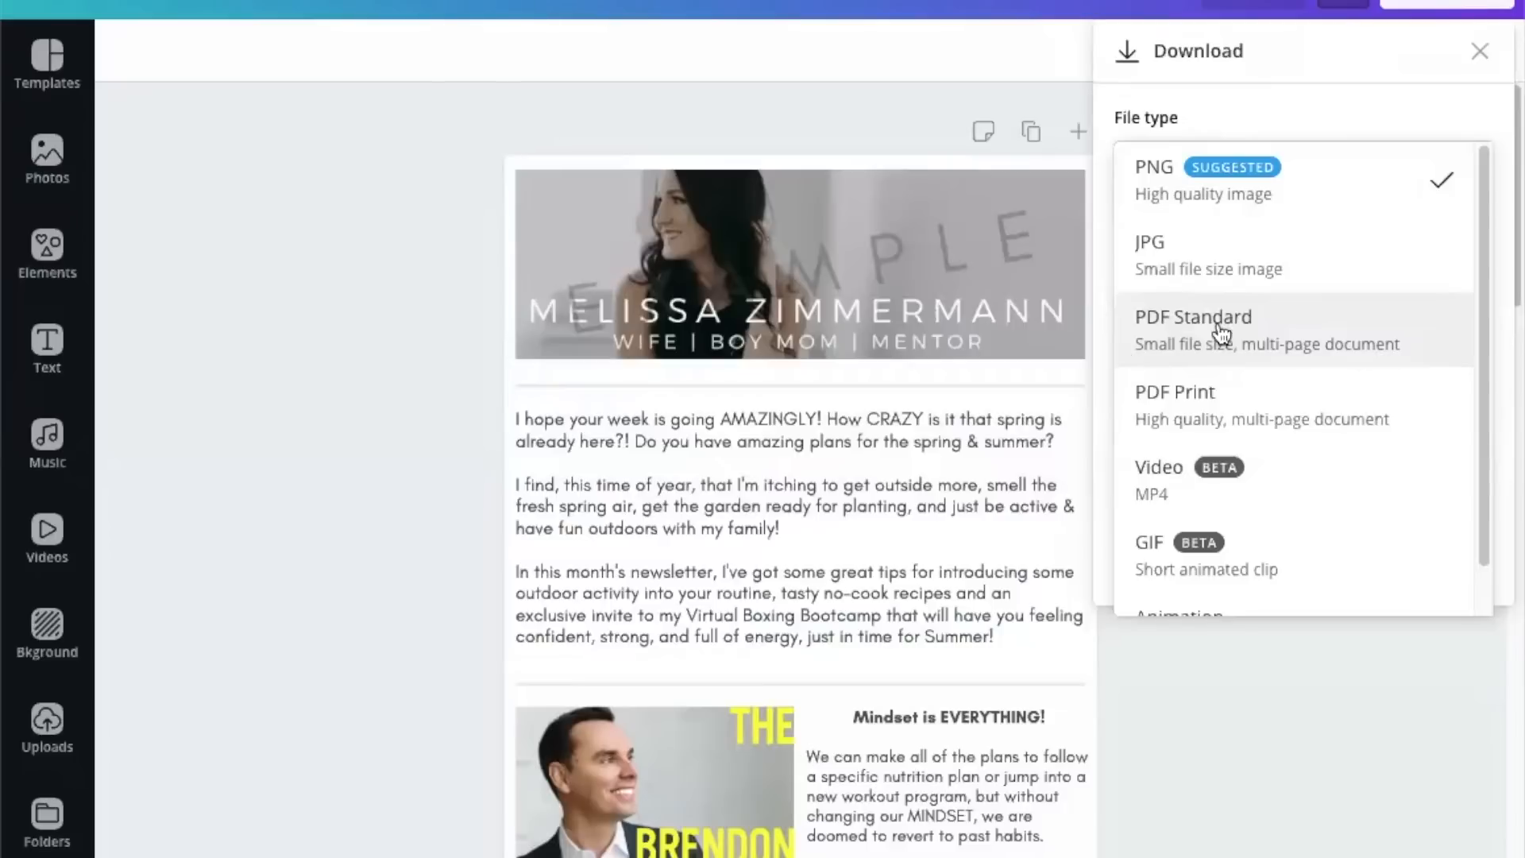
pyautogui.moveTo(1216, 416)
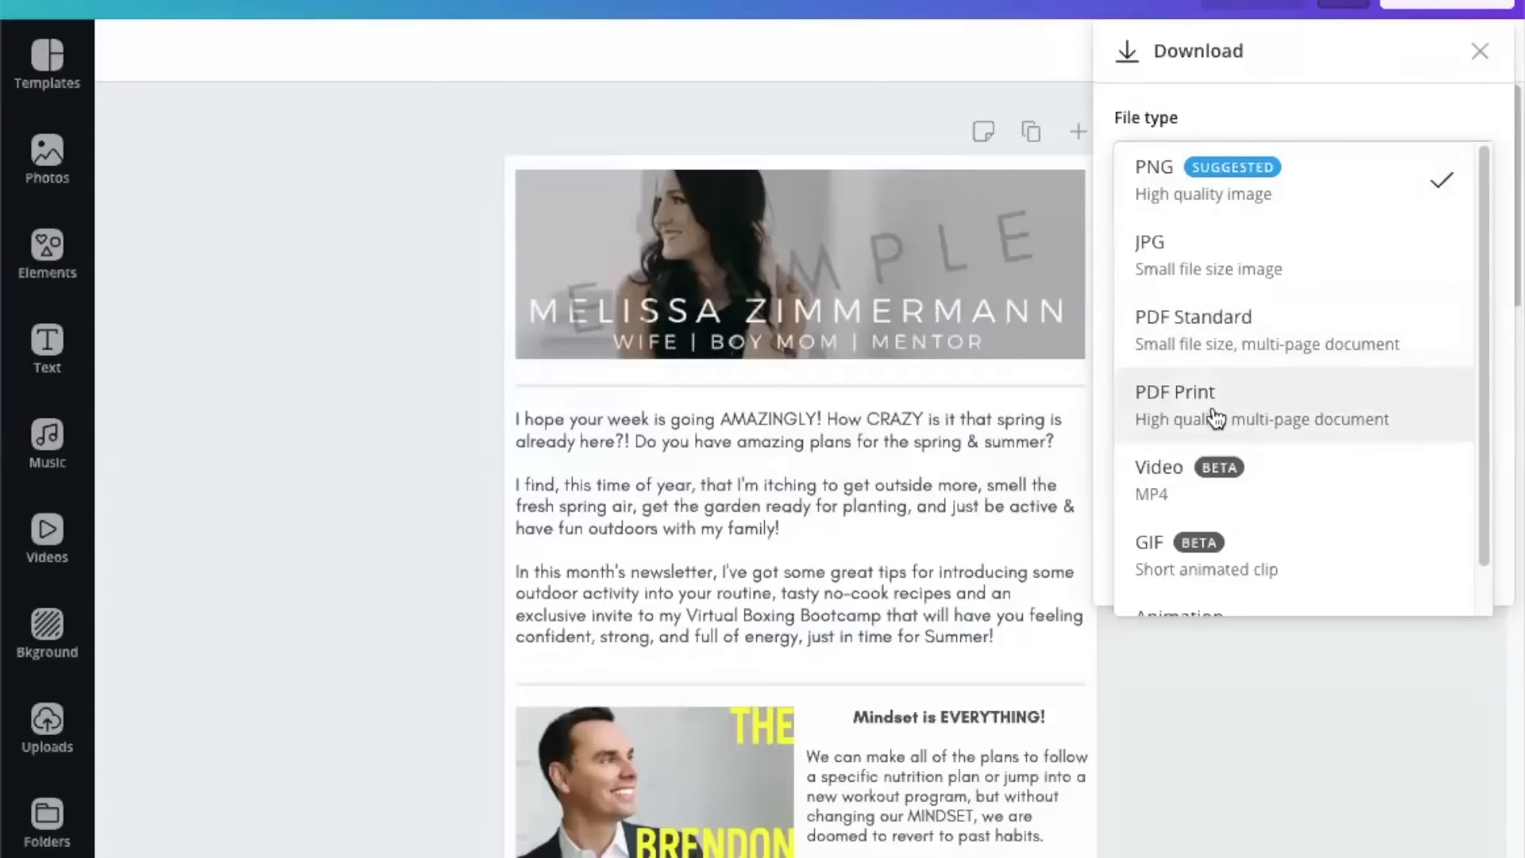
pyautogui.click(1174, 390)
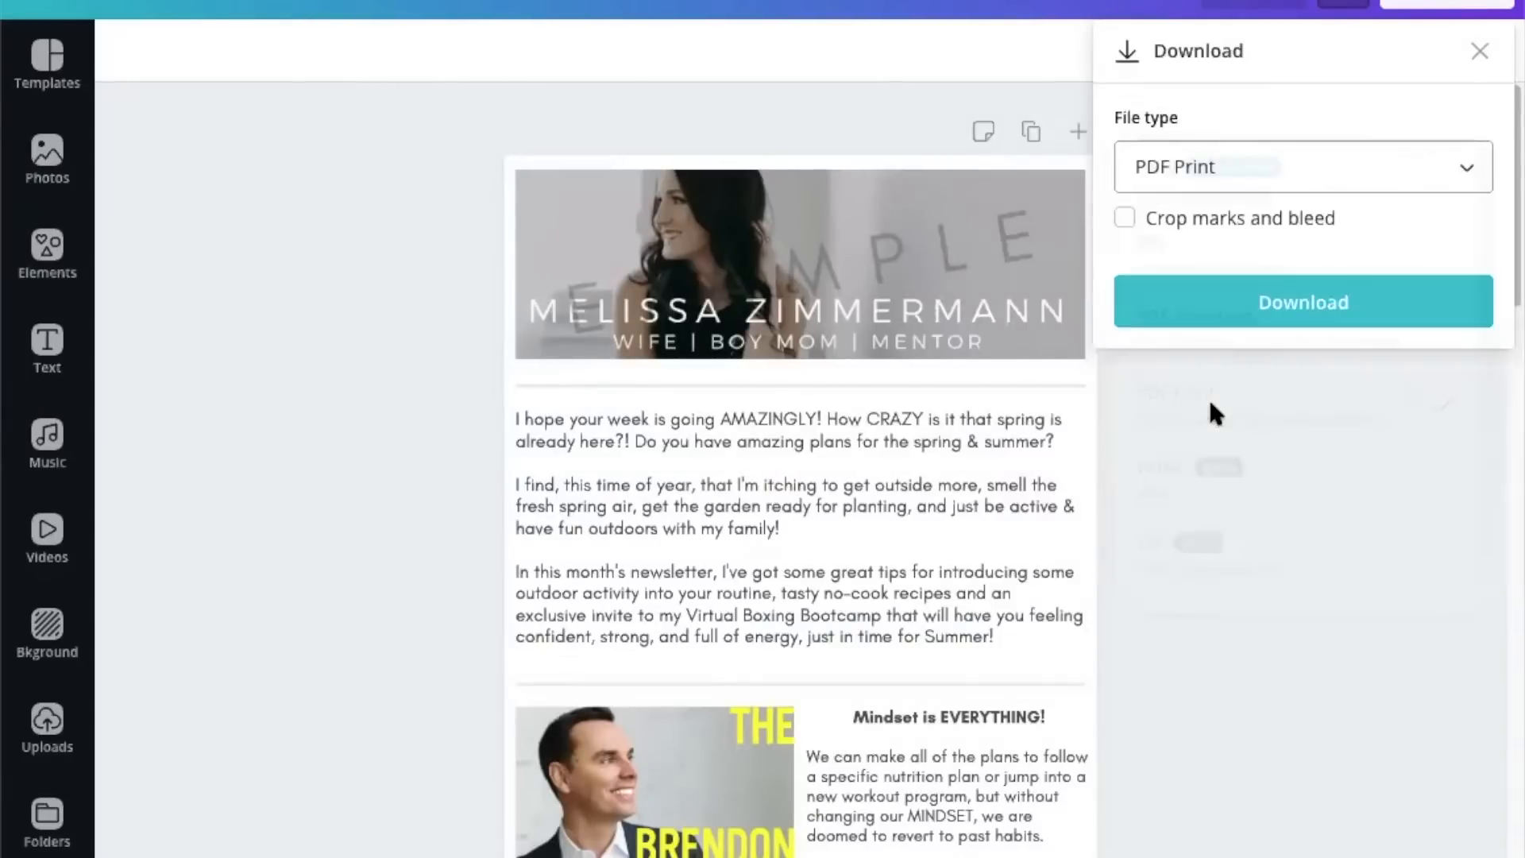
pyautogui.click(1301, 302)
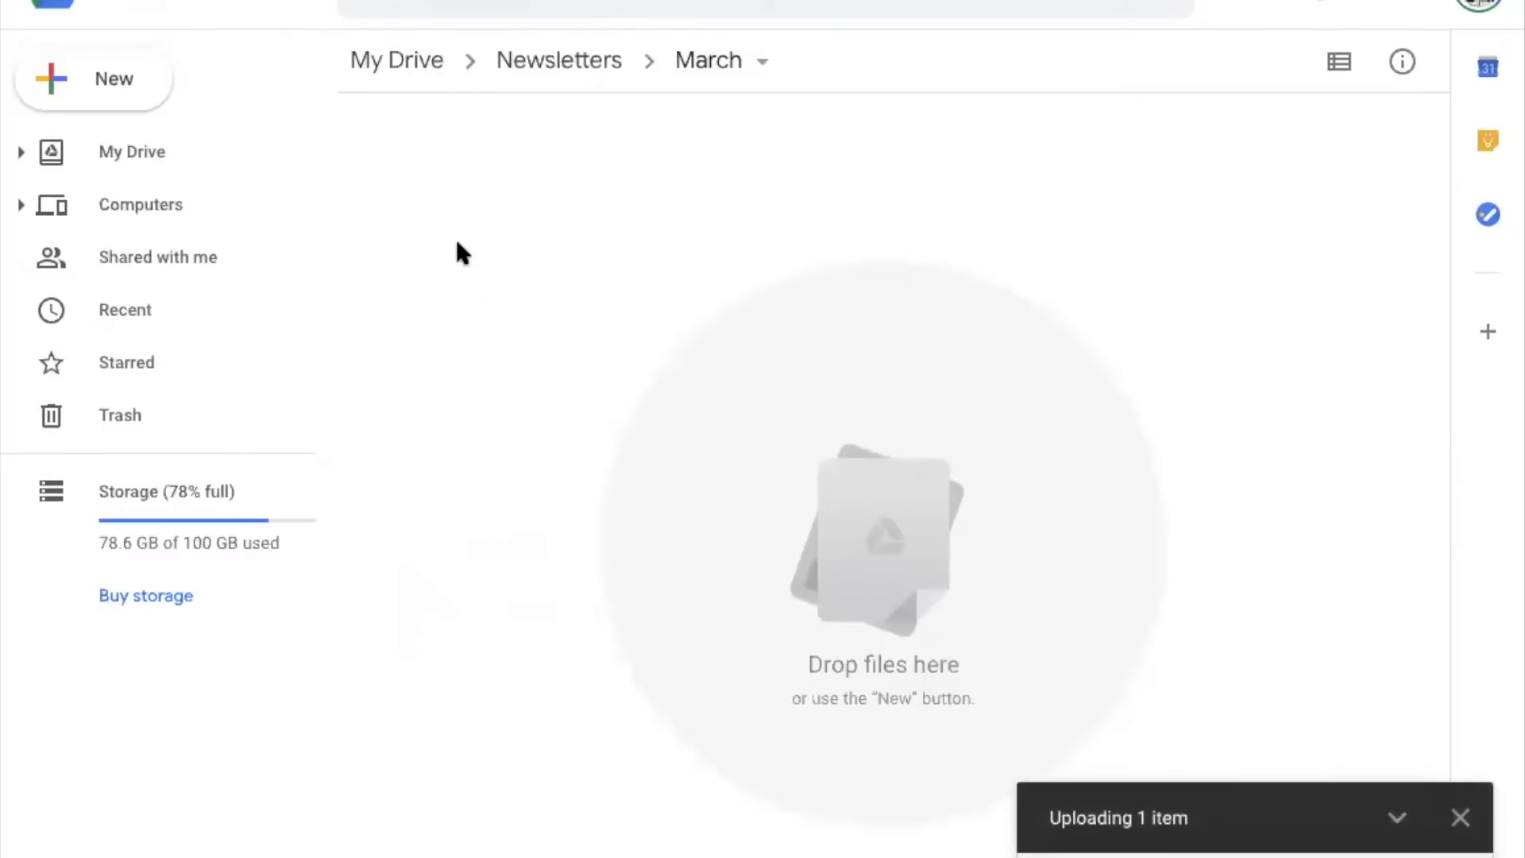
pyautogui.moveTo(705, 237)
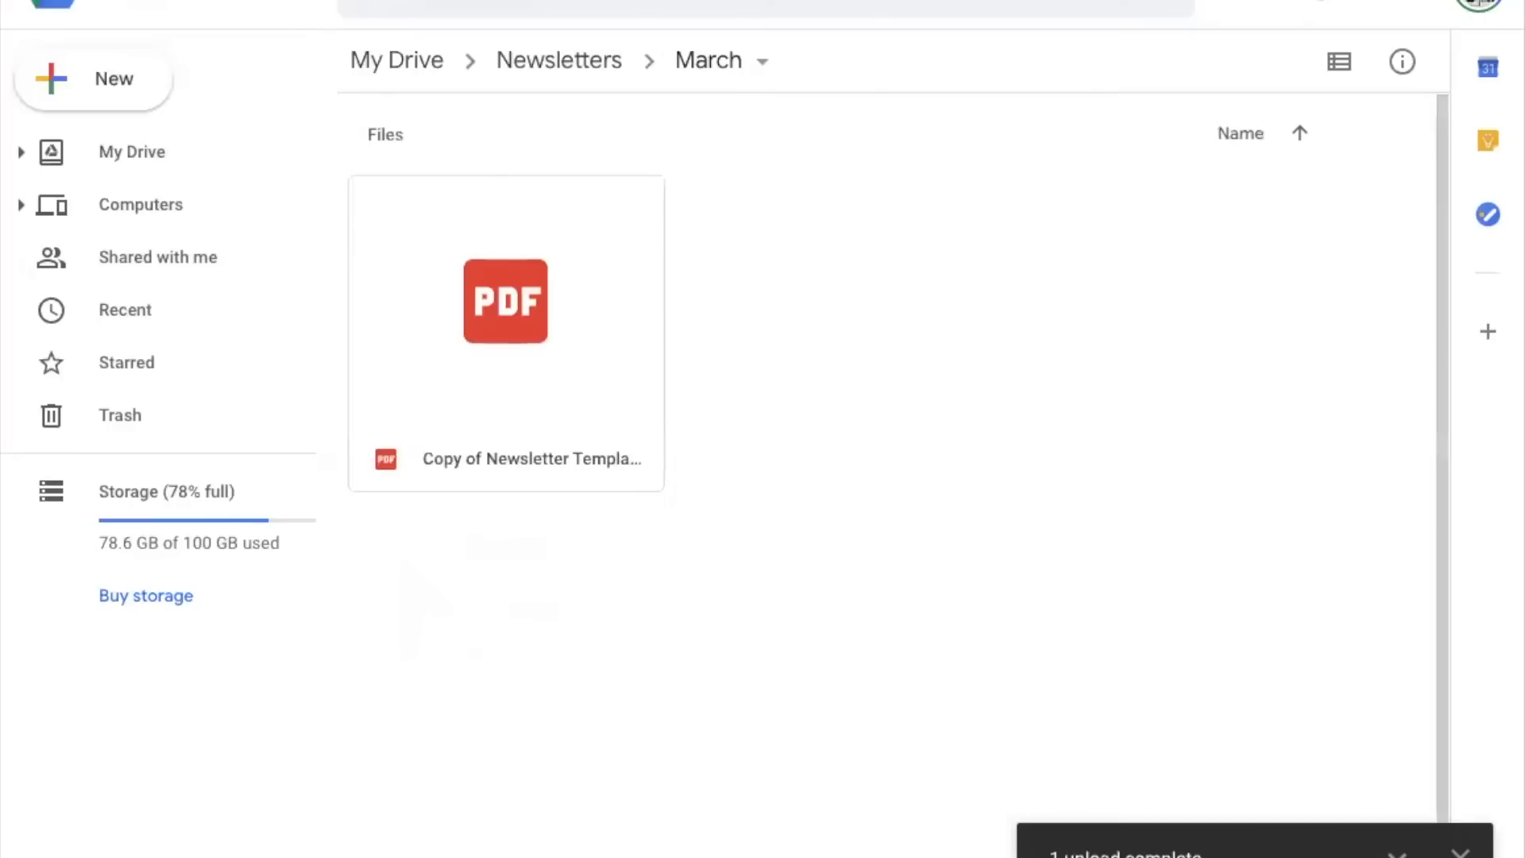
# - Select the uploaded newsletter PDF in My Drive > Newsletters > March
pyautogui.click(505, 302)
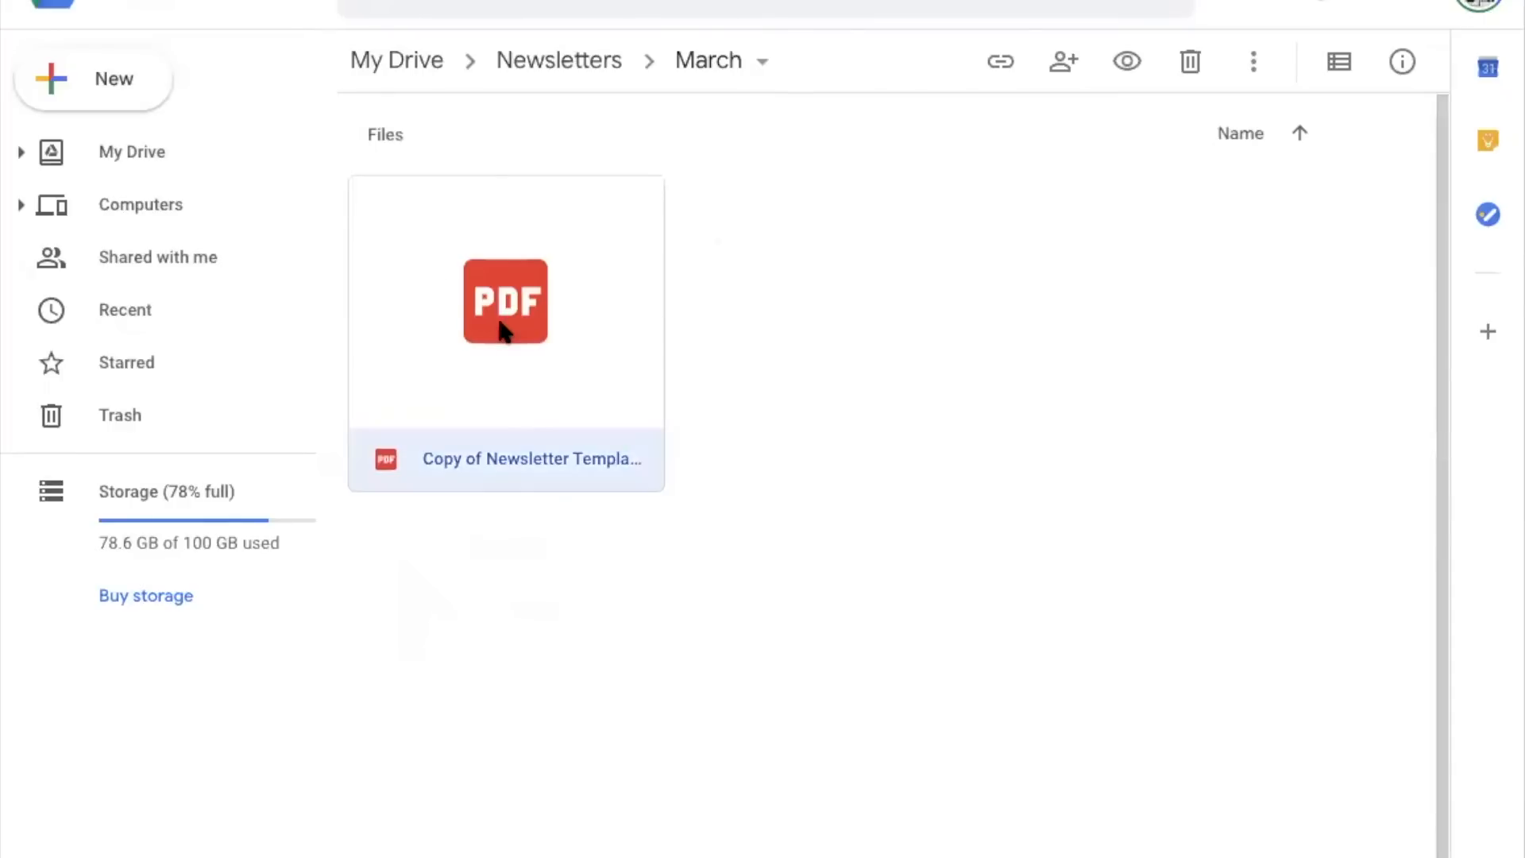
# - Get a shareable link for the newsletter PDF, switch sharing on, and copy it
pyautogui.rightClick(505, 301)
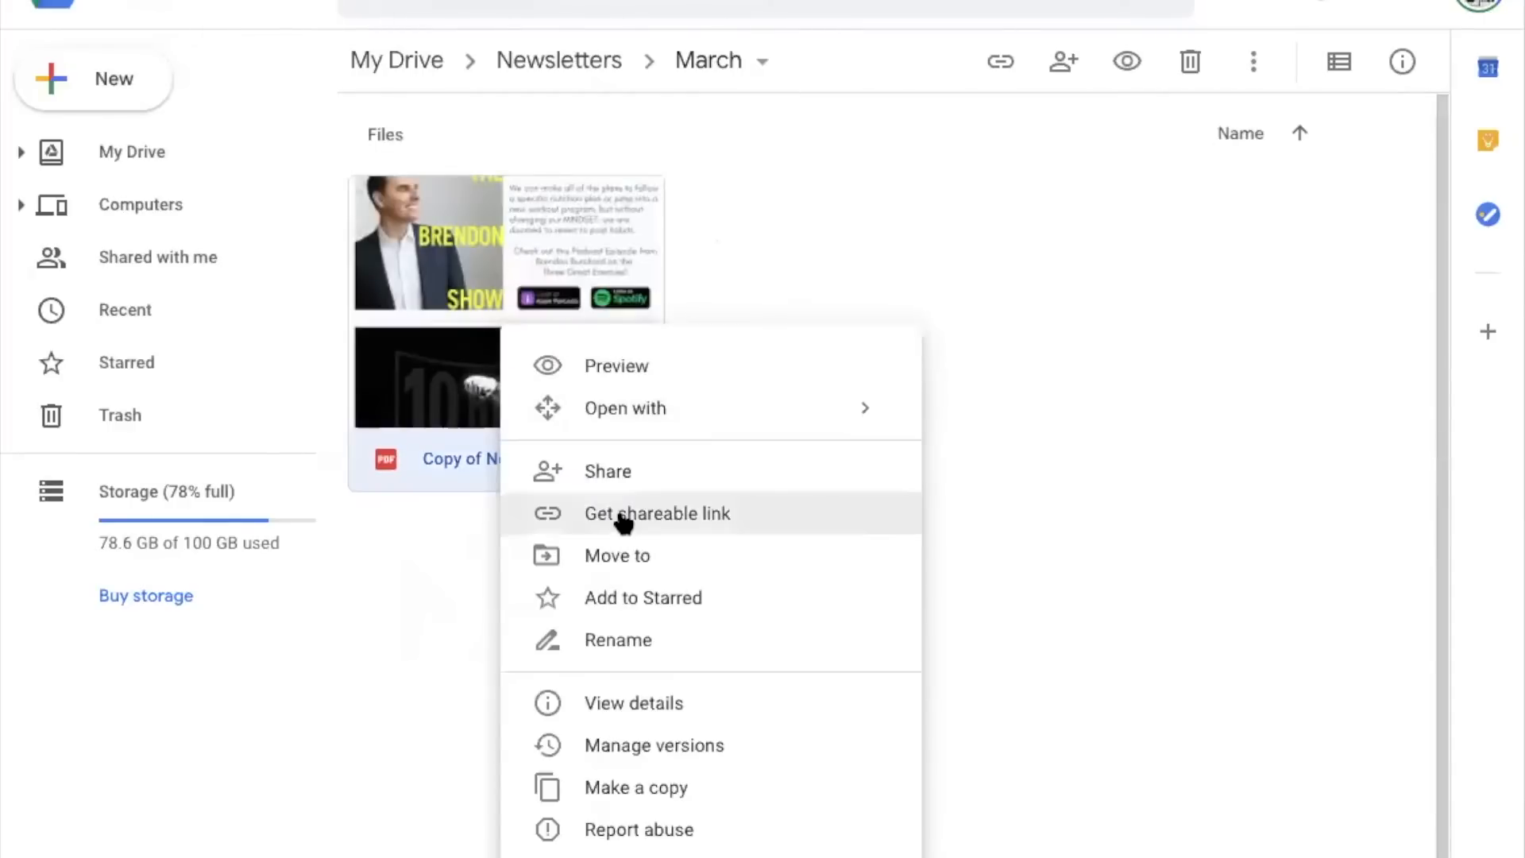
pyautogui.click(657, 512)
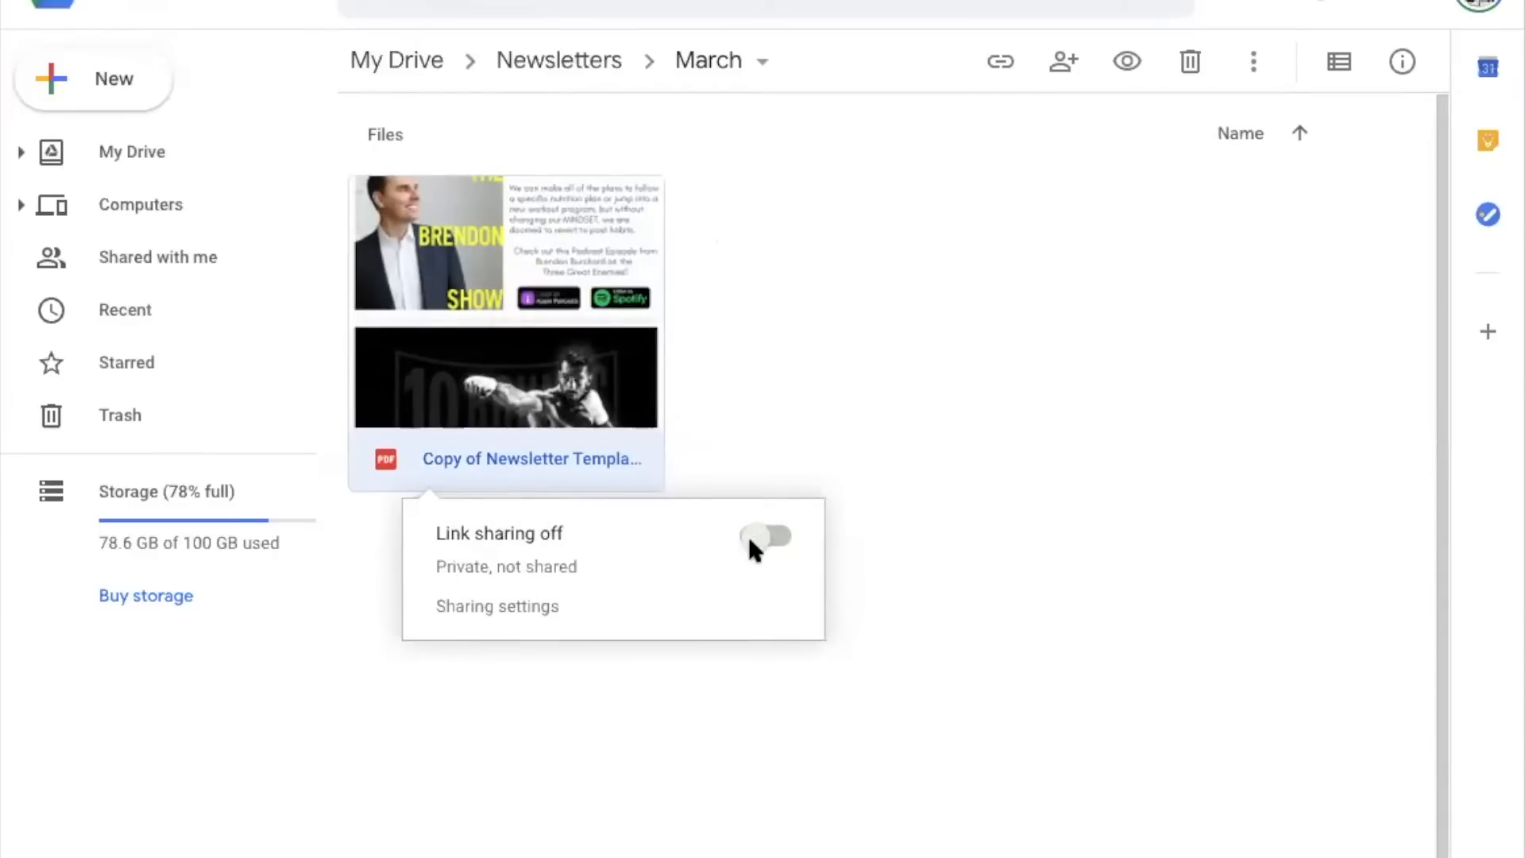
pyautogui.click(767, 536)
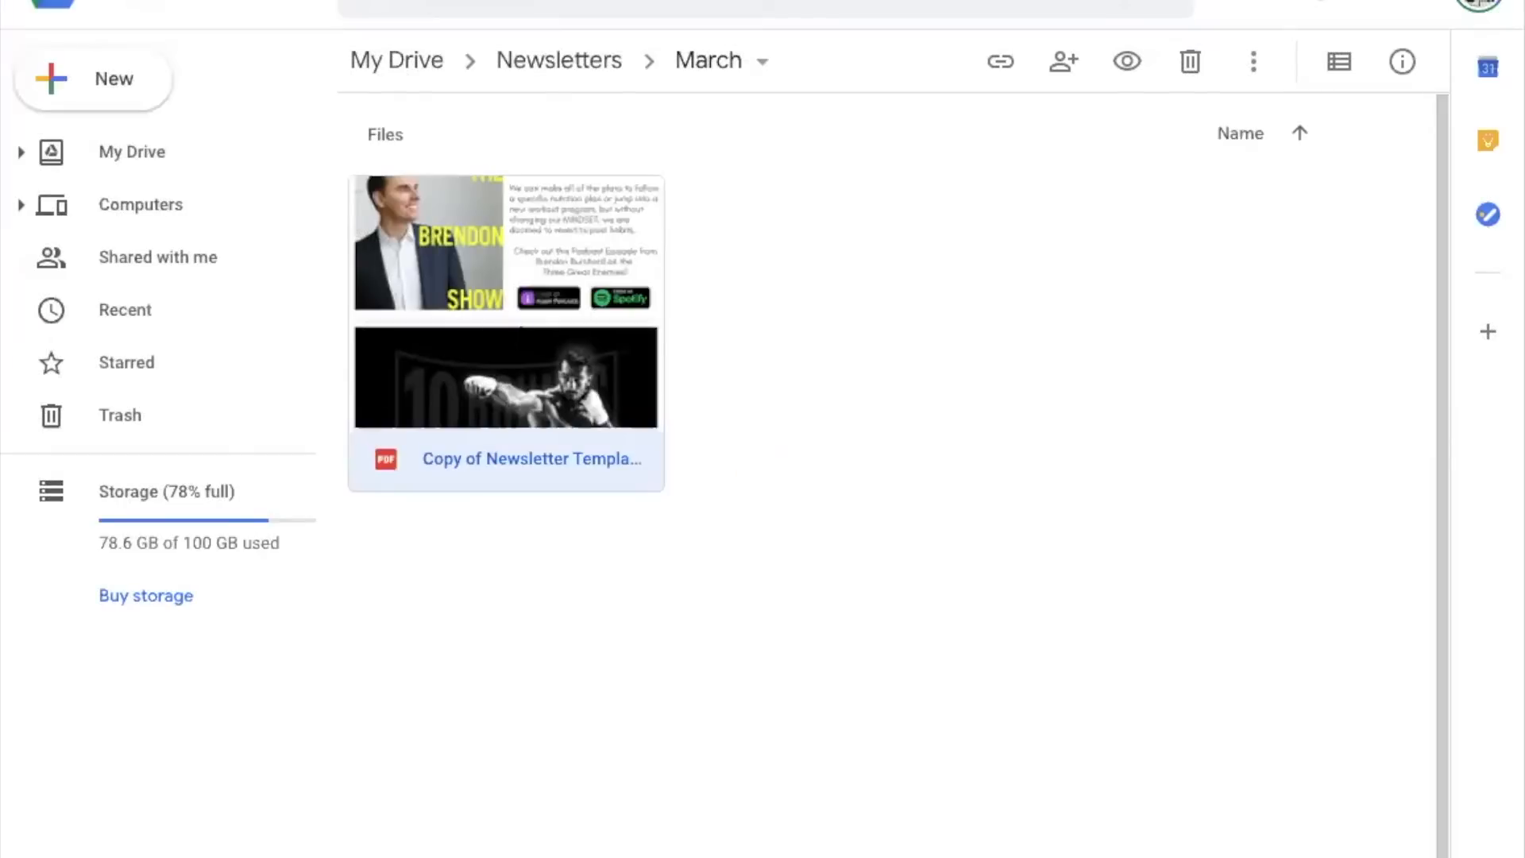
pyautogui.rightClick(505, 377)
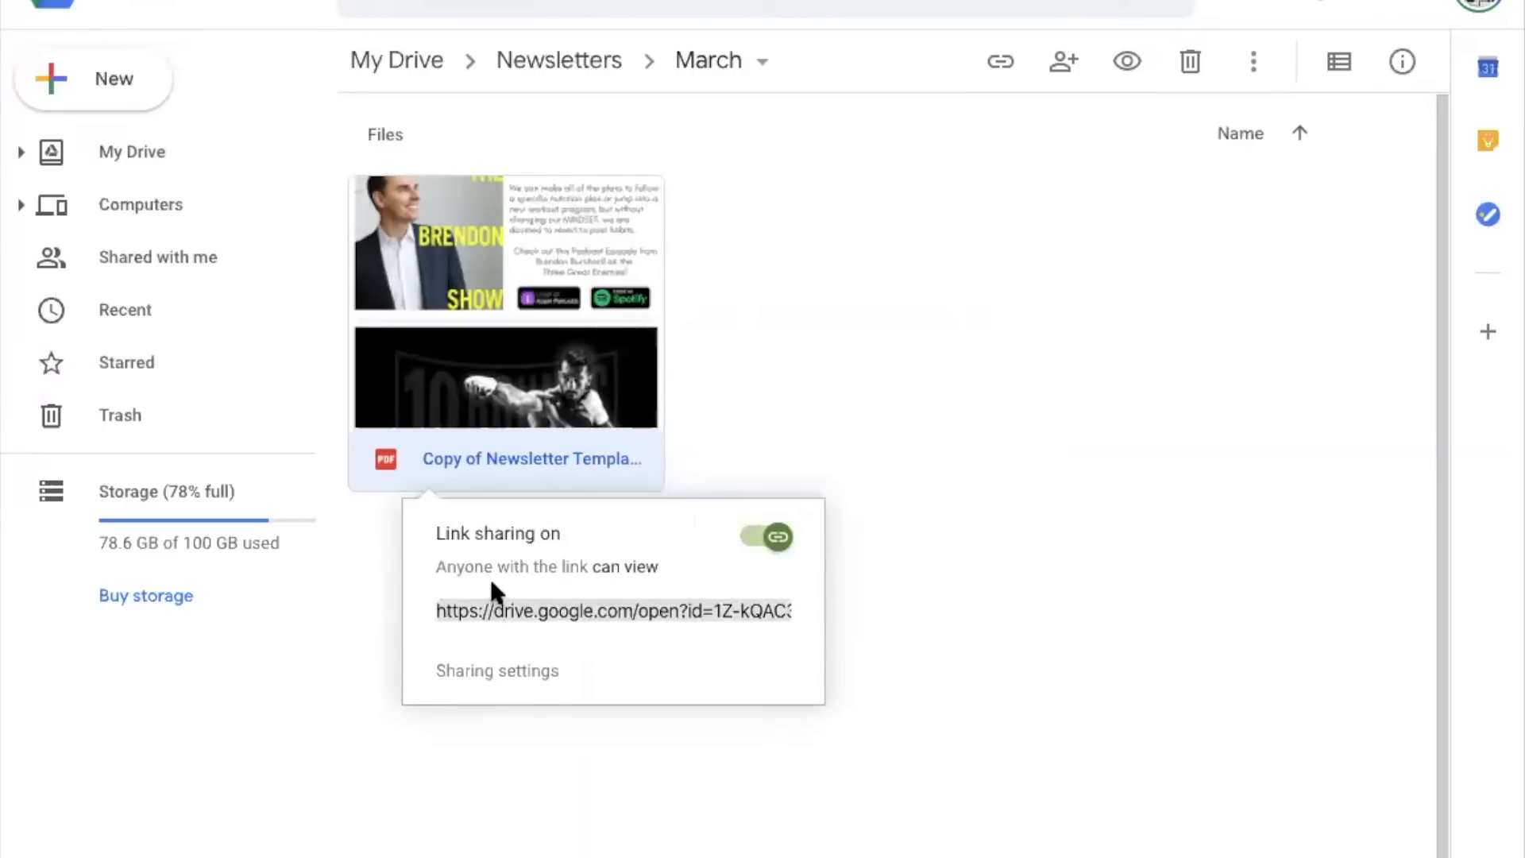
pyautogui.moveTo(470, 571)
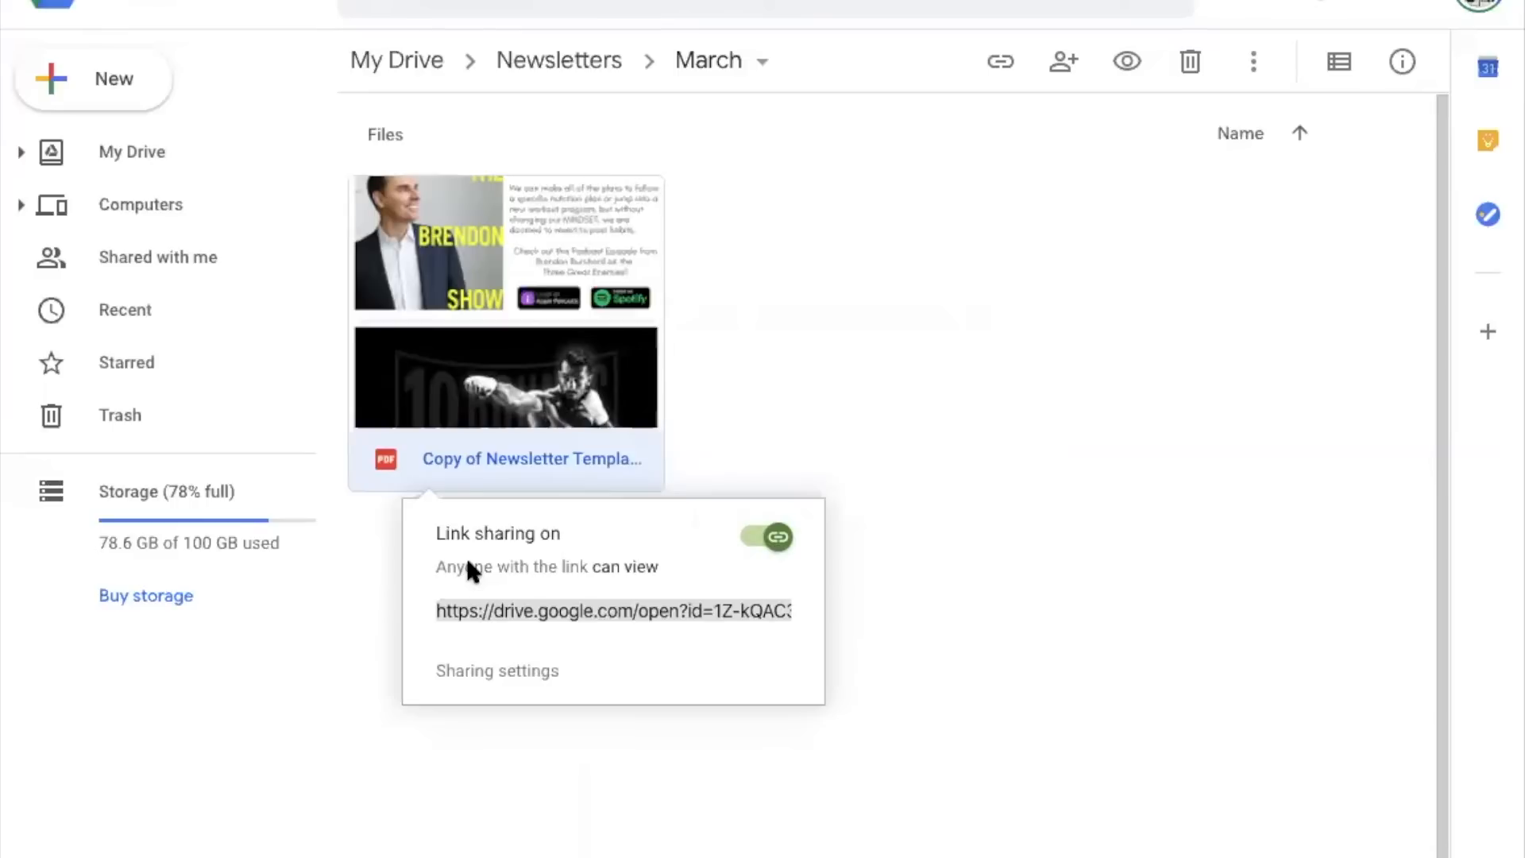
pyautogui.moveTo(506, 653)
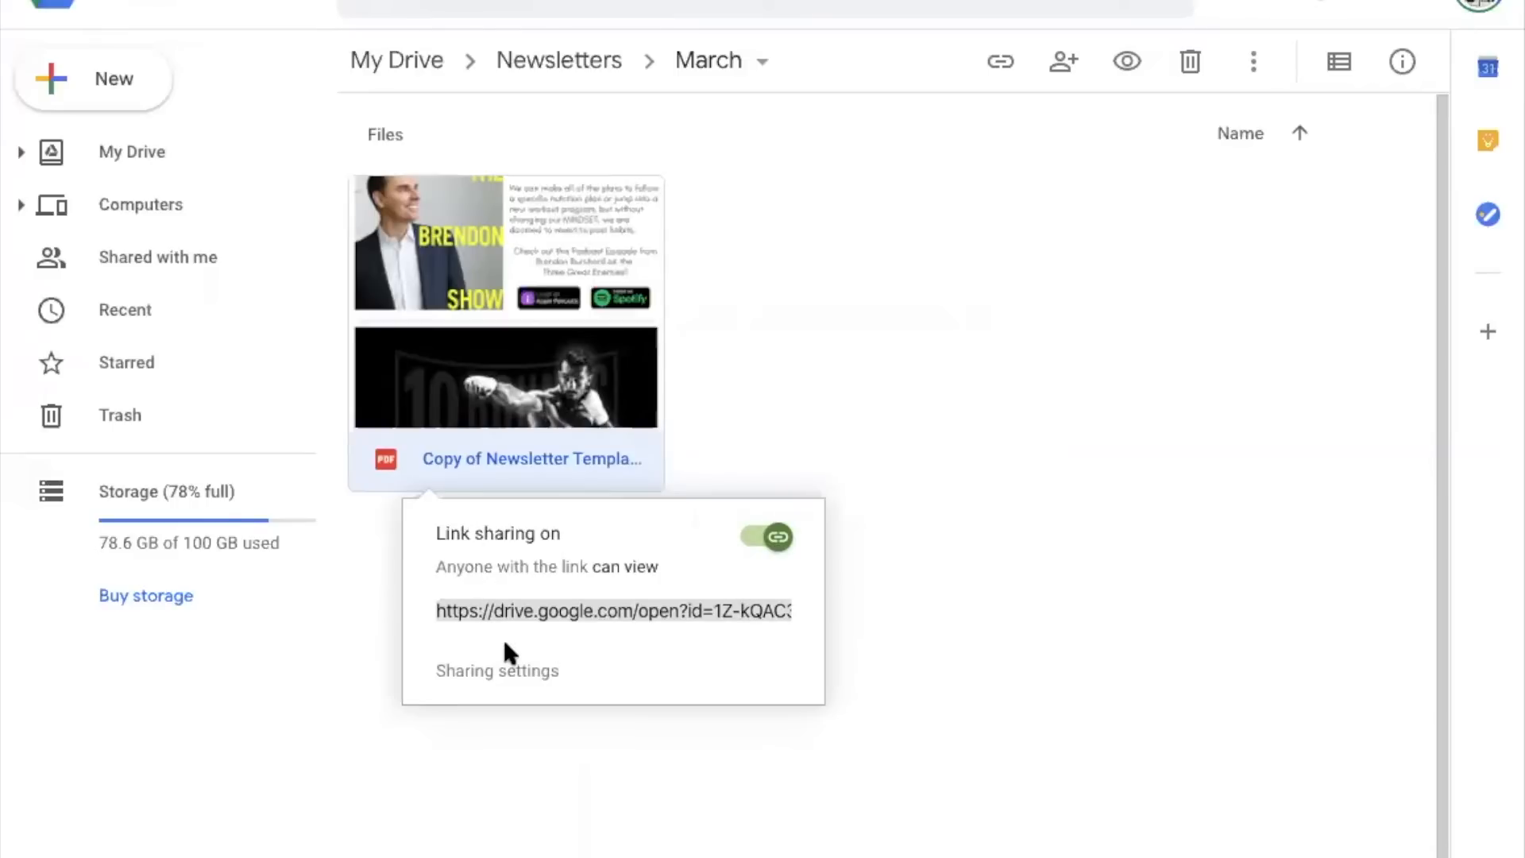
pyautogui.moveTo(511, 651)
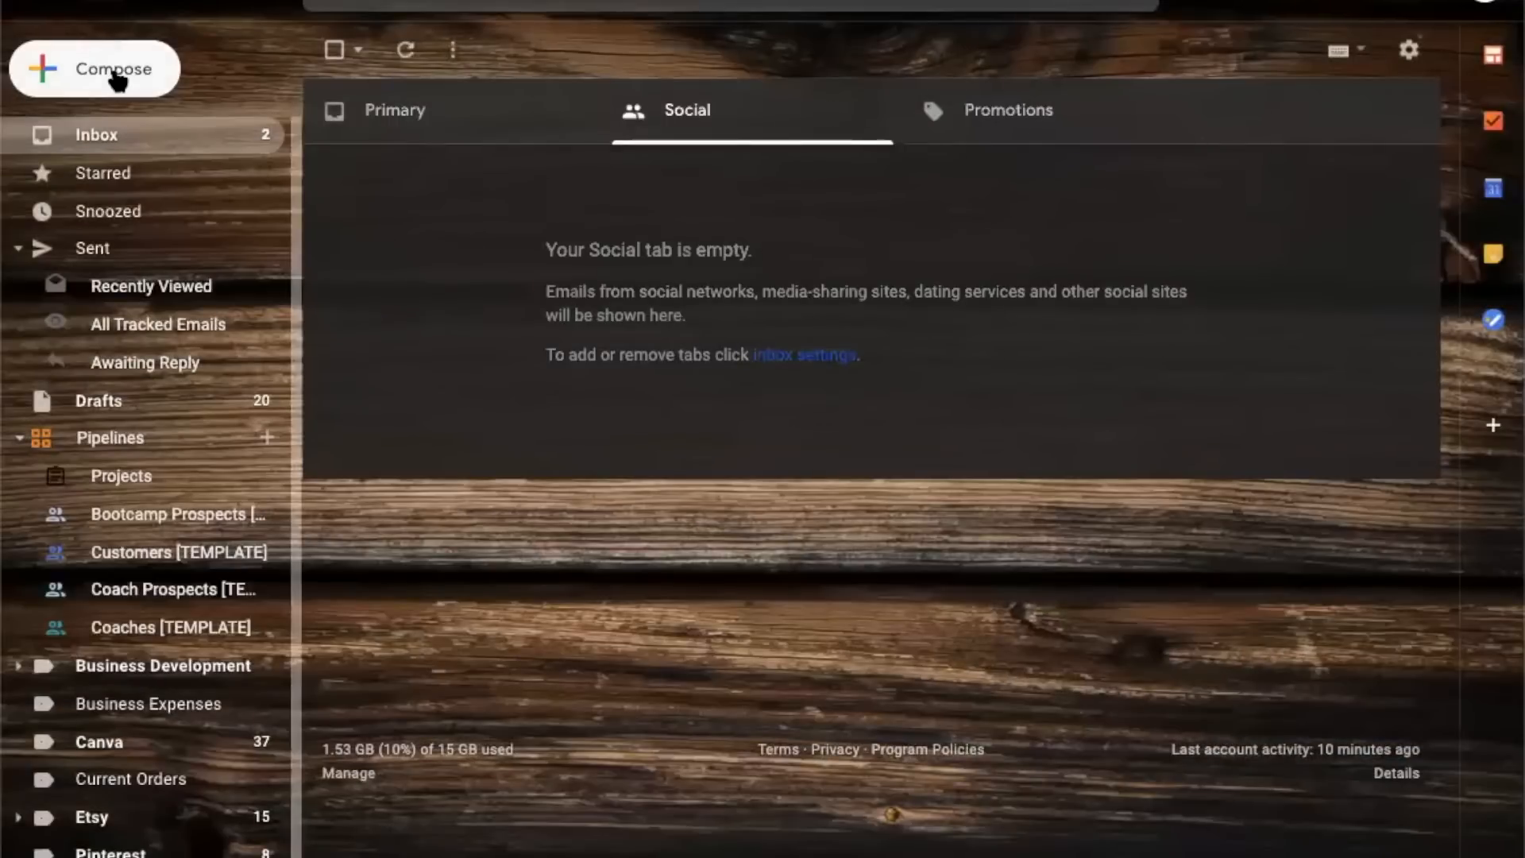
# - Compose a new email with 'Hey Mary!' on the first line of the body
pyautogui.click(94, 68)
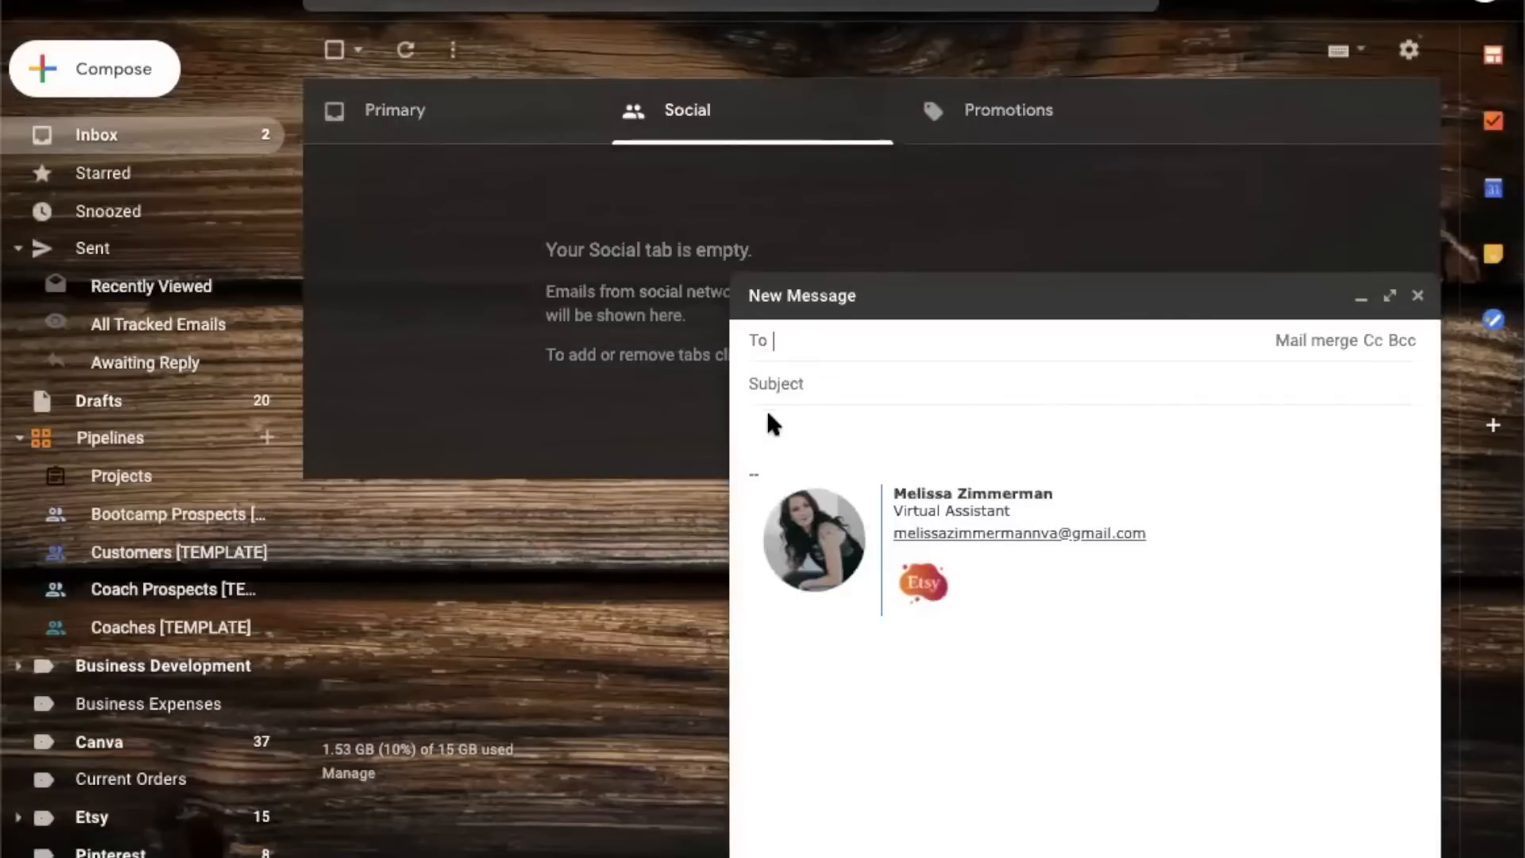
pyautogui.click(768, 419)
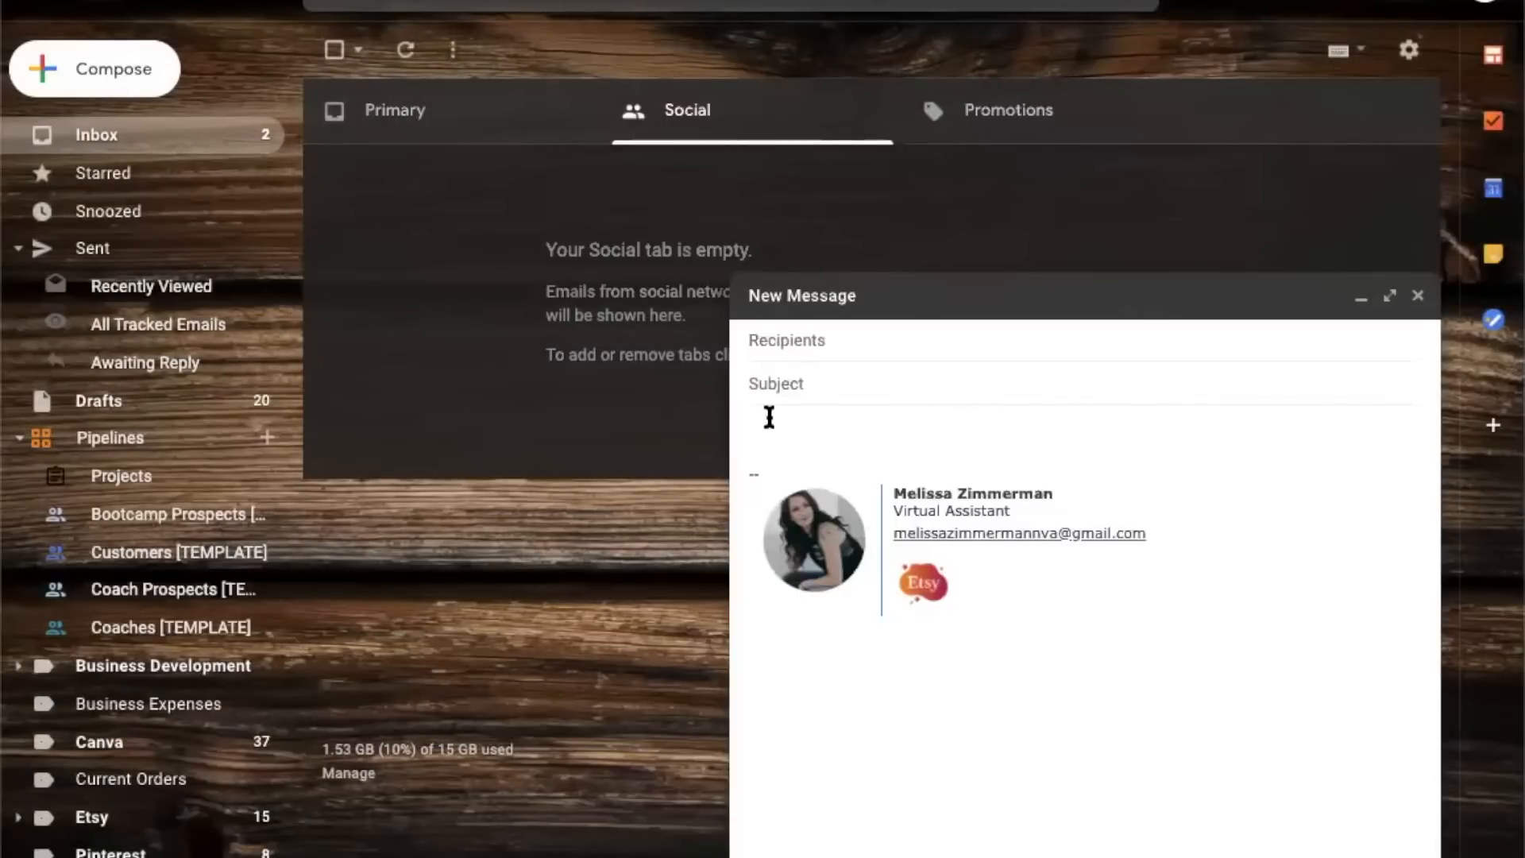
pyautogui.write('Hey')
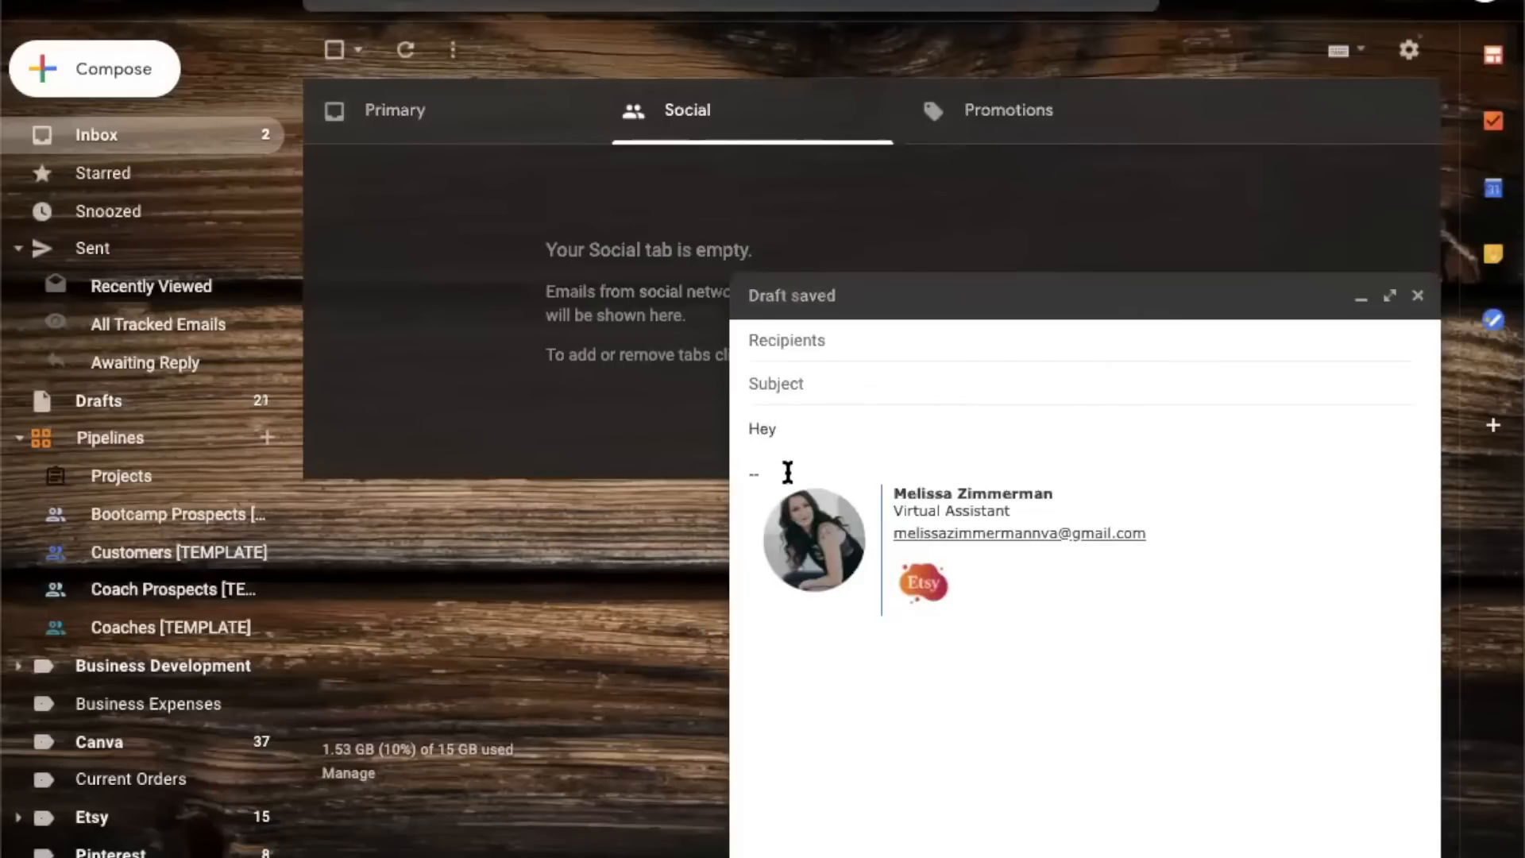
pyautogui.moveTo(865, 435)
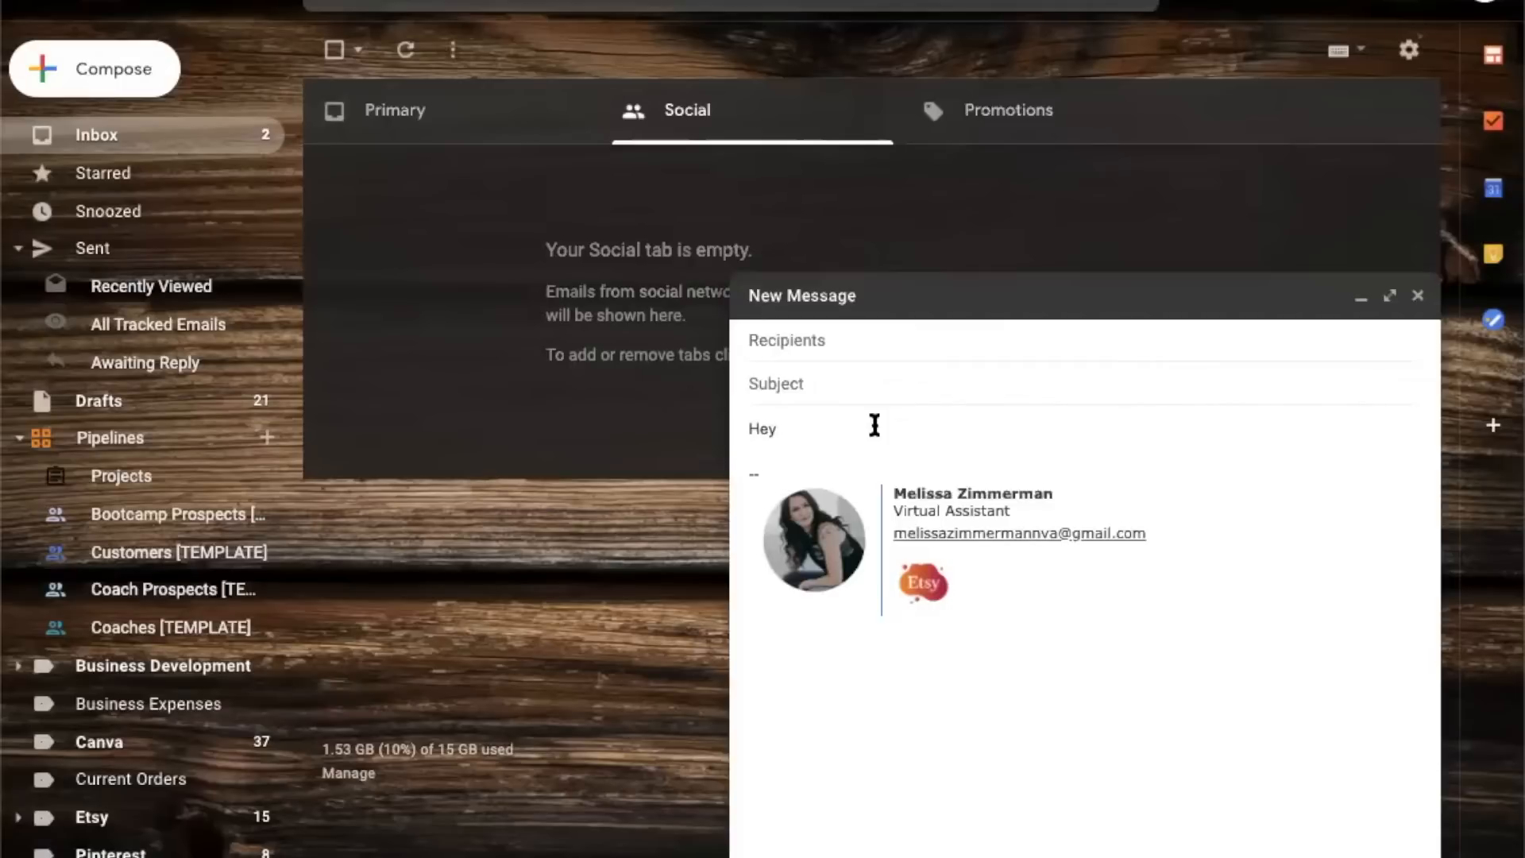
pyautogui.write('Mary!')
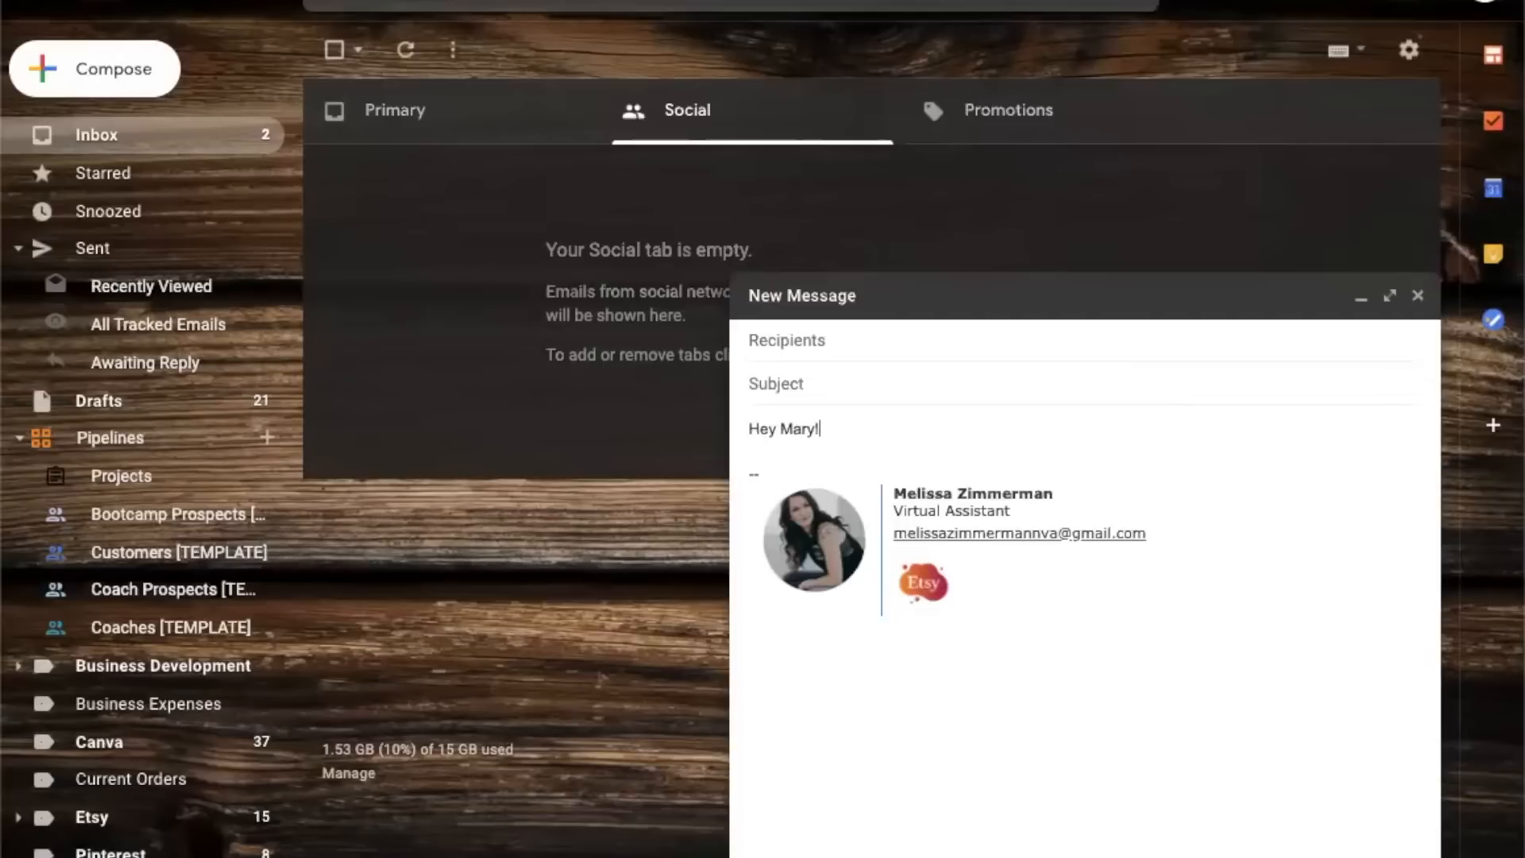
pyautogui.press('enter')
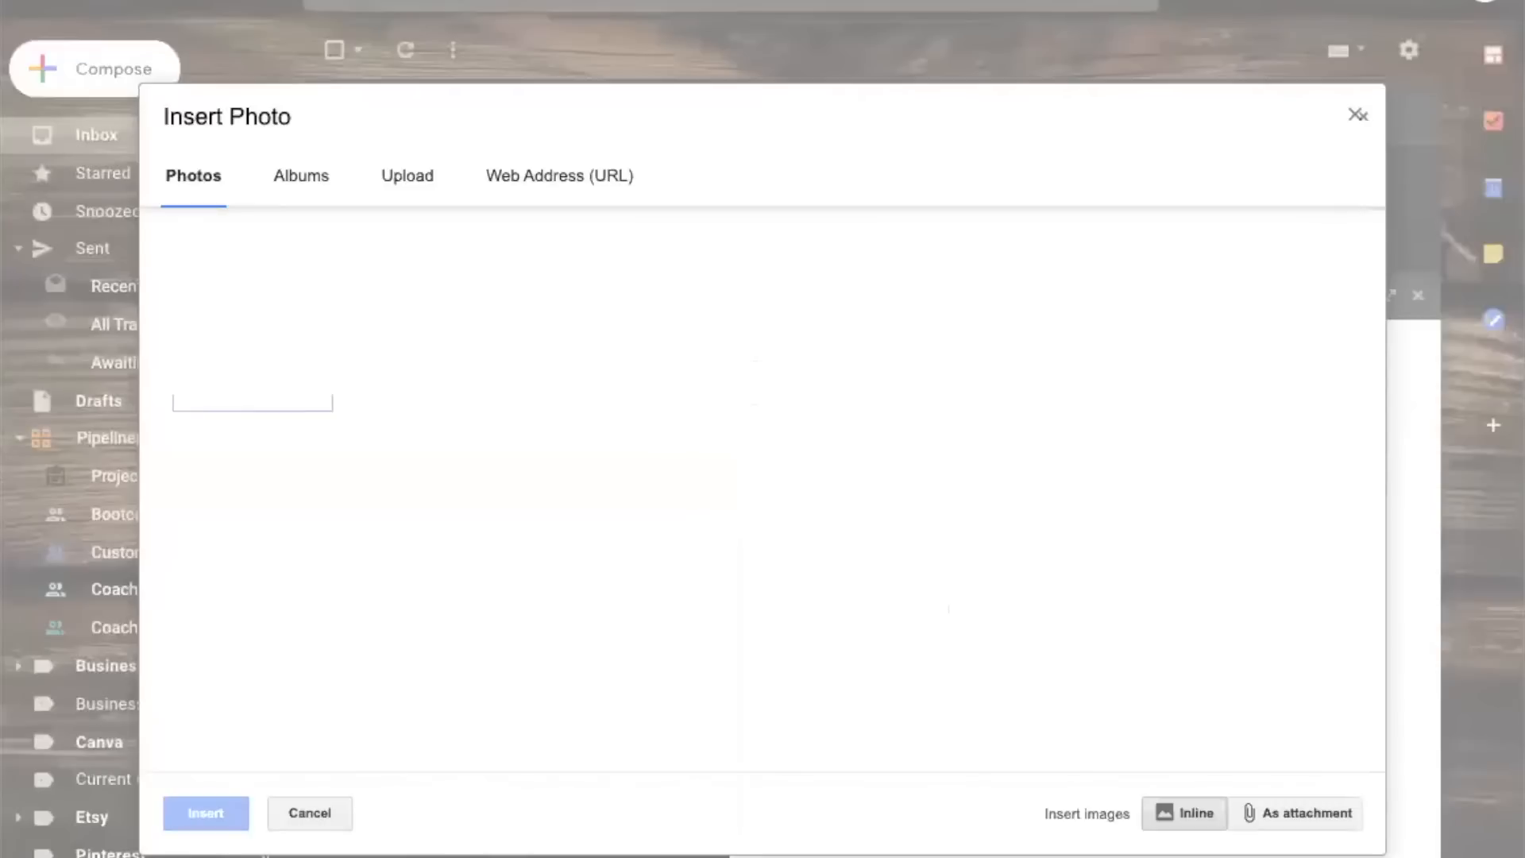
# - Upload the newsletter PNG and insert it inline below the greeting
pyautogui.click(405, 176)
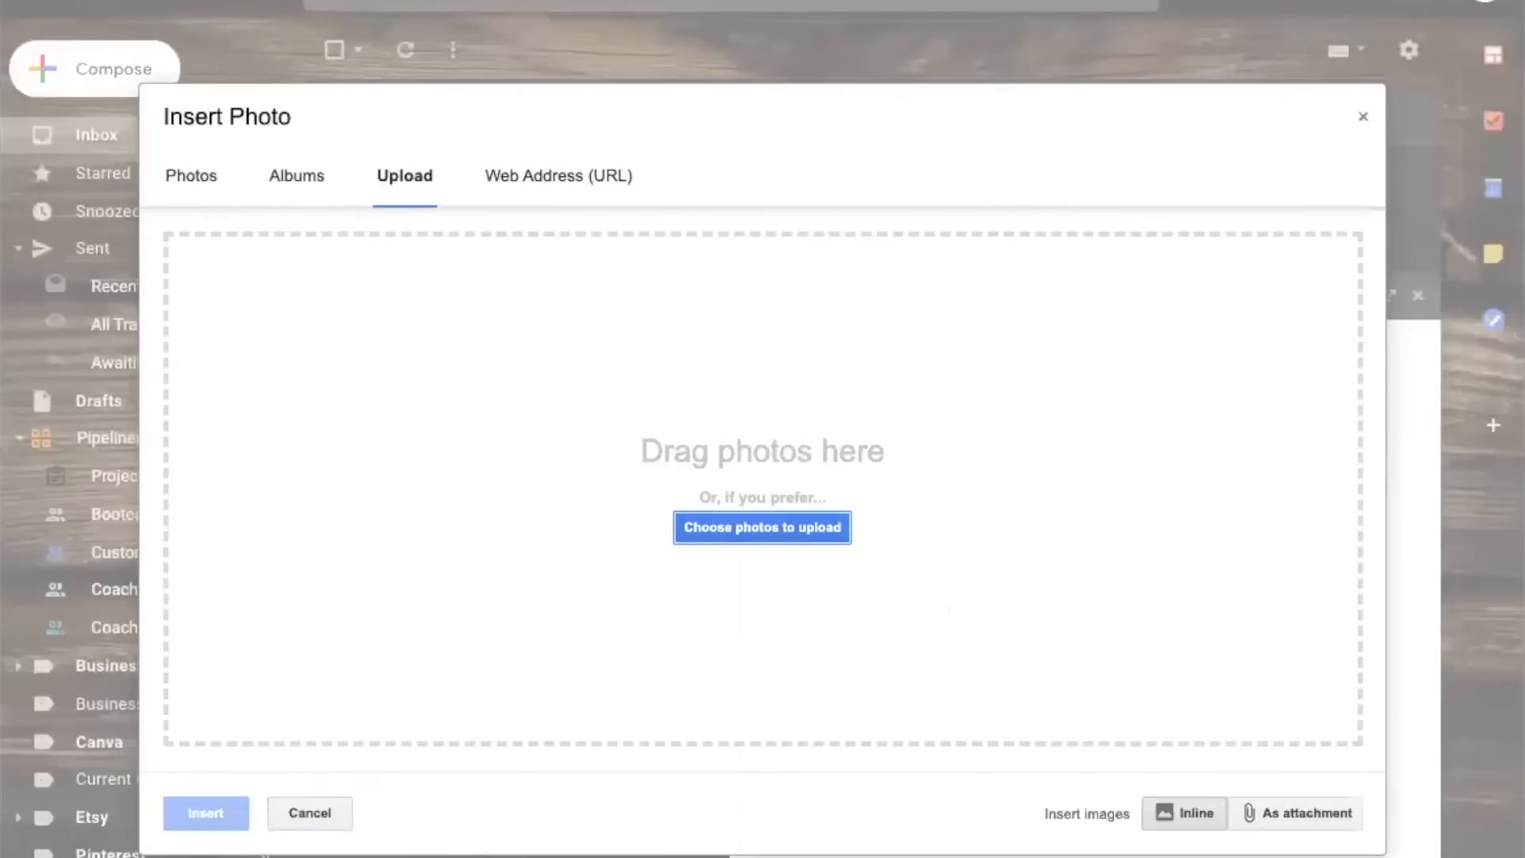
pyautogui.click(761, 527)
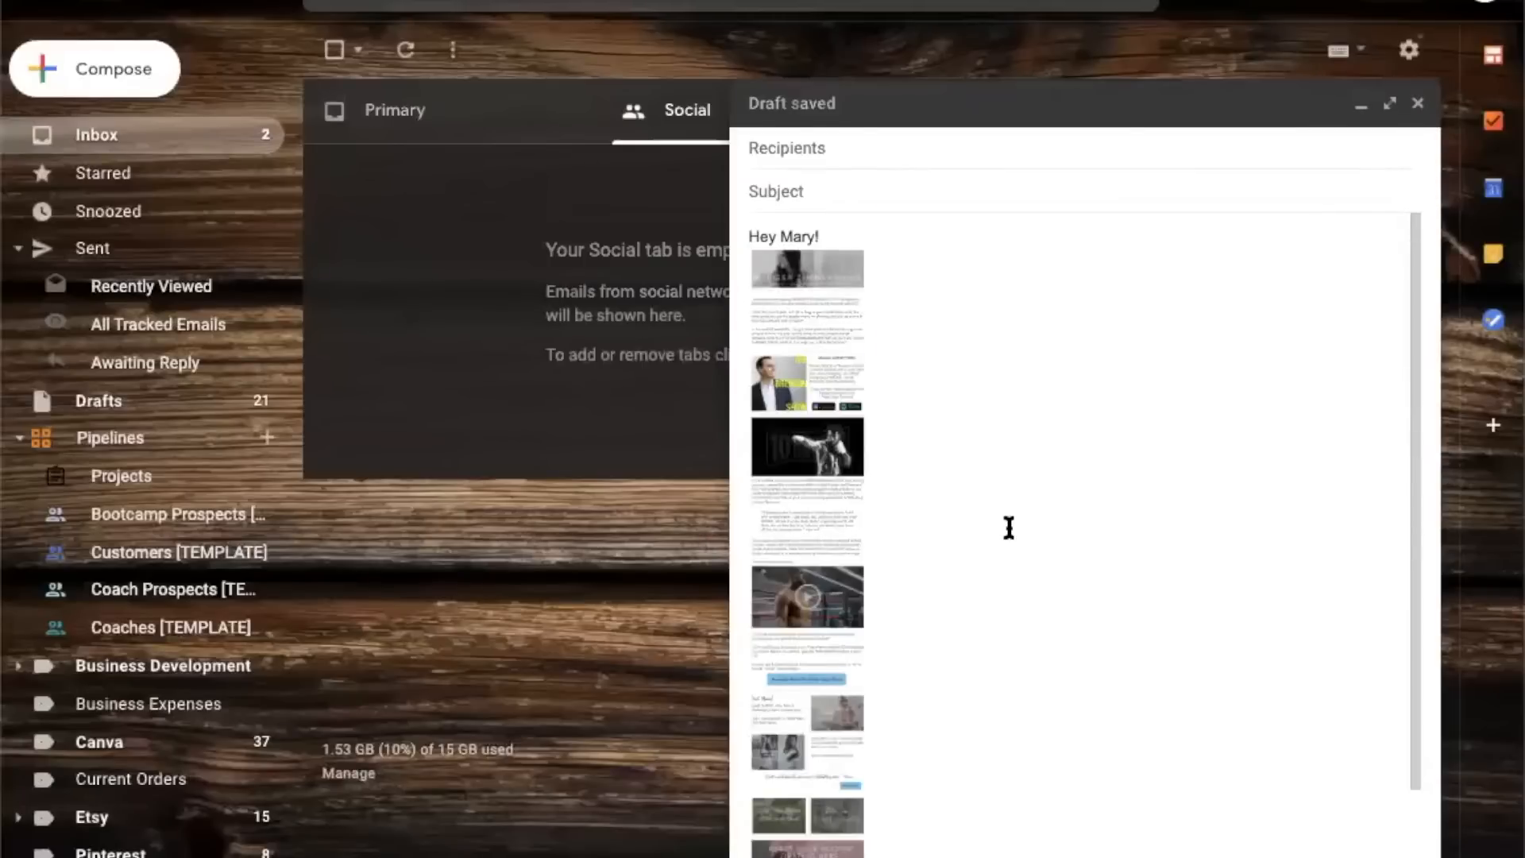
pyautogui.scroll(-3)
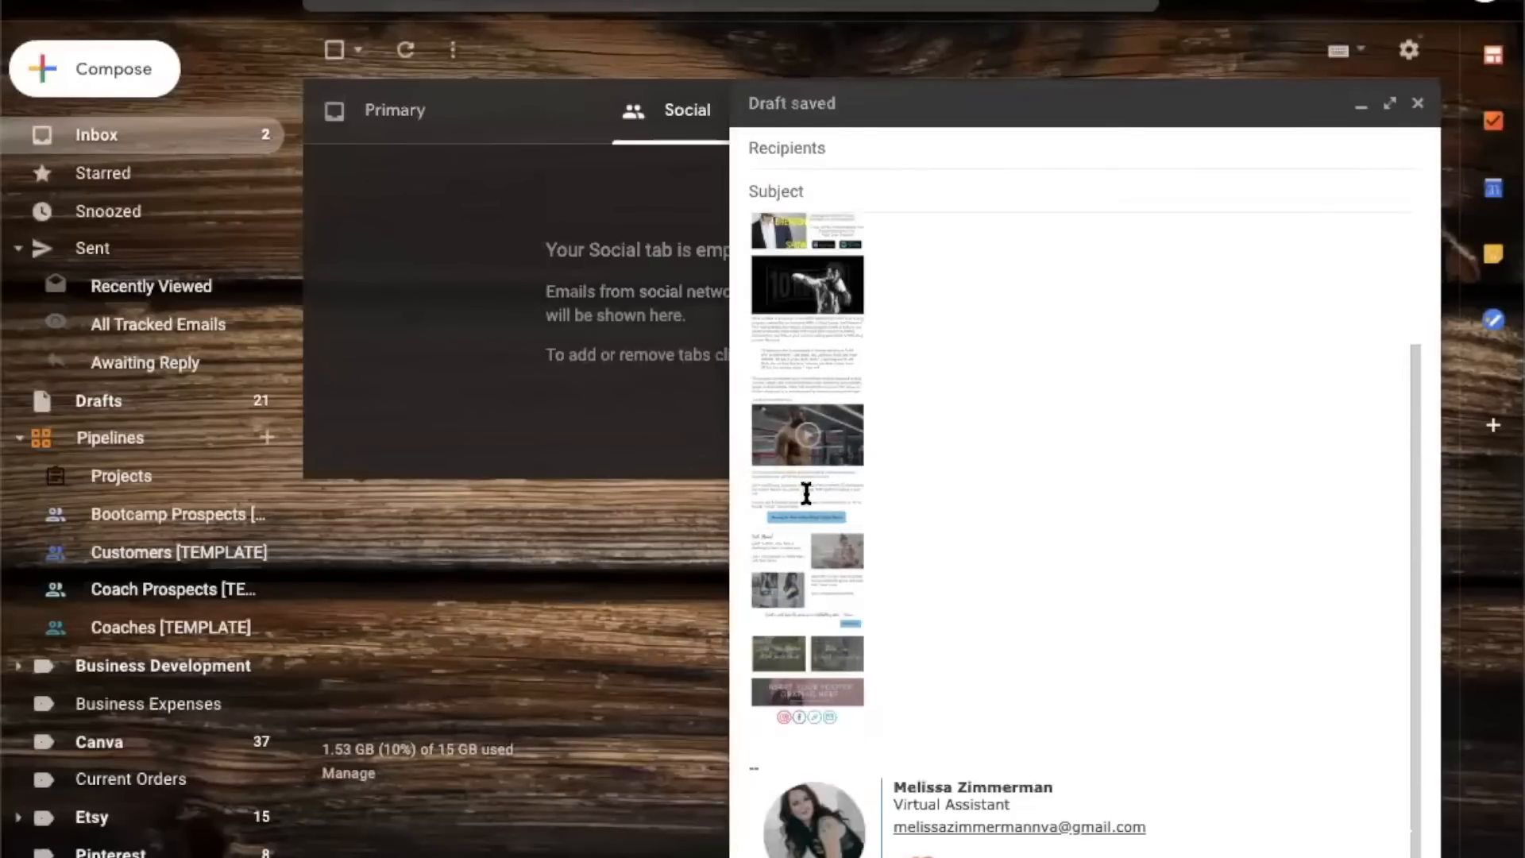
pyautogui.scroll(3)
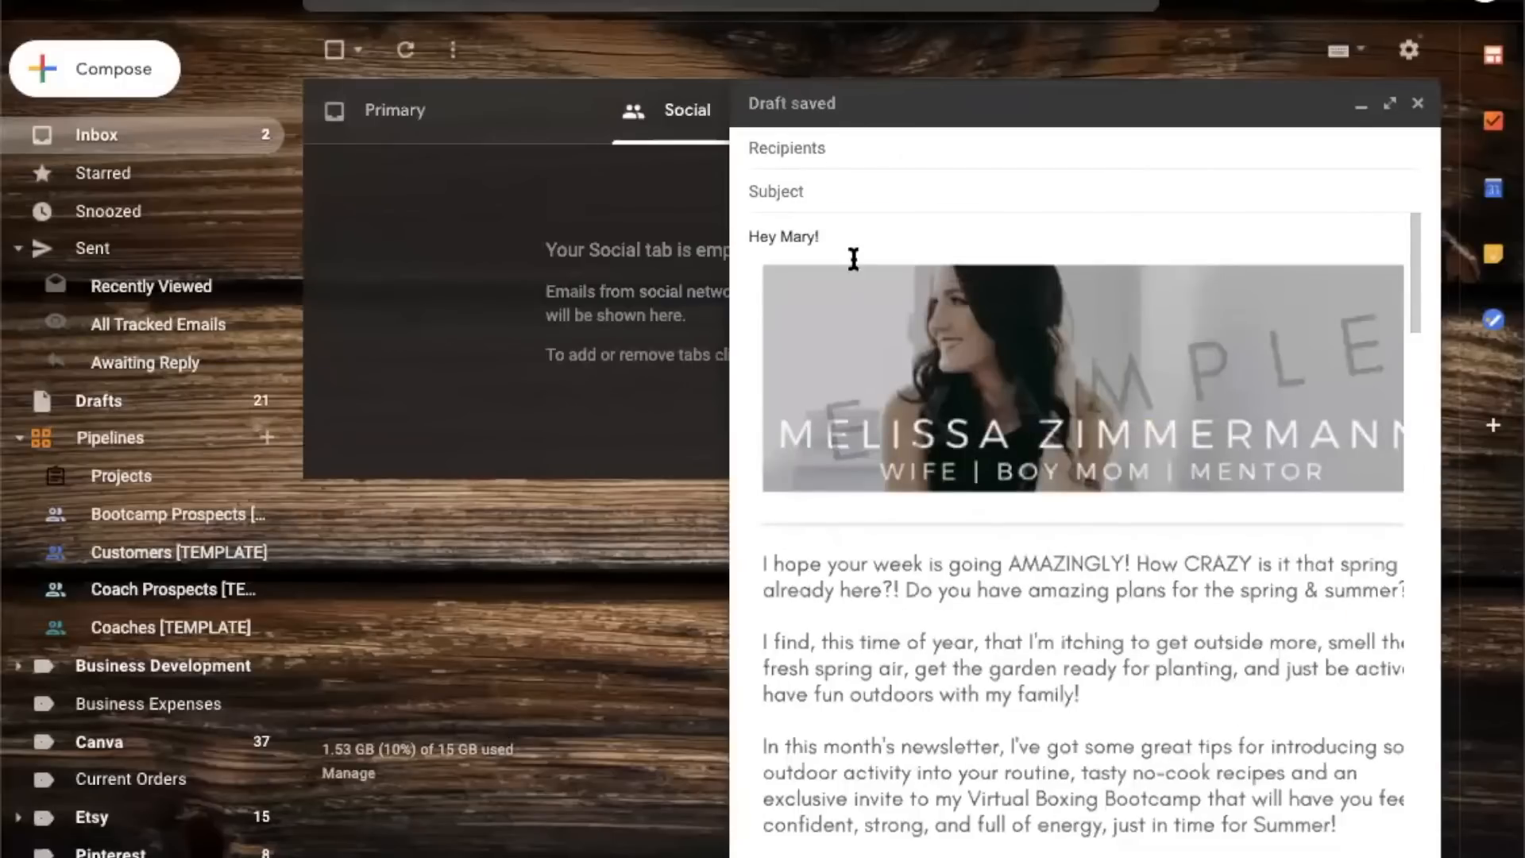
pyautogui.moveTo(843, 246)
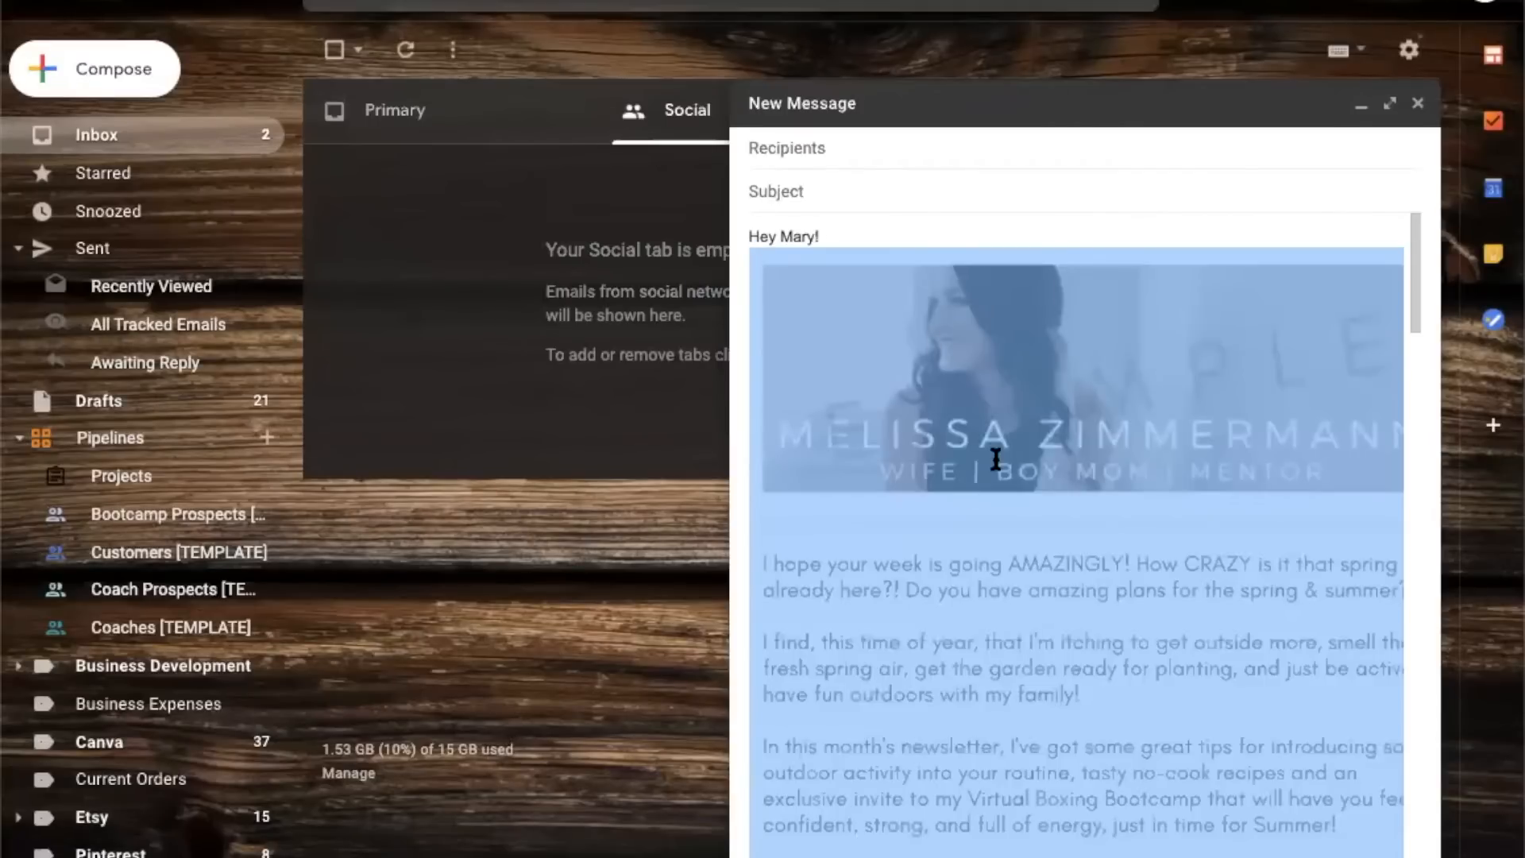
pyautogui.moveTo(957, 358)
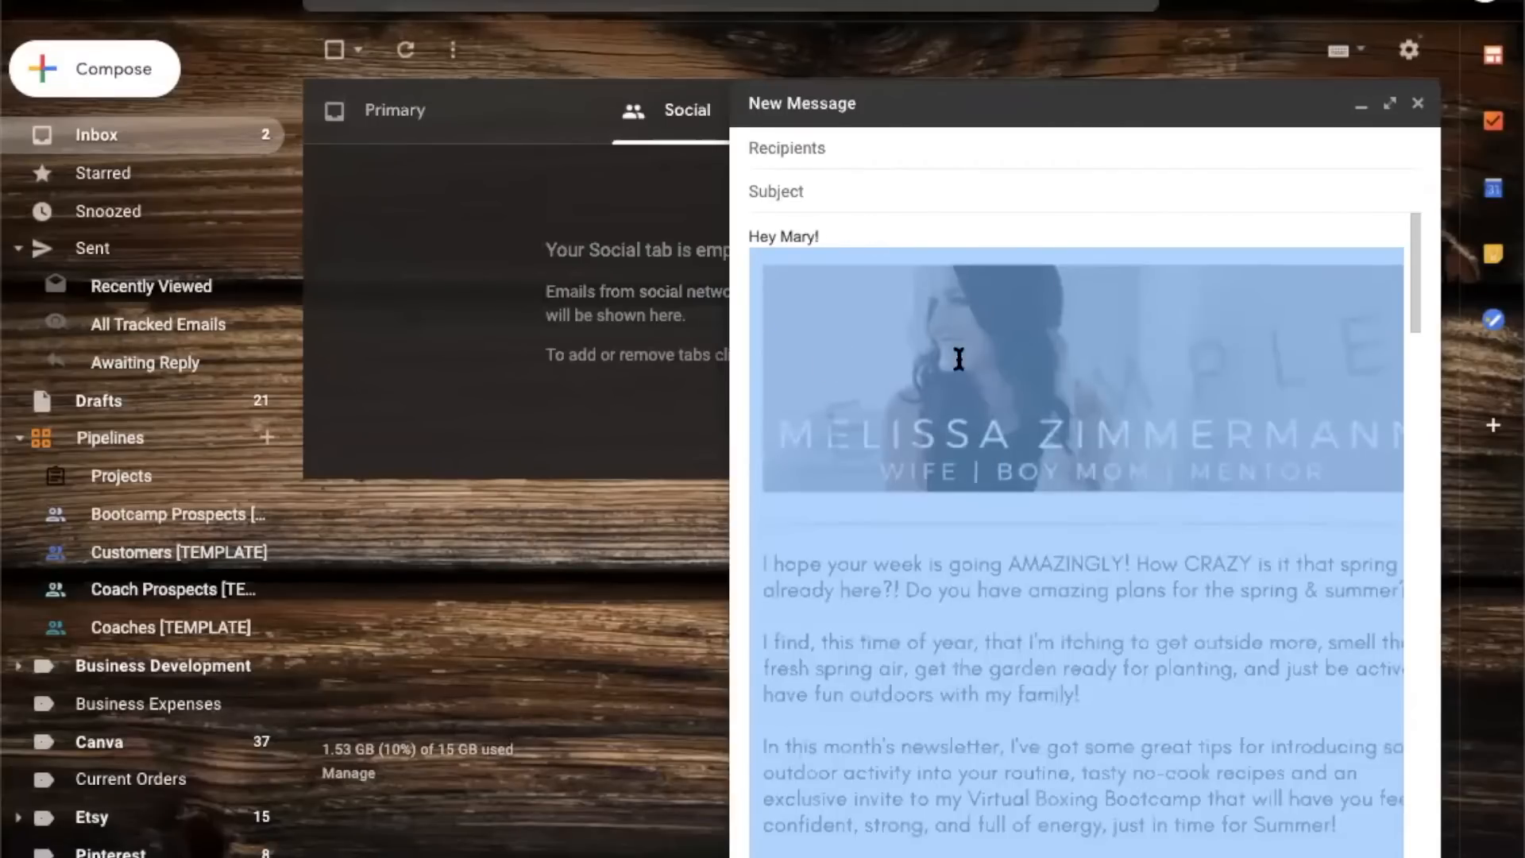
# - Add the copied Drive PDF link to the inline newsletter image and confirm with OK
pyautogui.scroll(-3)
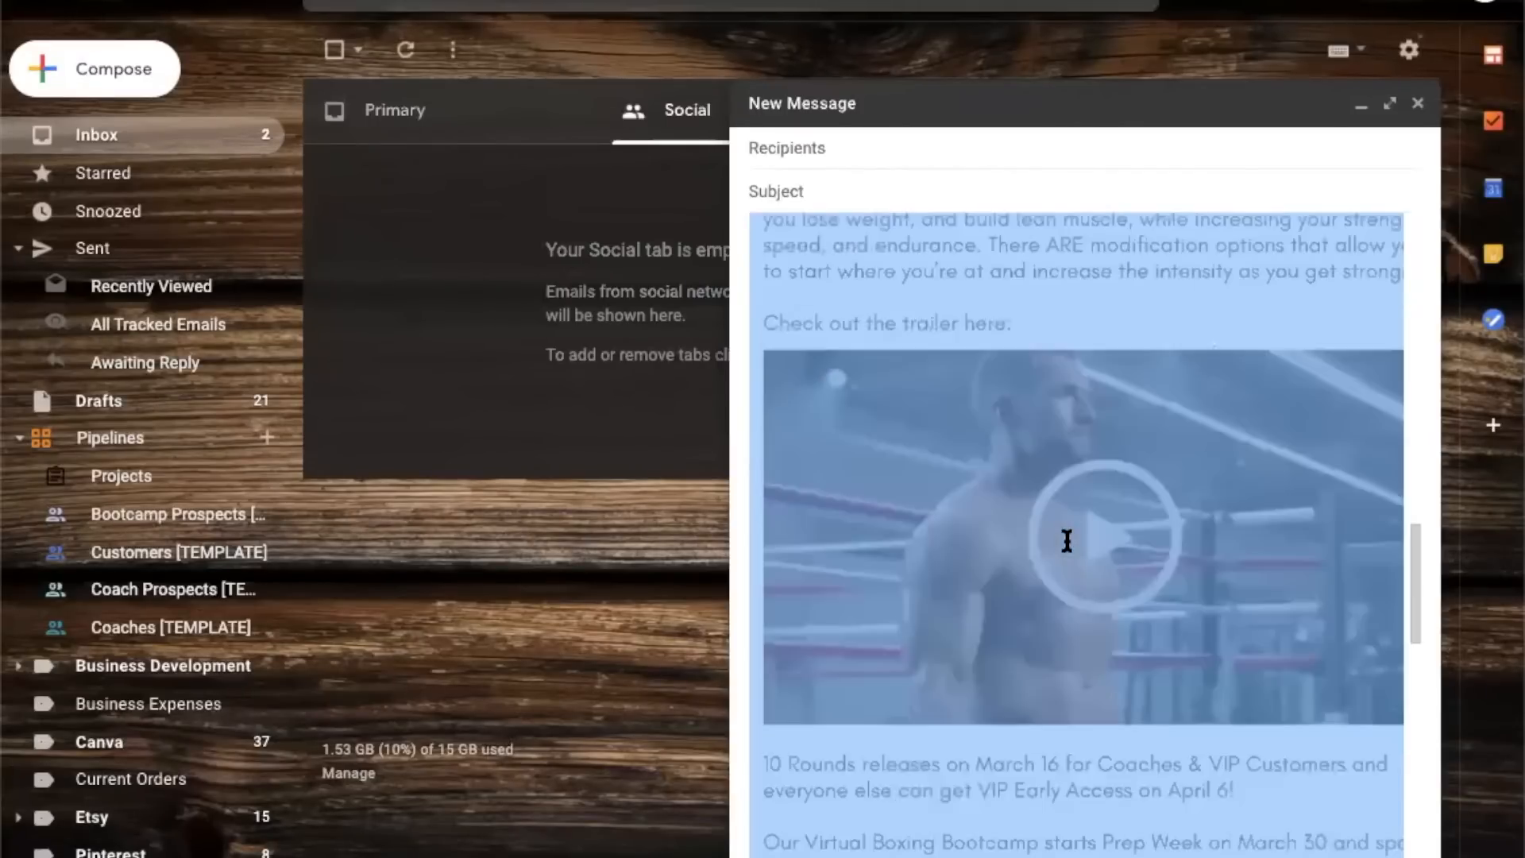
pyautogui.scroll(-3)
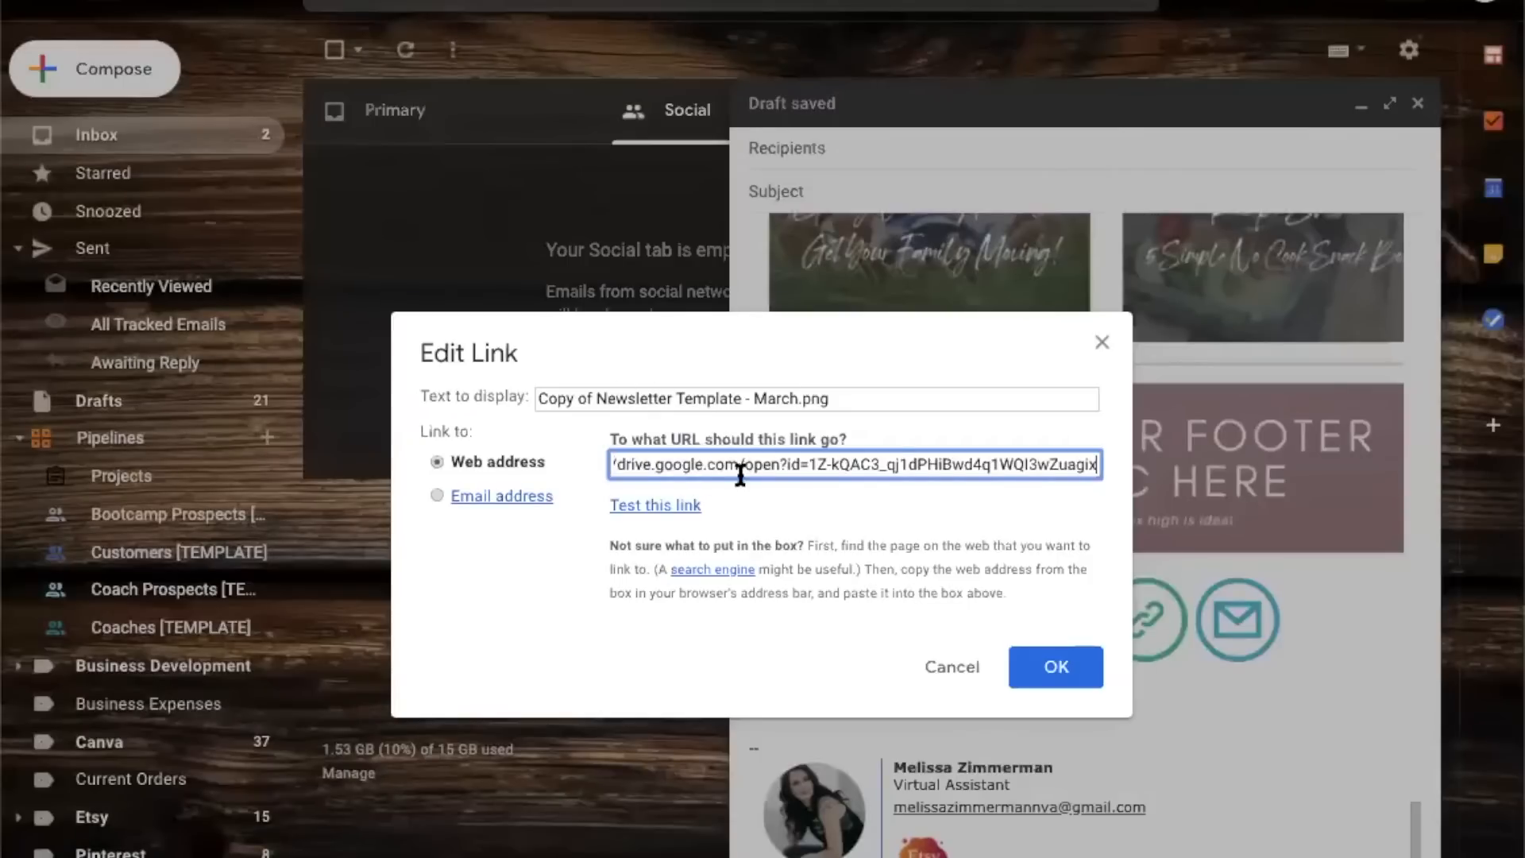
pyautogui.moveTo(895, 464)
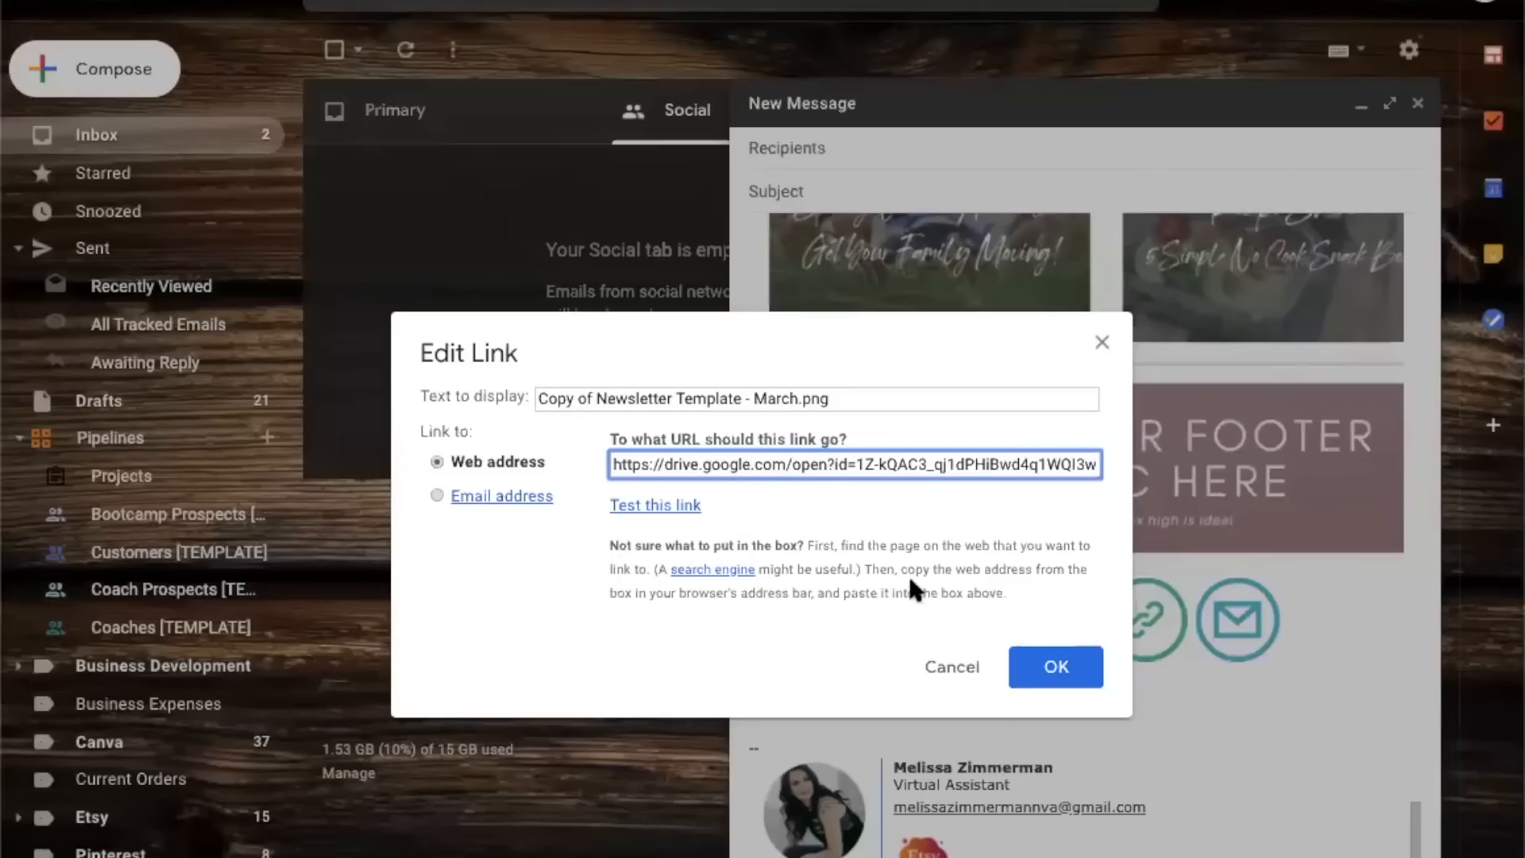
pyautogui.click(1055, 667)
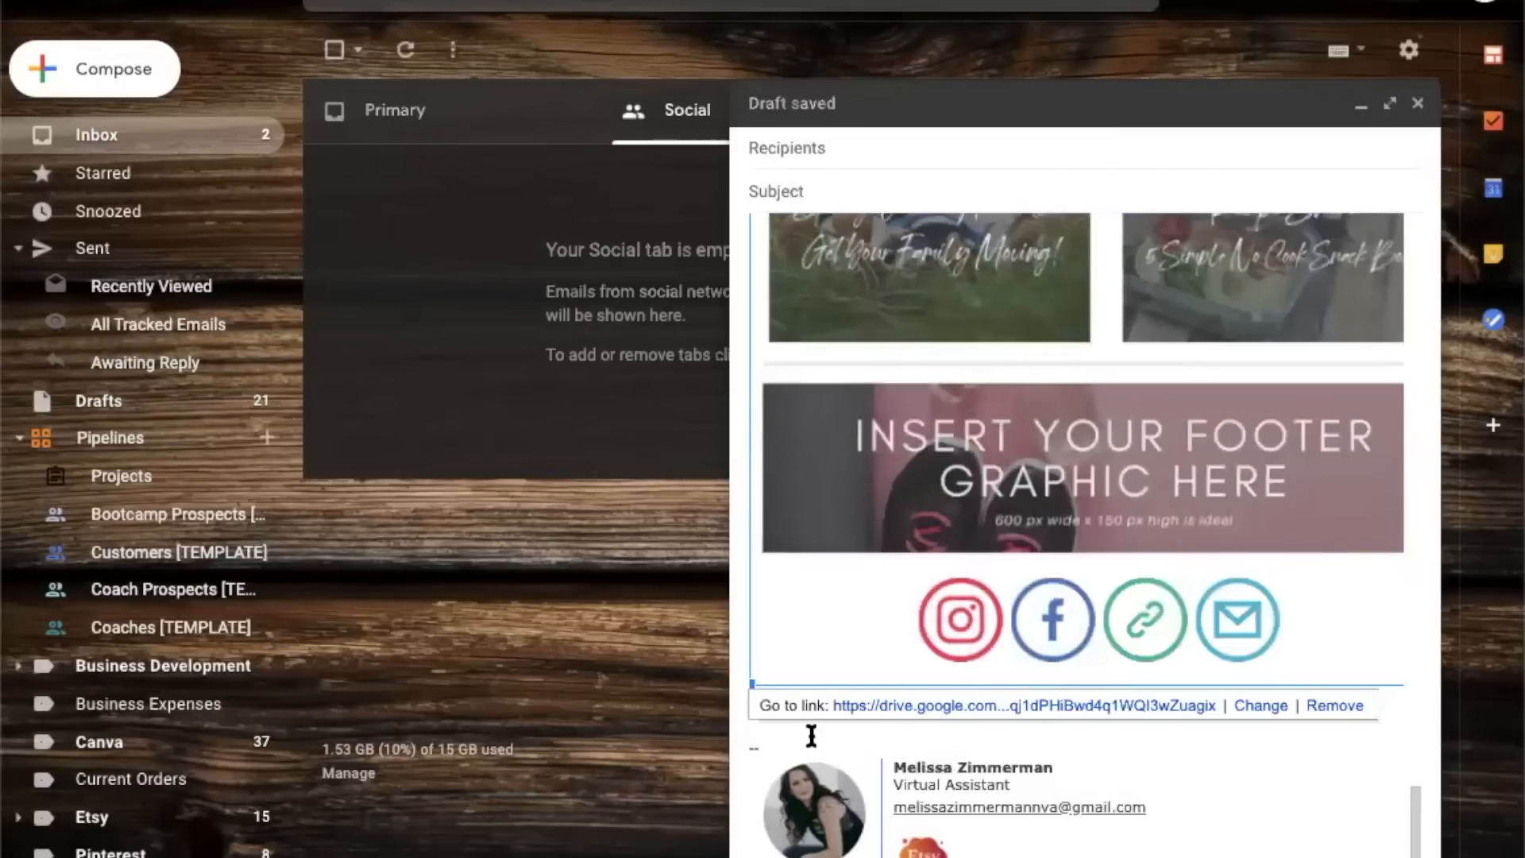
pyautogui.scroll(3)
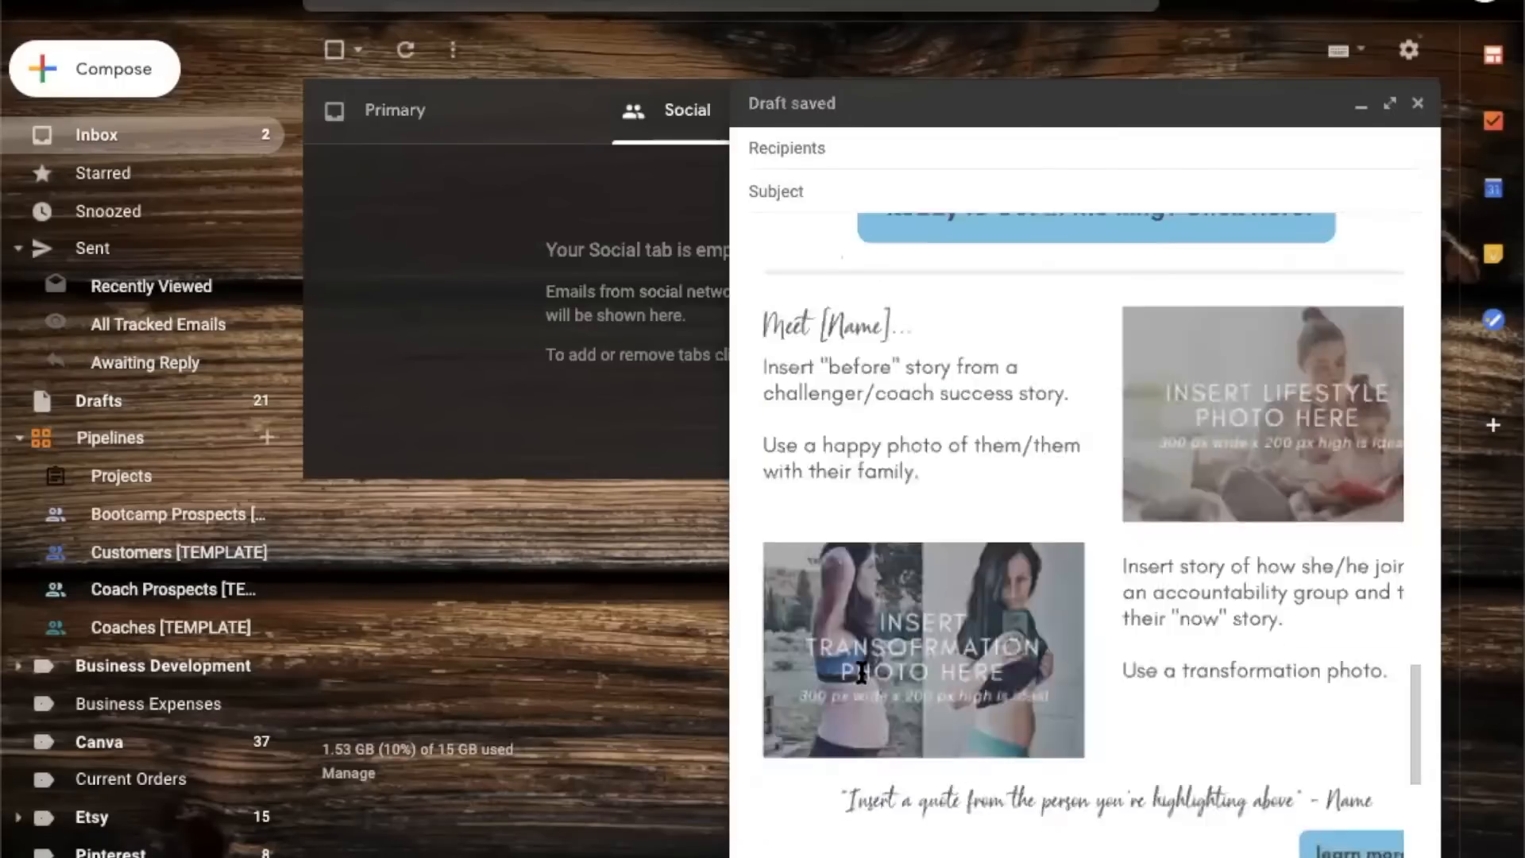
pyautogui.scroll(3)
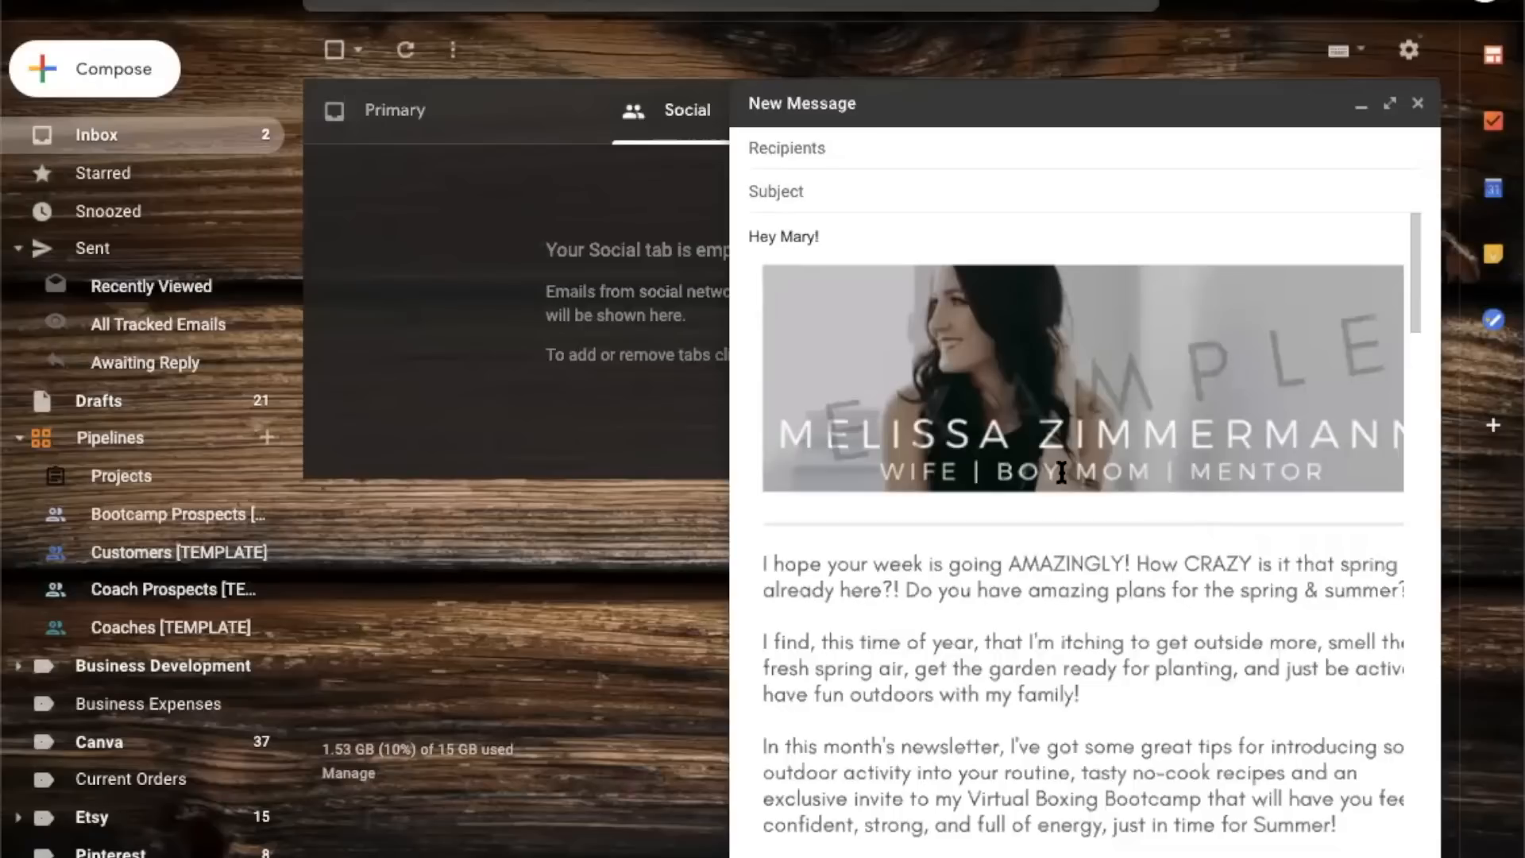
pyautogui.moveTo(858, 152)
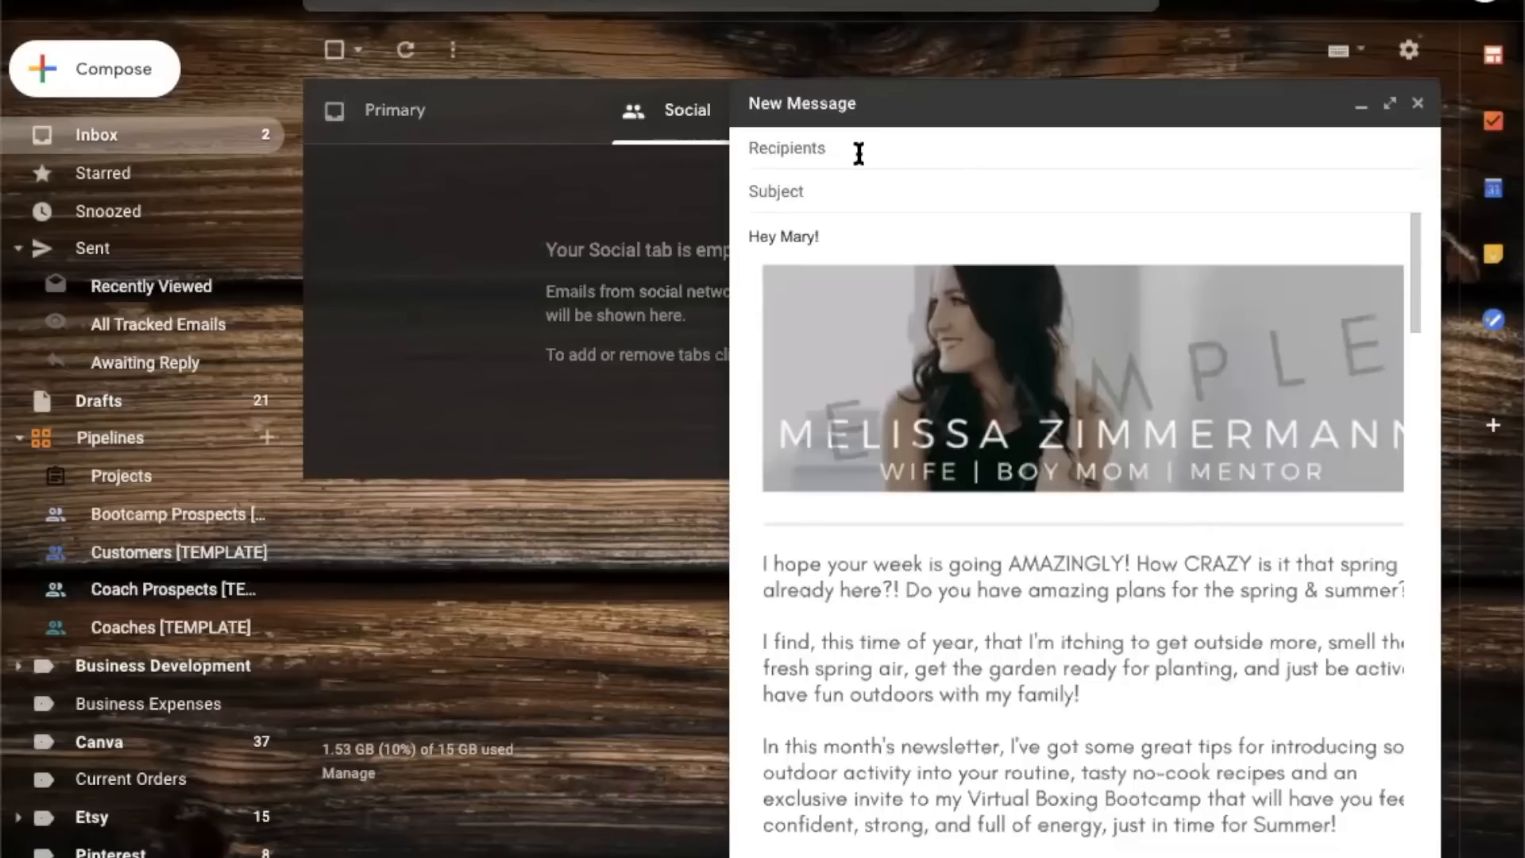
# - Enter 'Time to Spring into Action!' as the draft's subject line
pyautogui.click(875, 148)
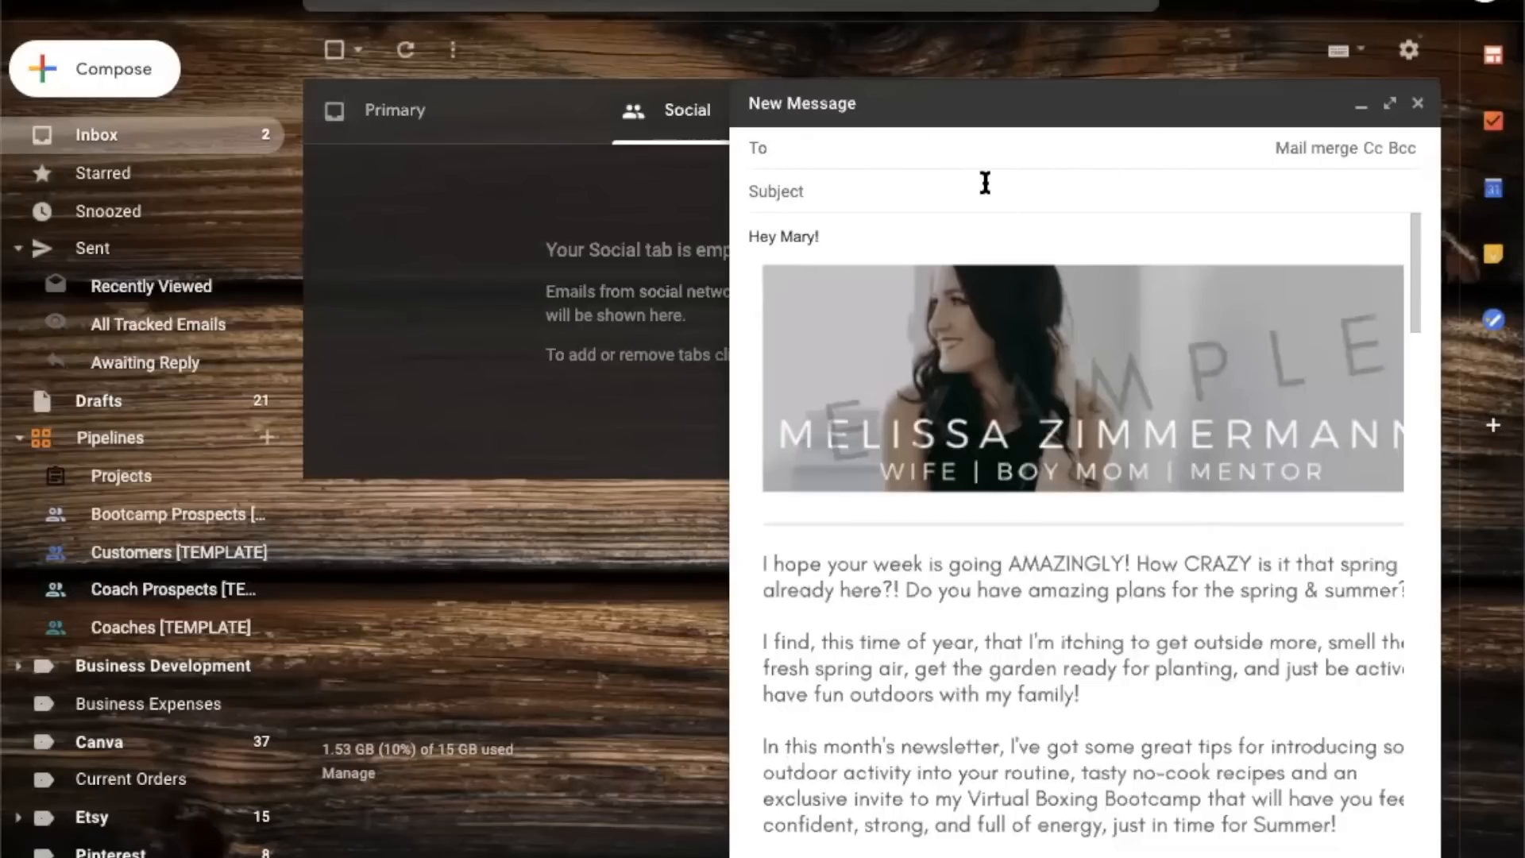
pyautogui.click(768, 147)
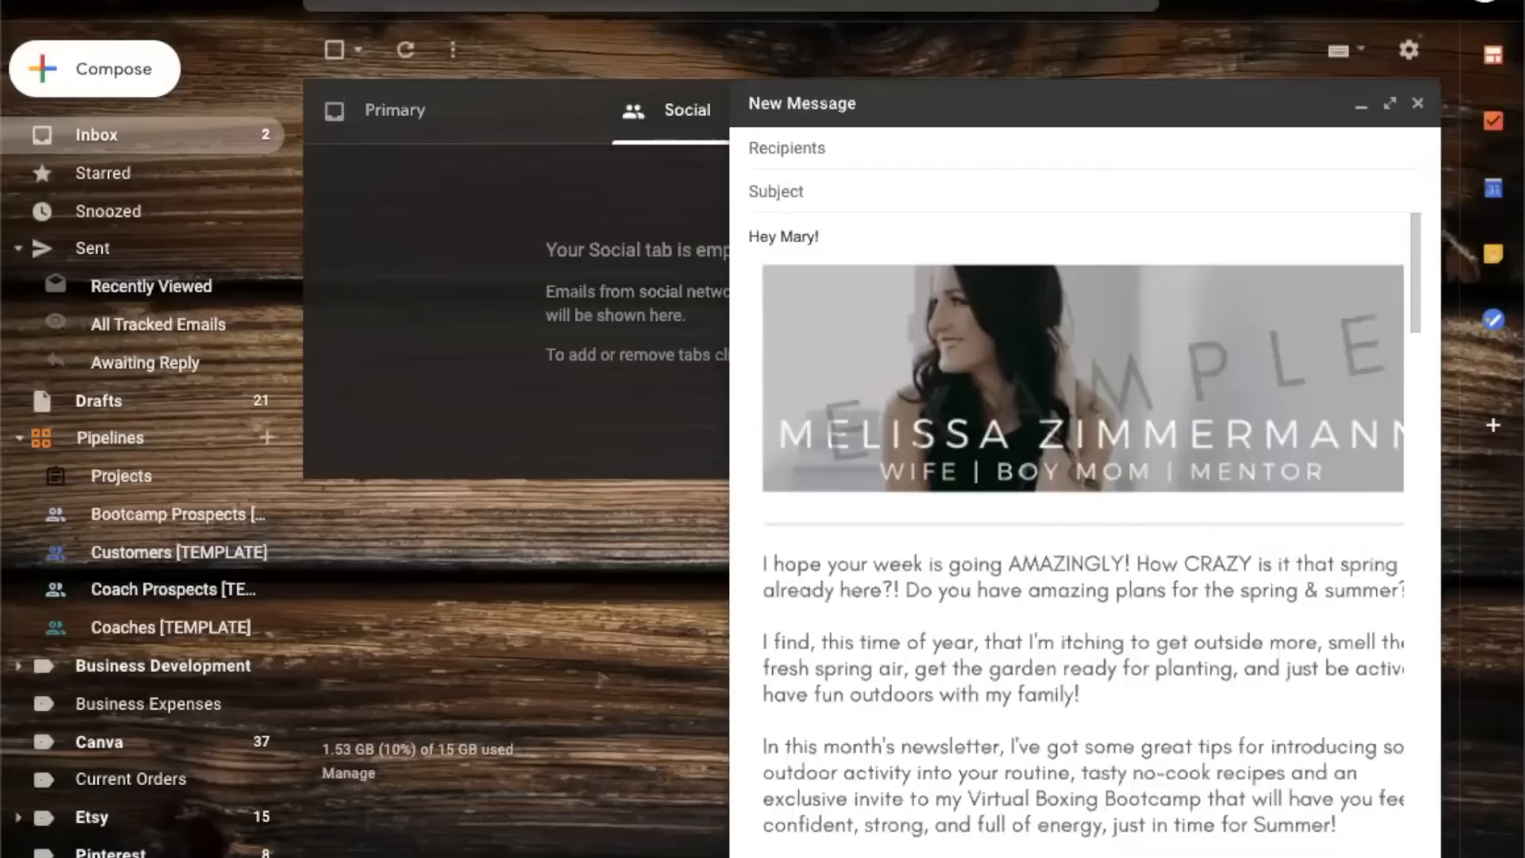
pyautogui.write('Time to Spring into Action!')
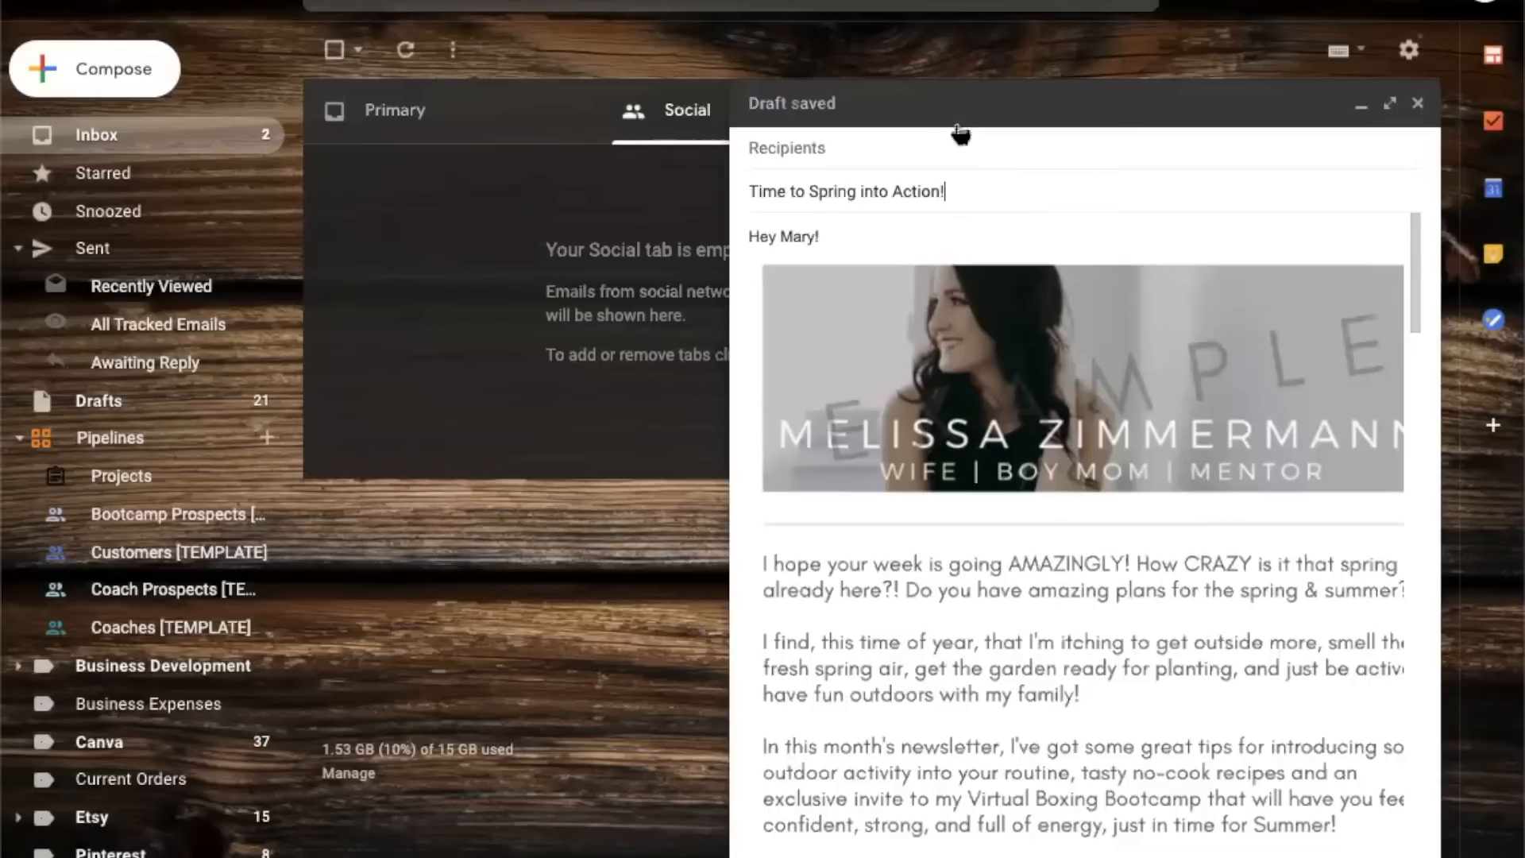
pyautogui.moveTo(758, 793)
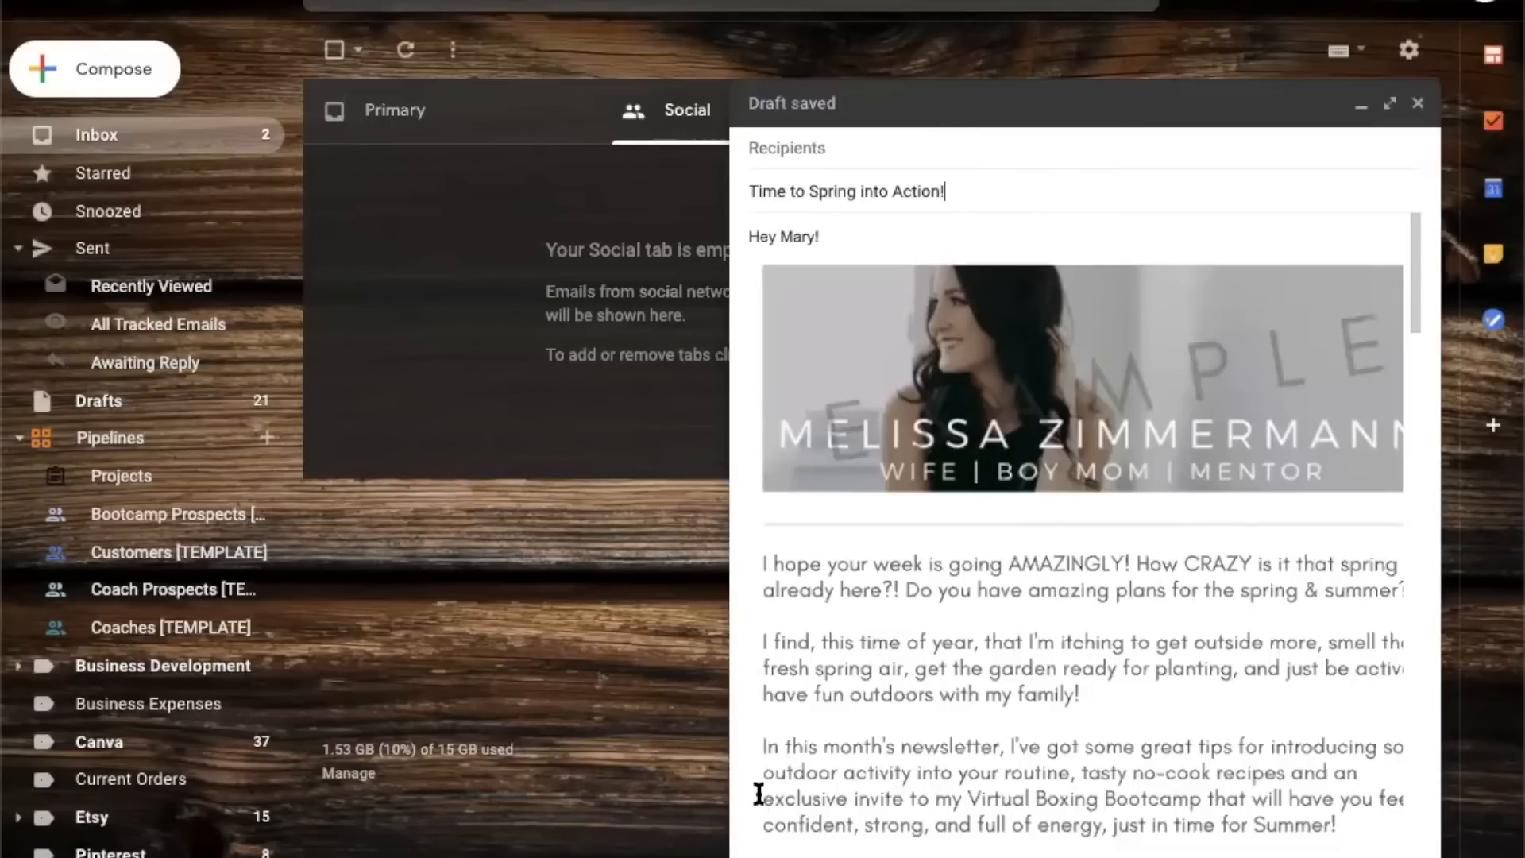
pyautogui.moveTo(758, 793)
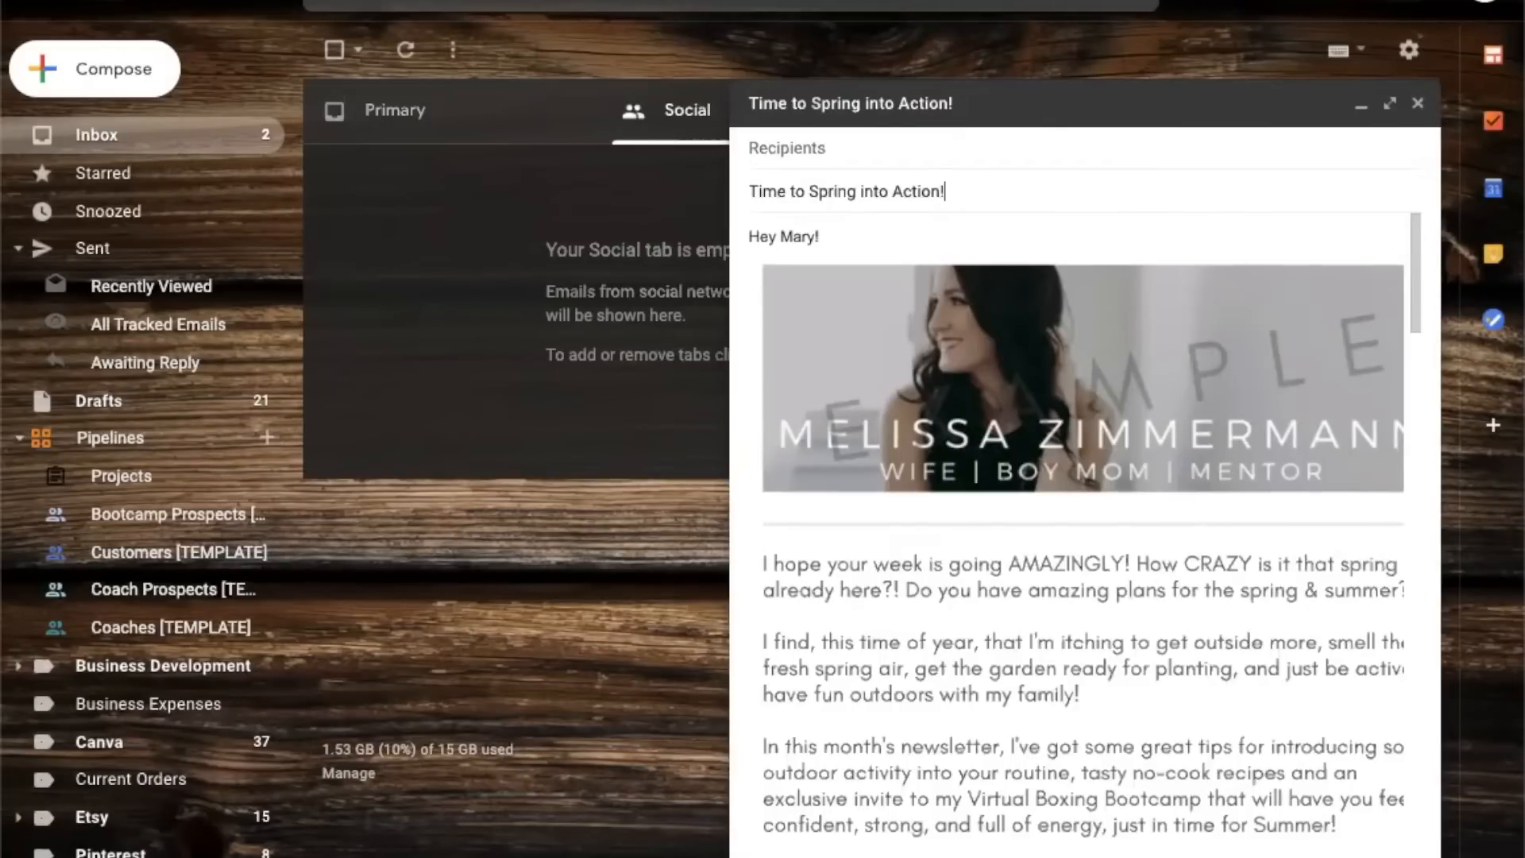
pyautogui.moveTo(1074, 102)
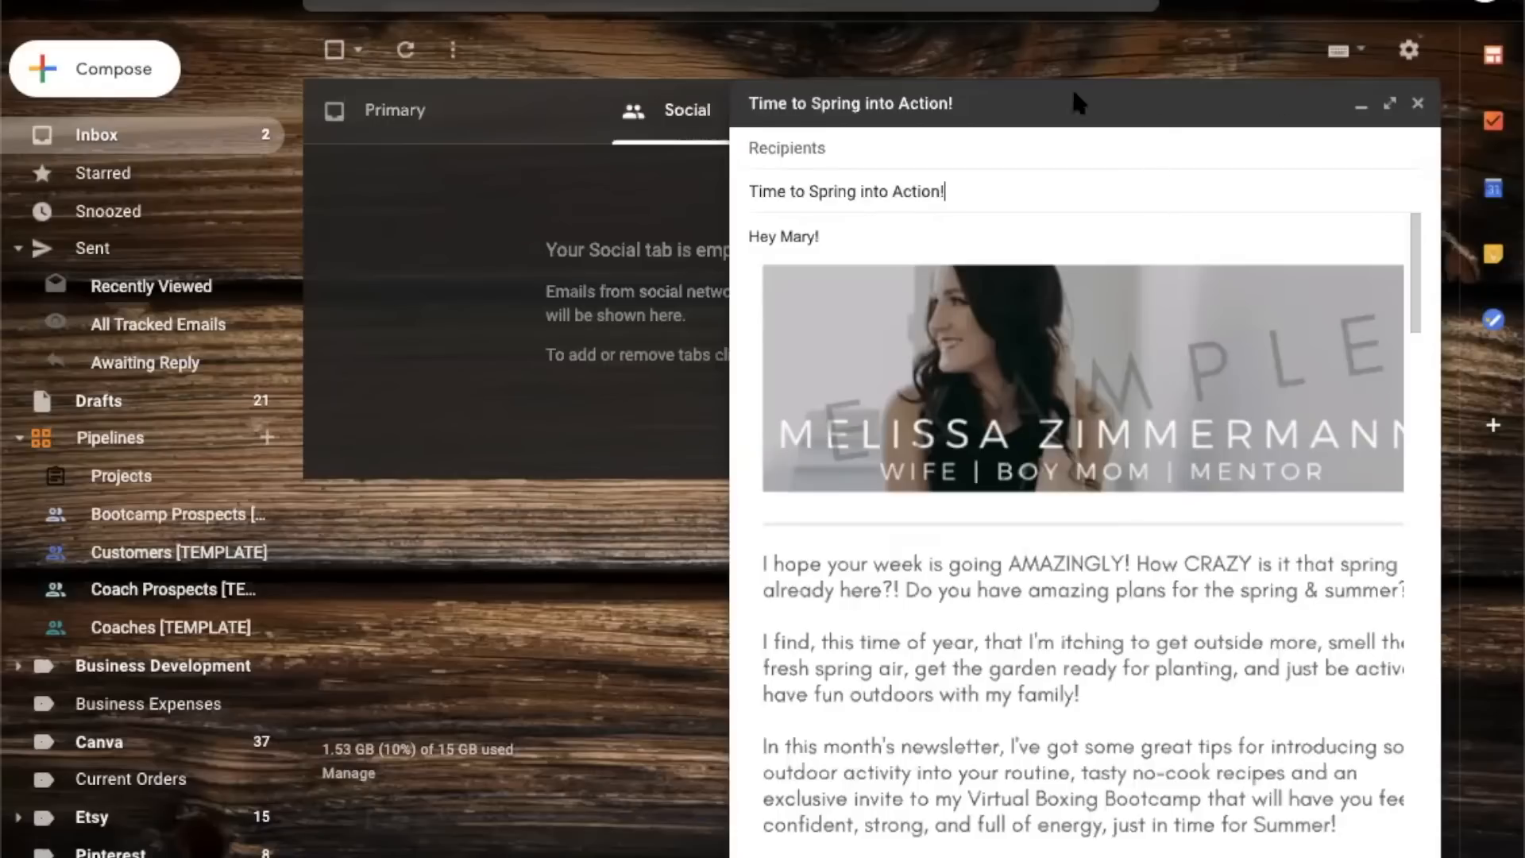
pyautogui.moveTo(1078, 103)
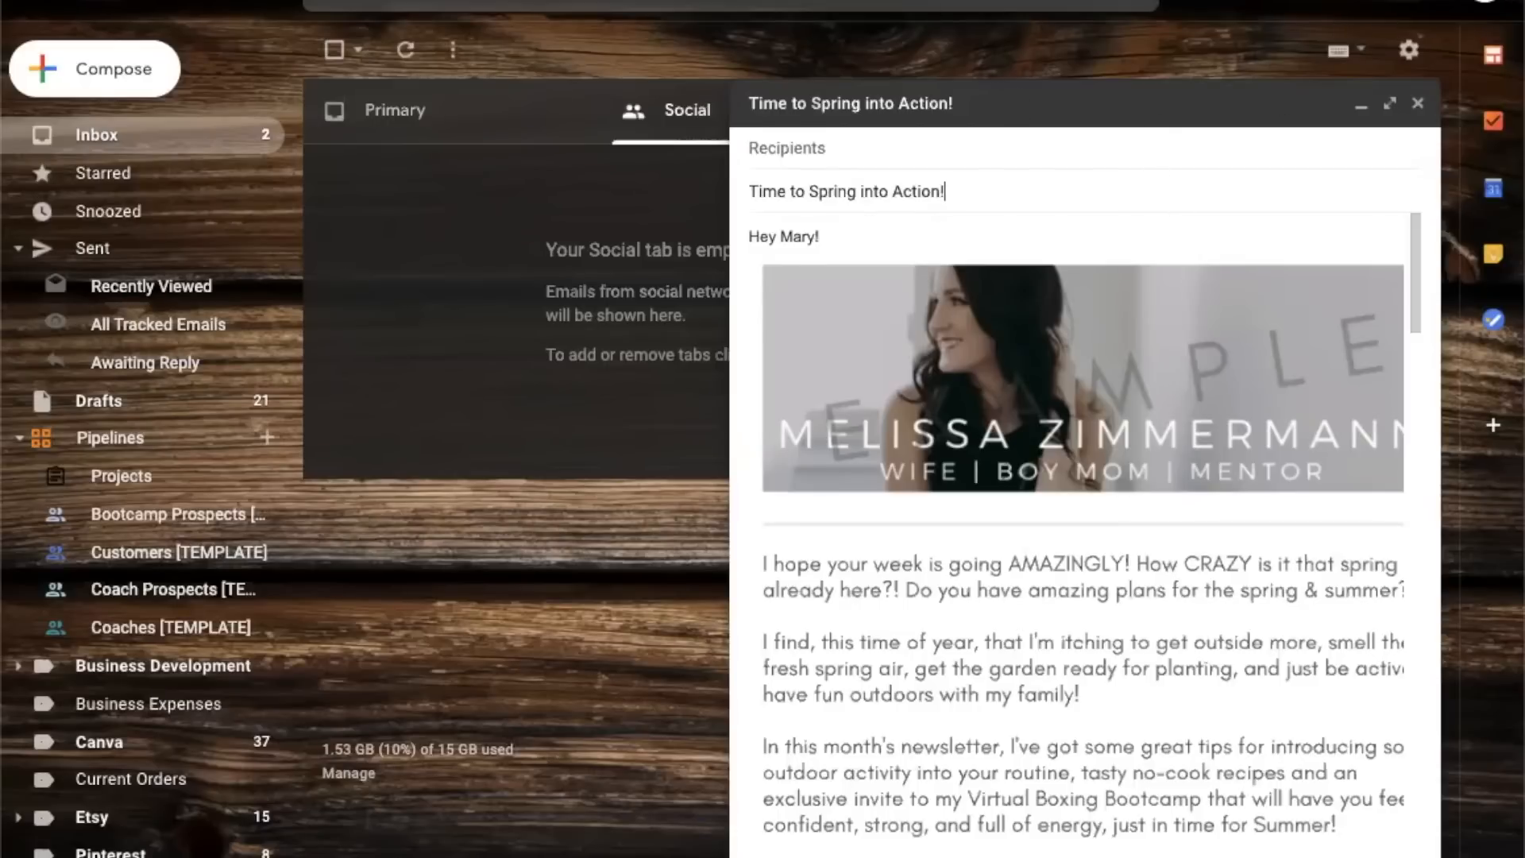
pyautogui.moveTo(1148, 457)
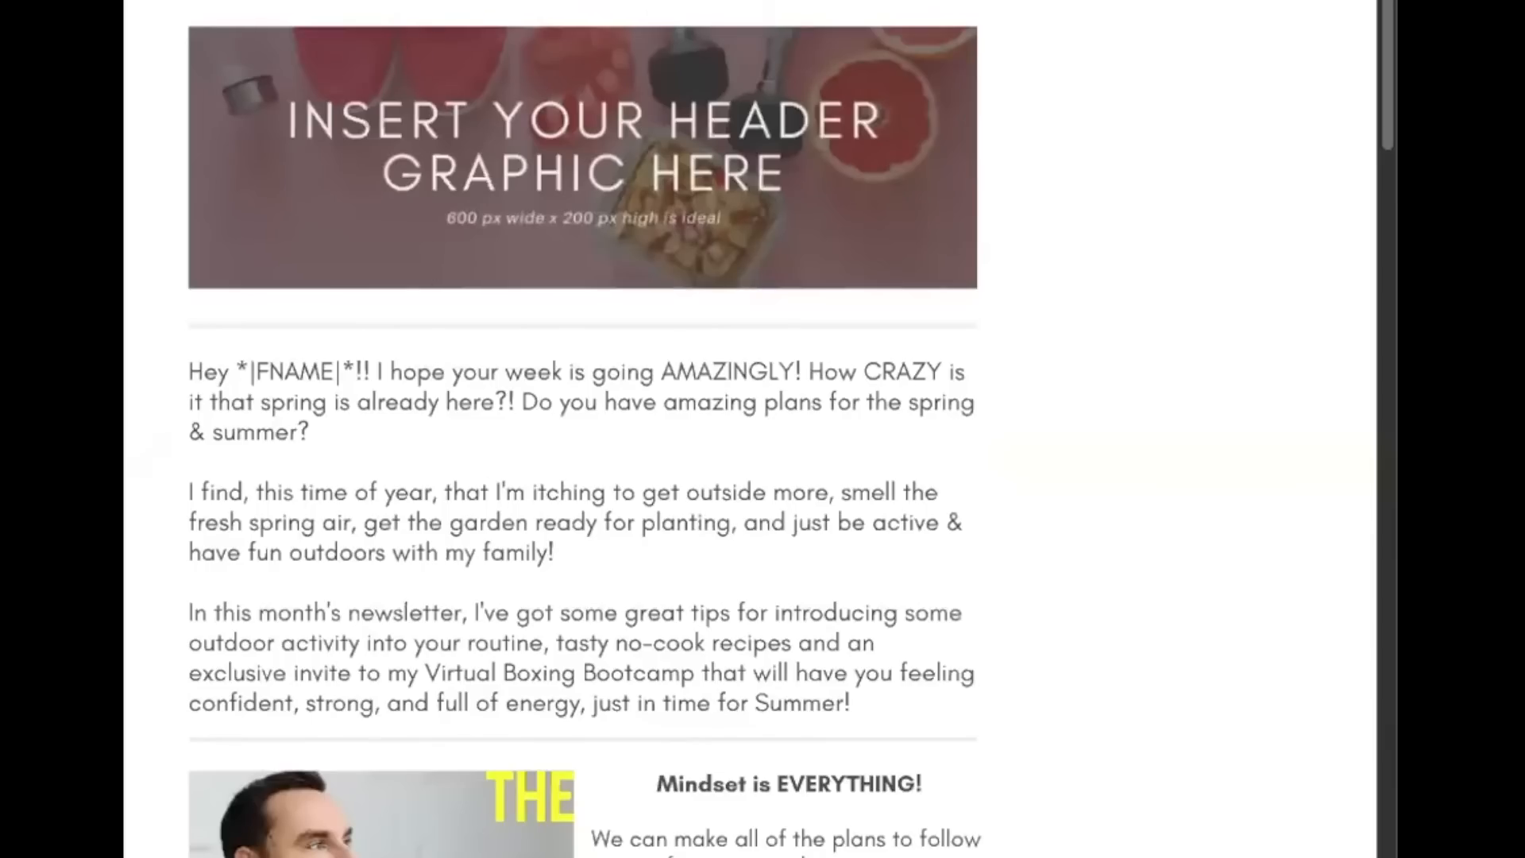
pyautogui.moveTo(345, 384)
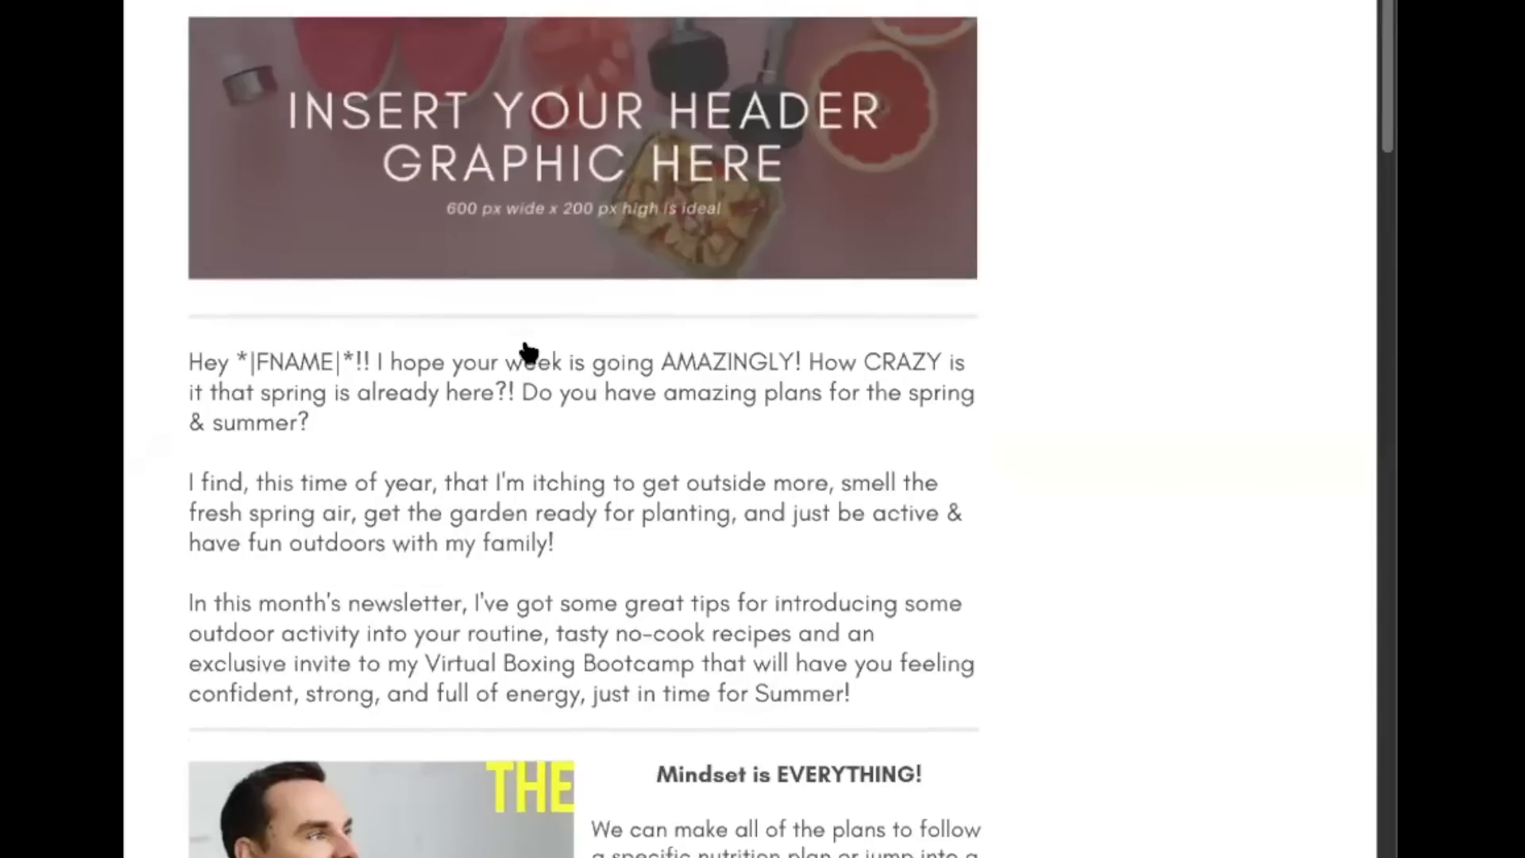
pyautogui.moveTo(486, 175)
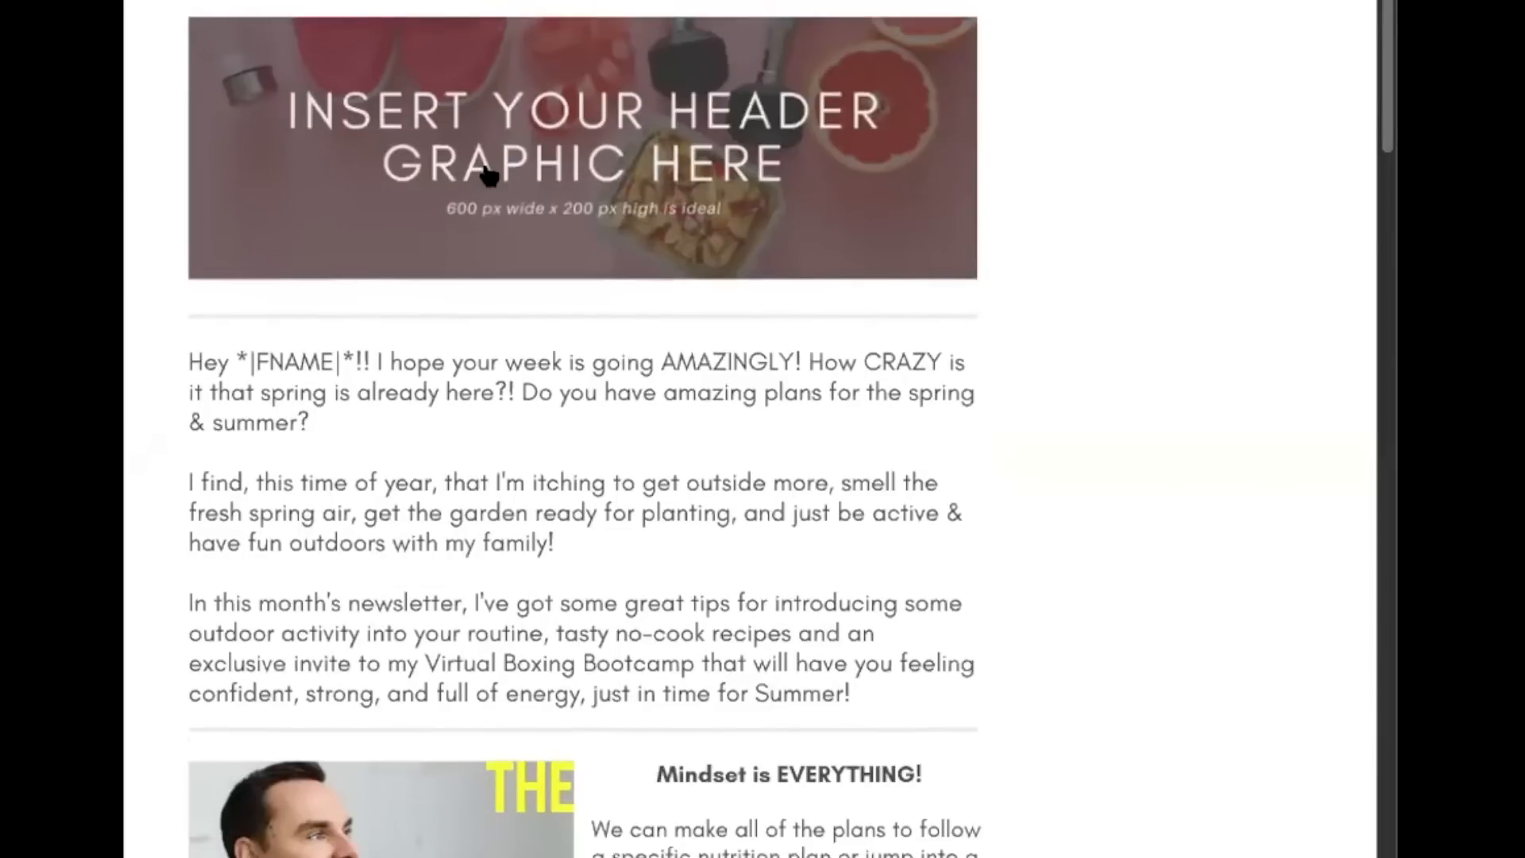
pyautogui.scroll(-3)
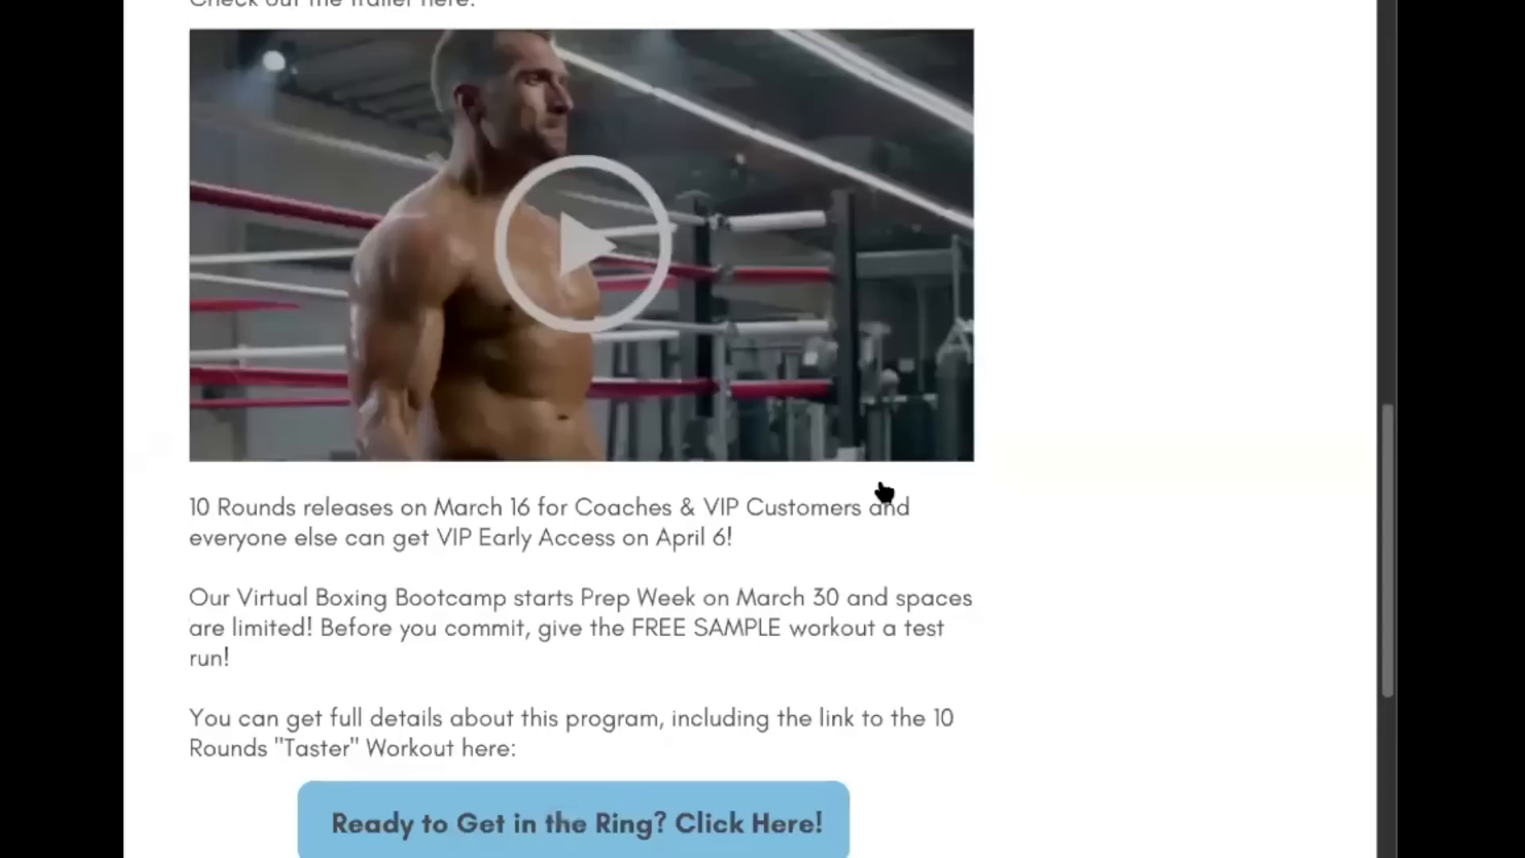
pyautogui.scroll(3)
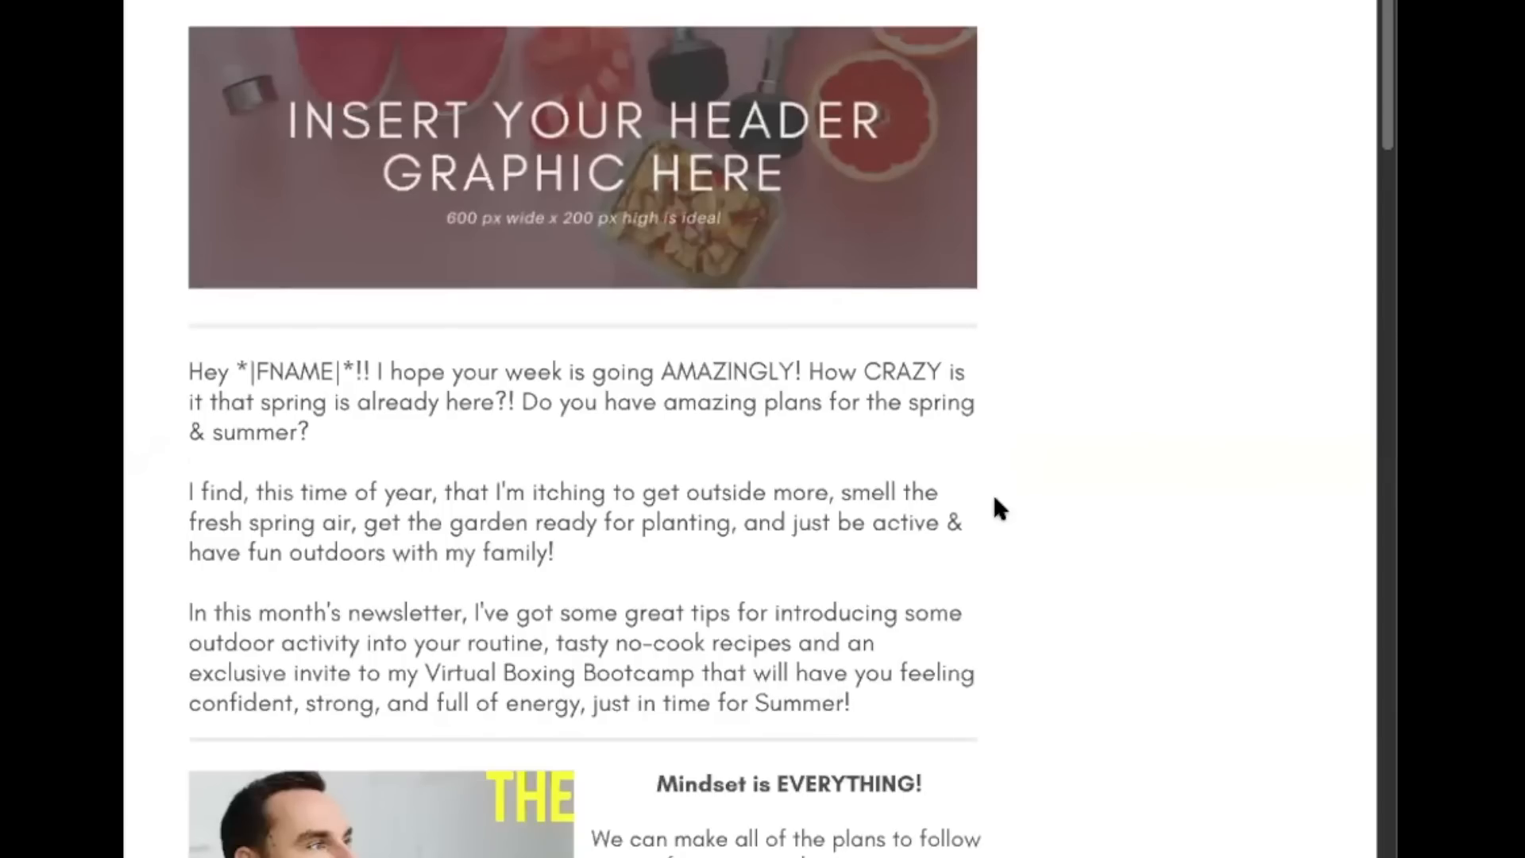
pyautogui.moveTo(529, 802)
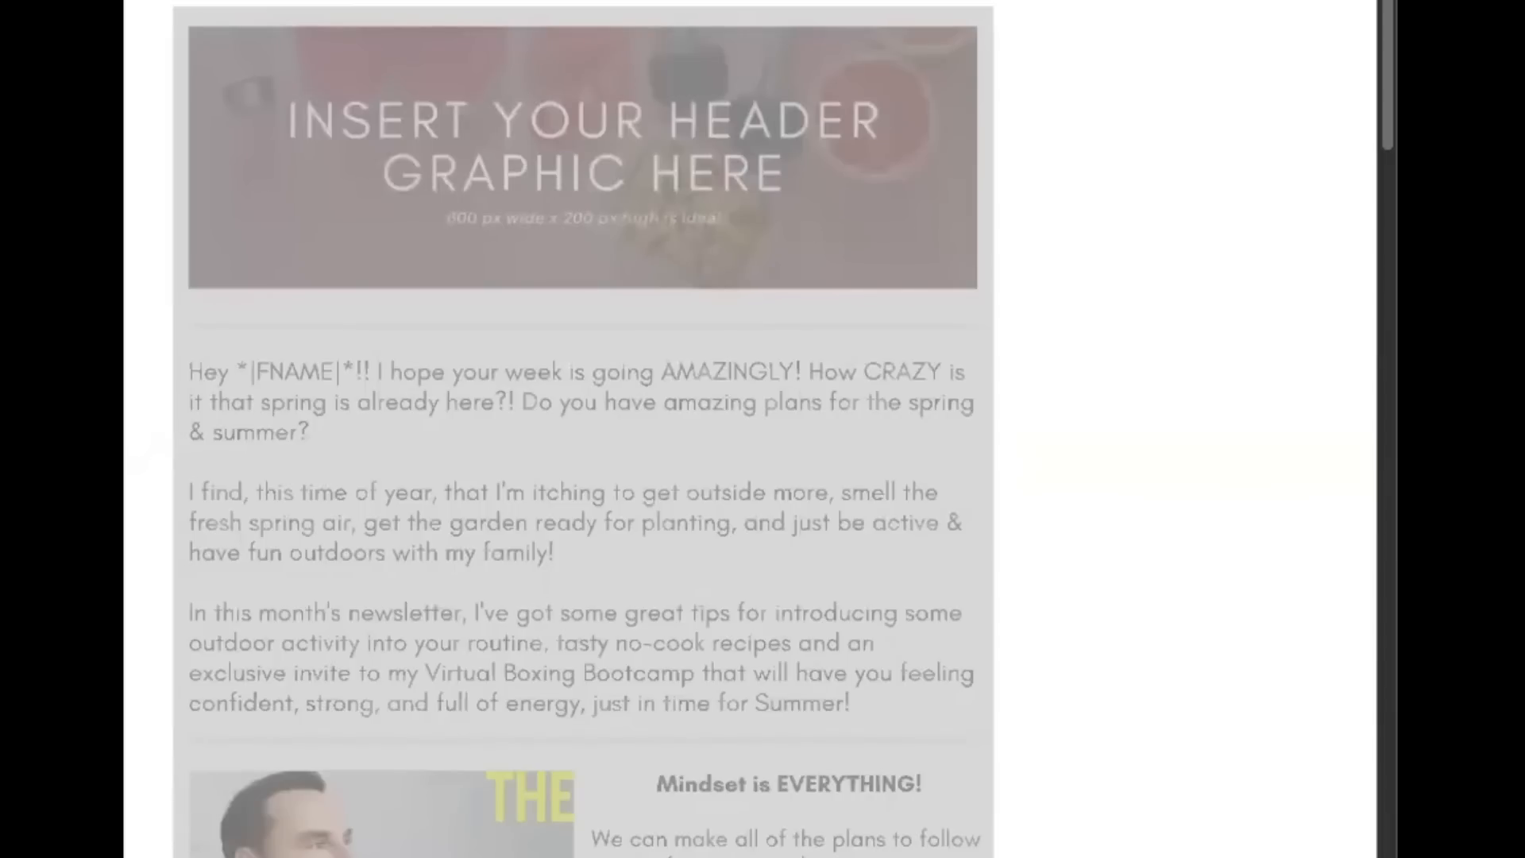
pyautogui.moveTo(550, 486)
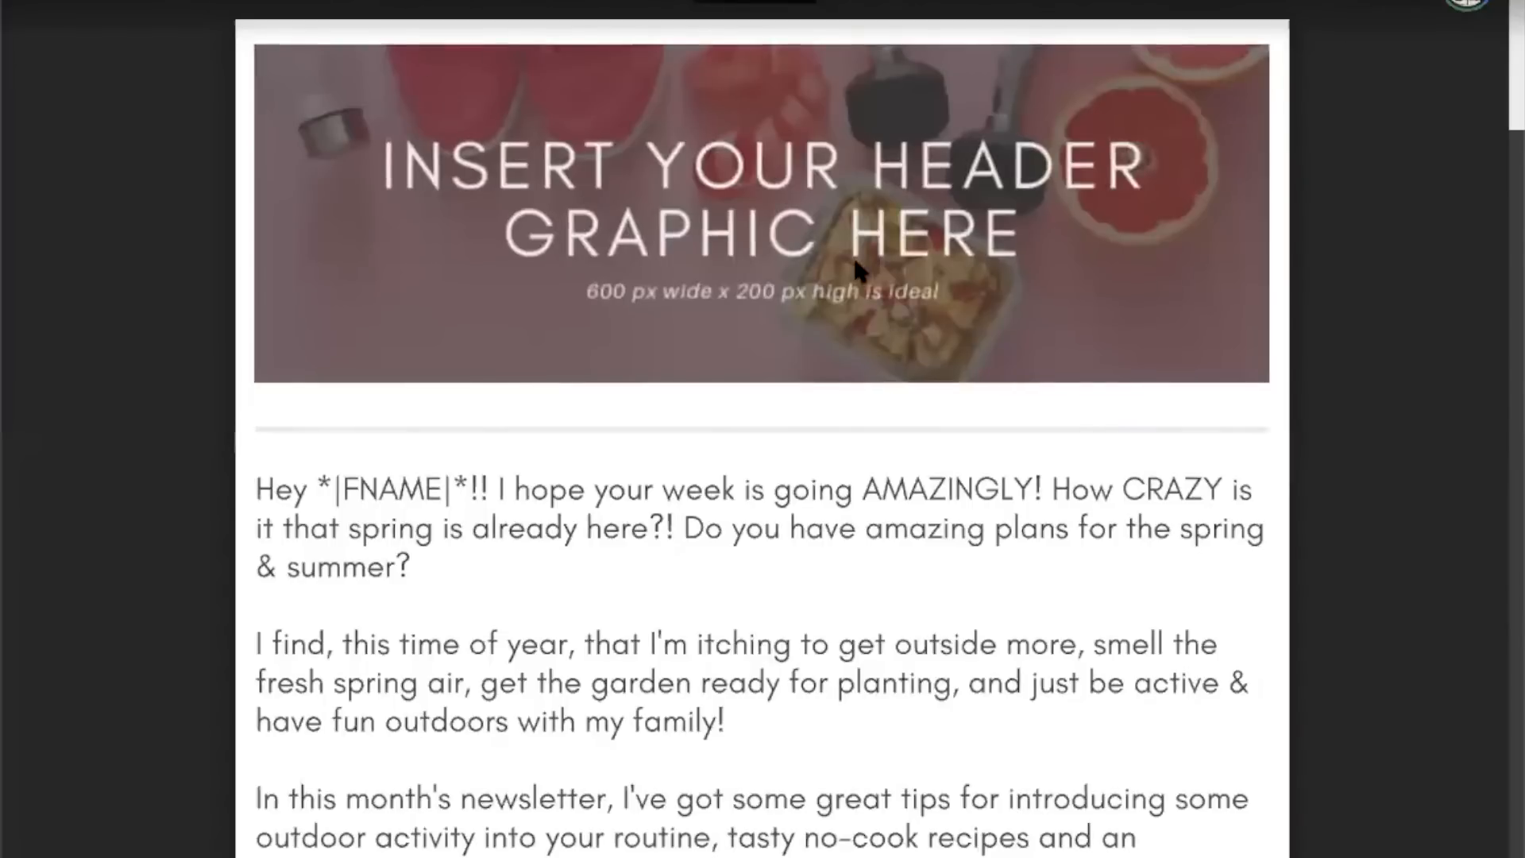
pyautogui.moveTo(579, 118)
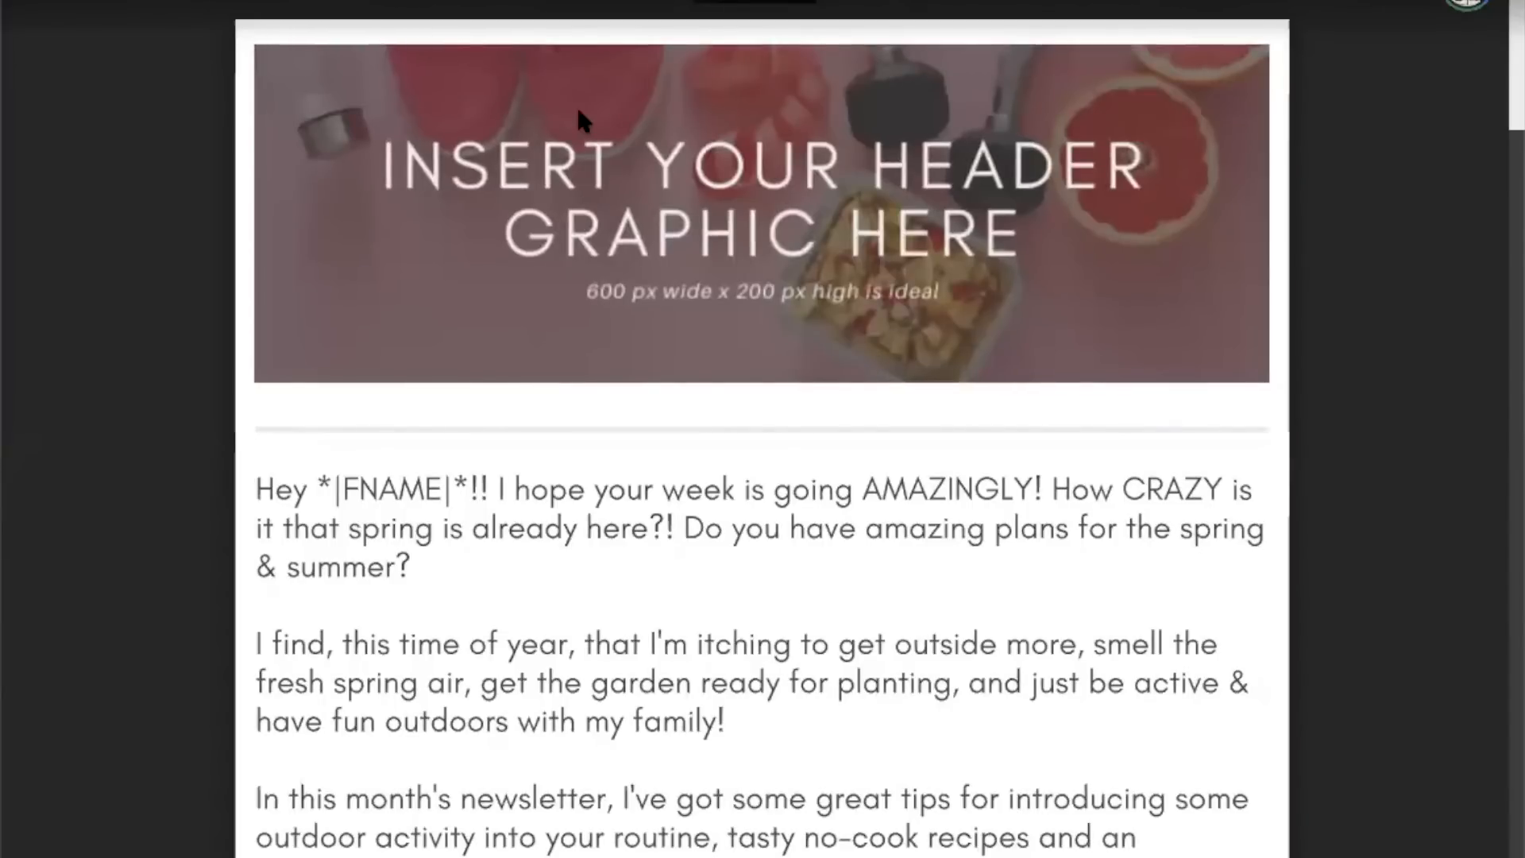
pyautogui.moveTo(668, 400)
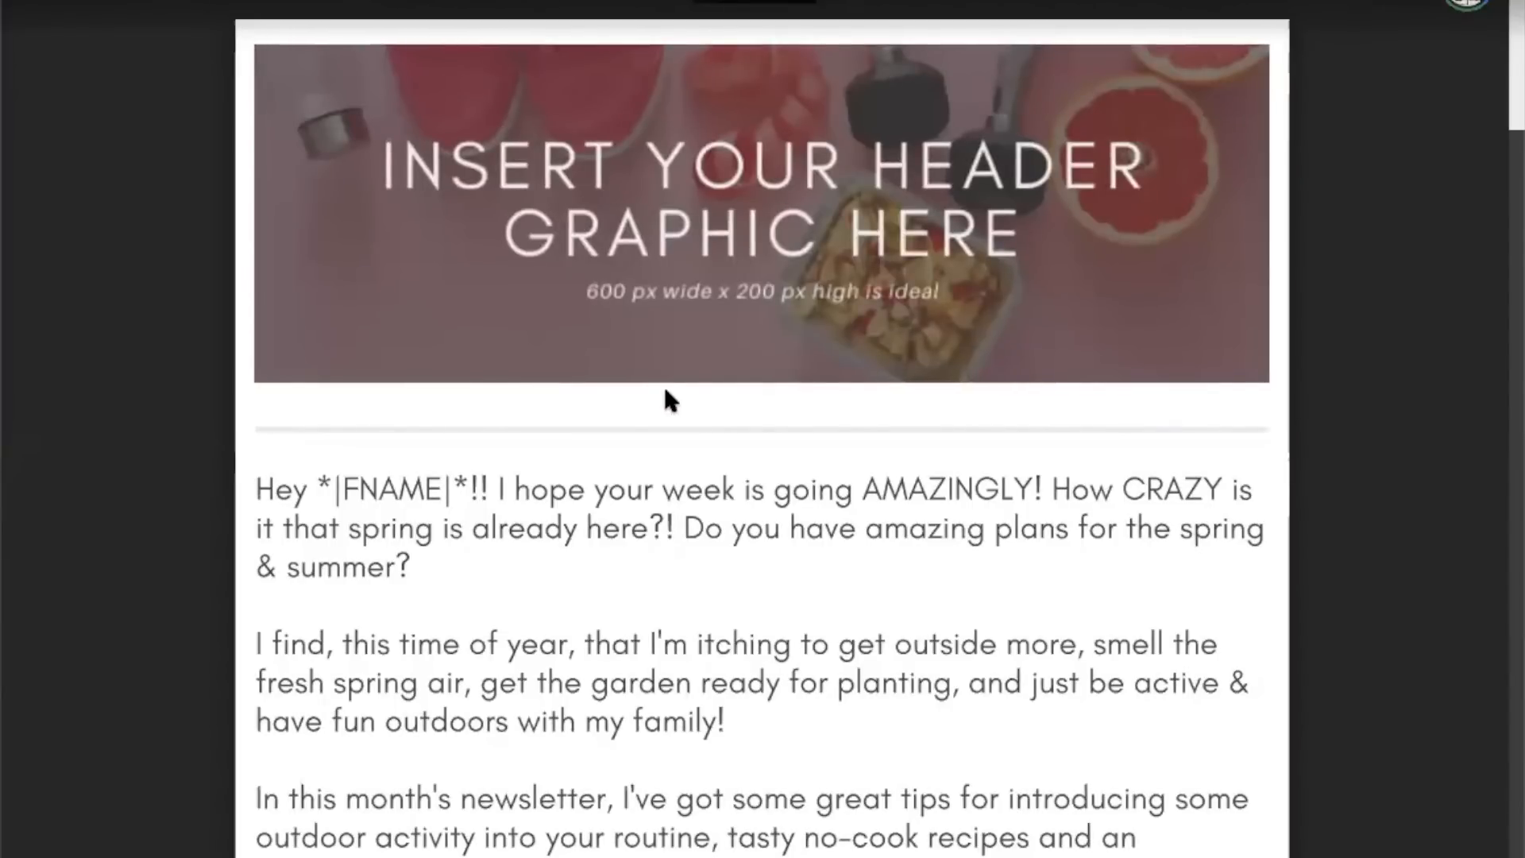
# - Scroll down and back up through the newsletter PDF preview in Drive
pyautogui.scroll(-3)
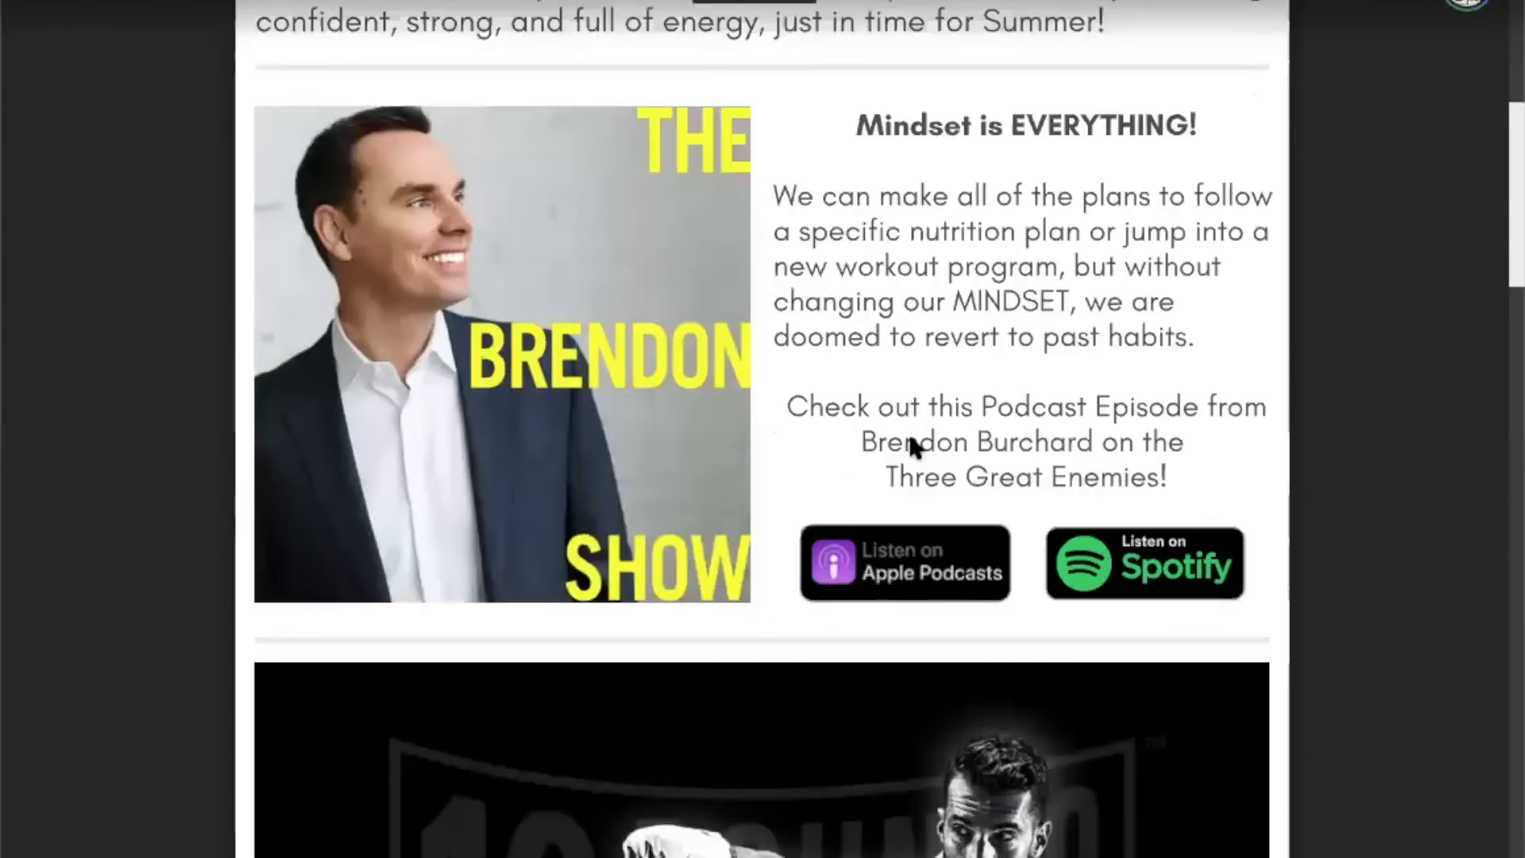
pyautogui.moveTo(542, 309)
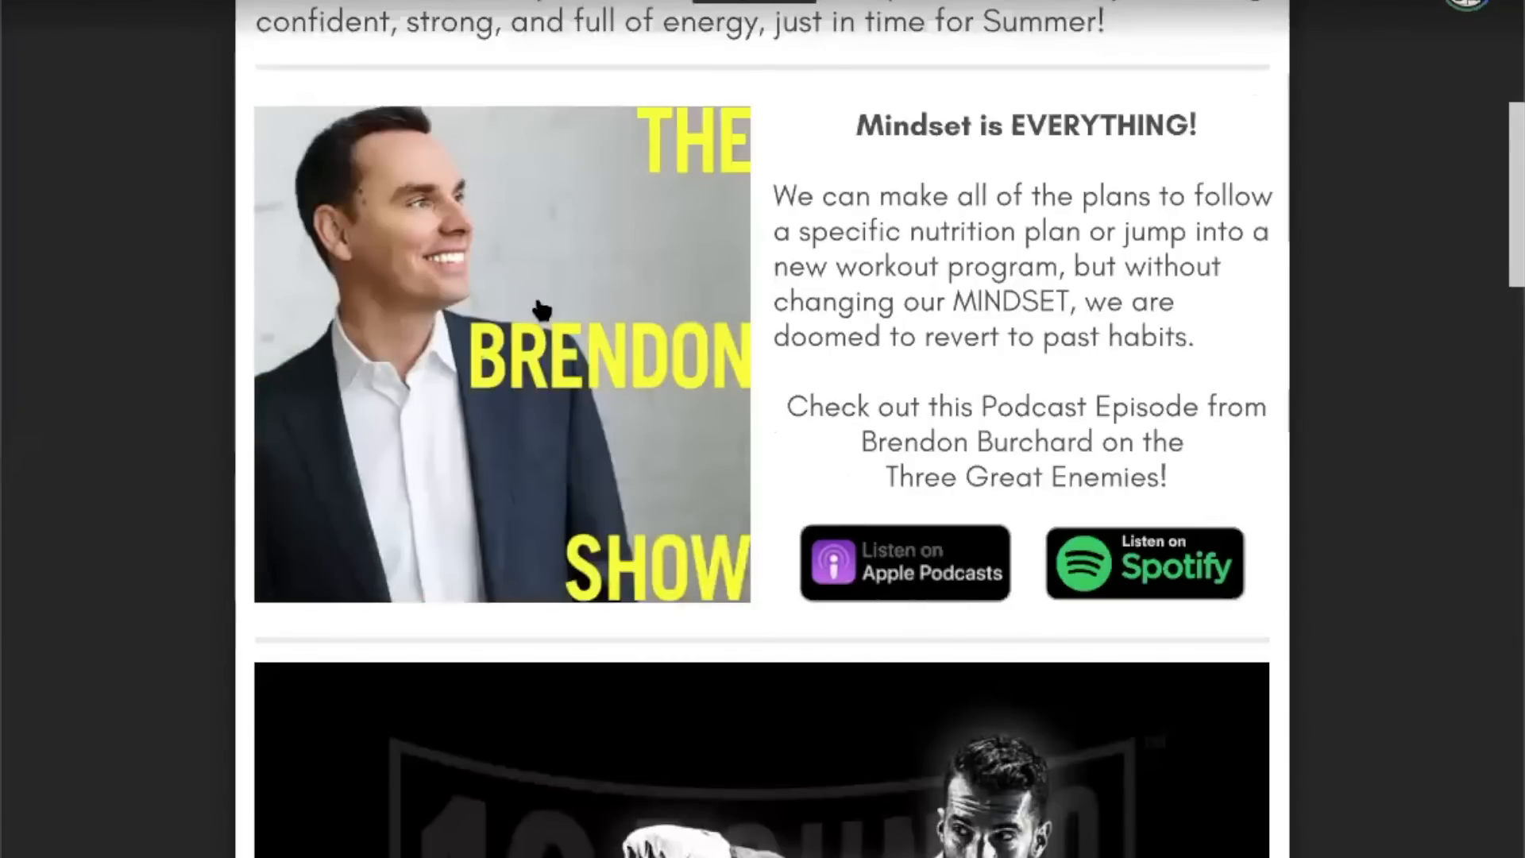
pyautogui.scroll(3)
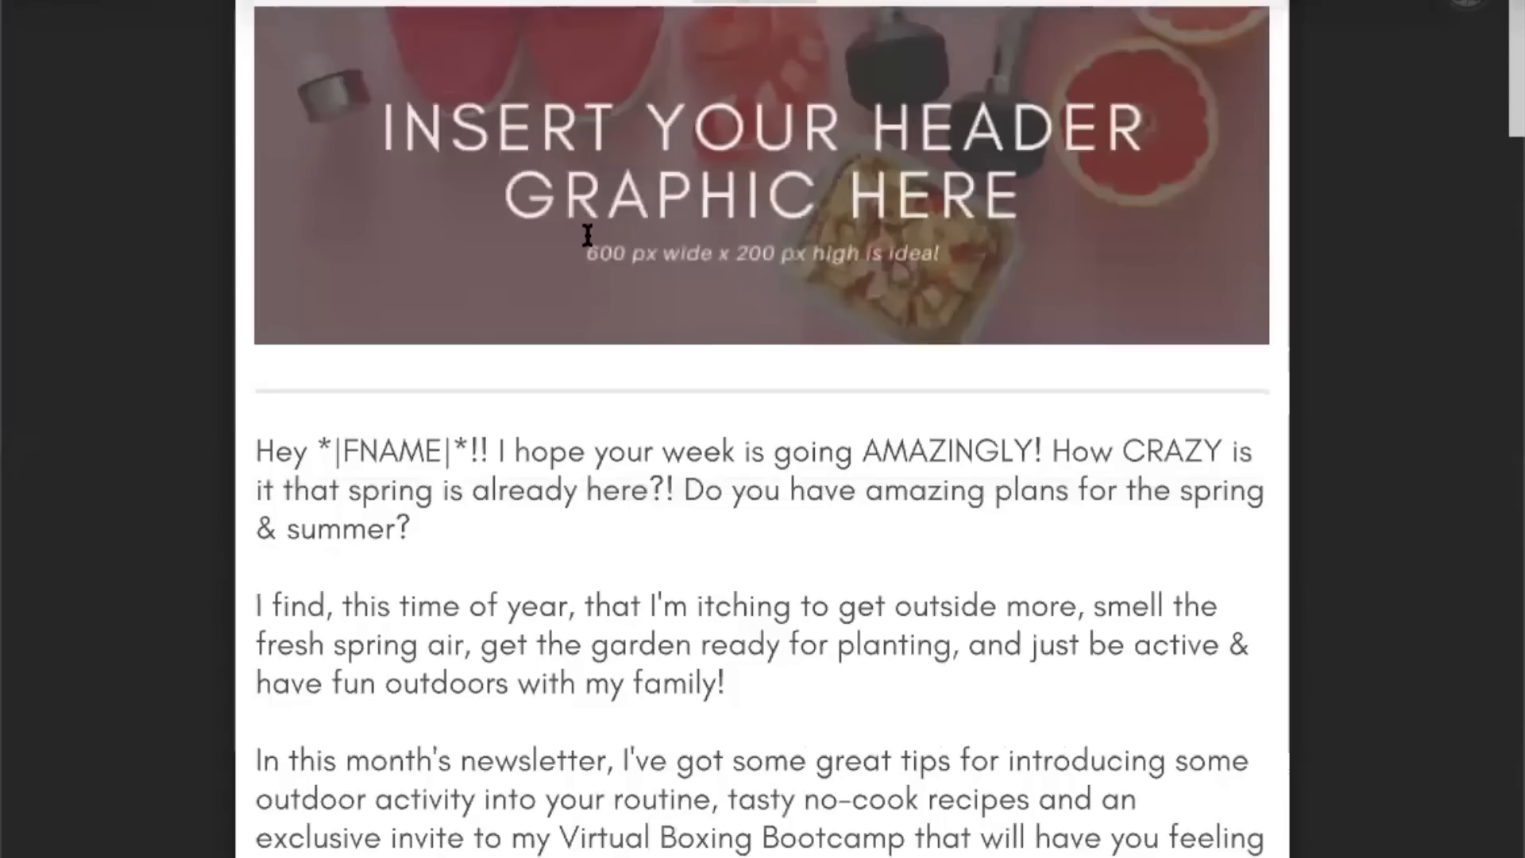
pyautogui.scroll(-3)
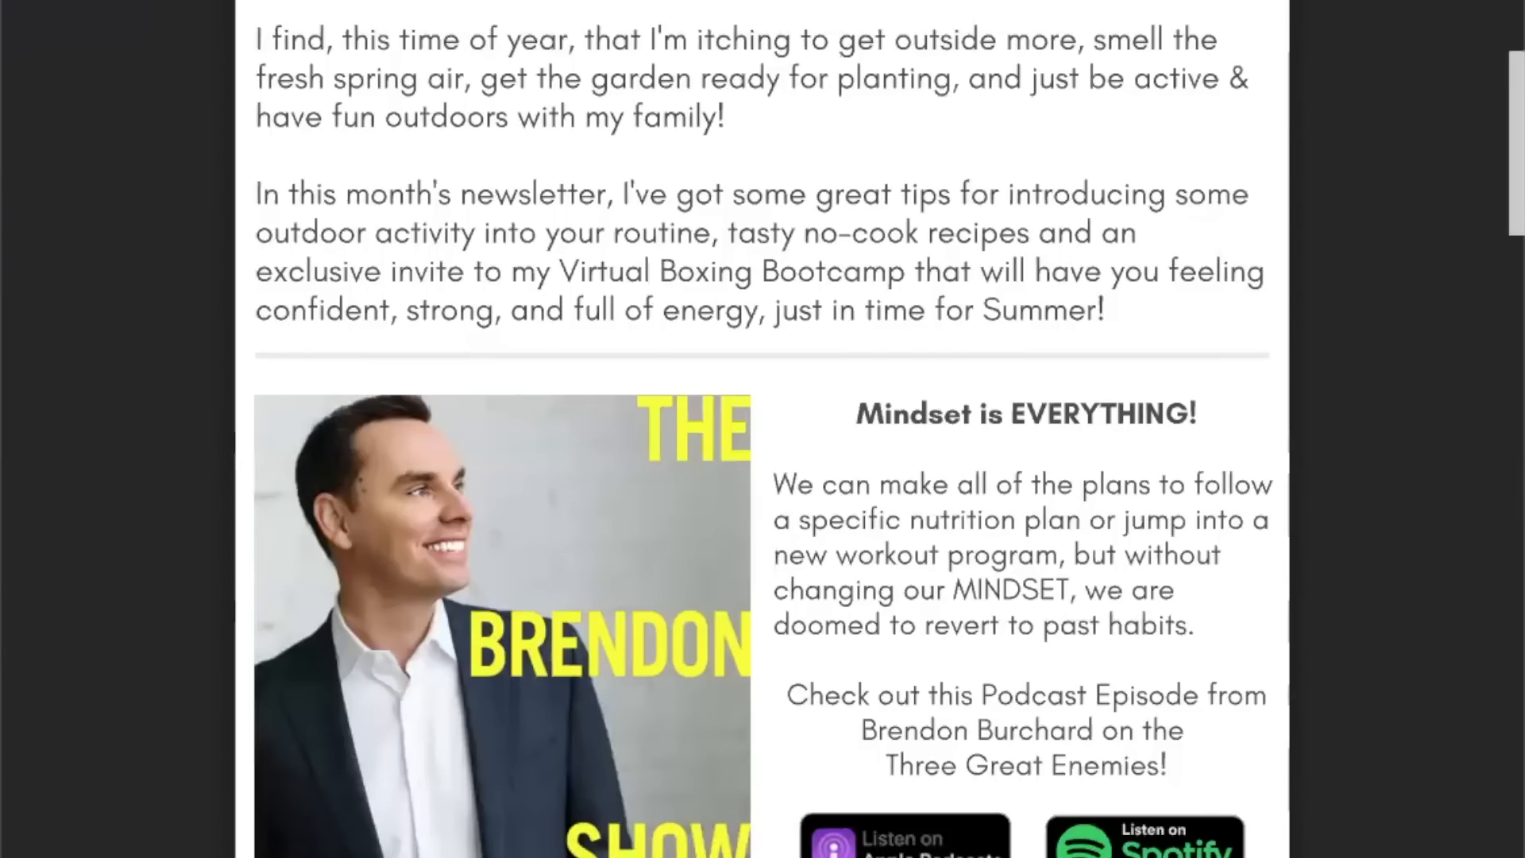
pyautogui.scroll(3)
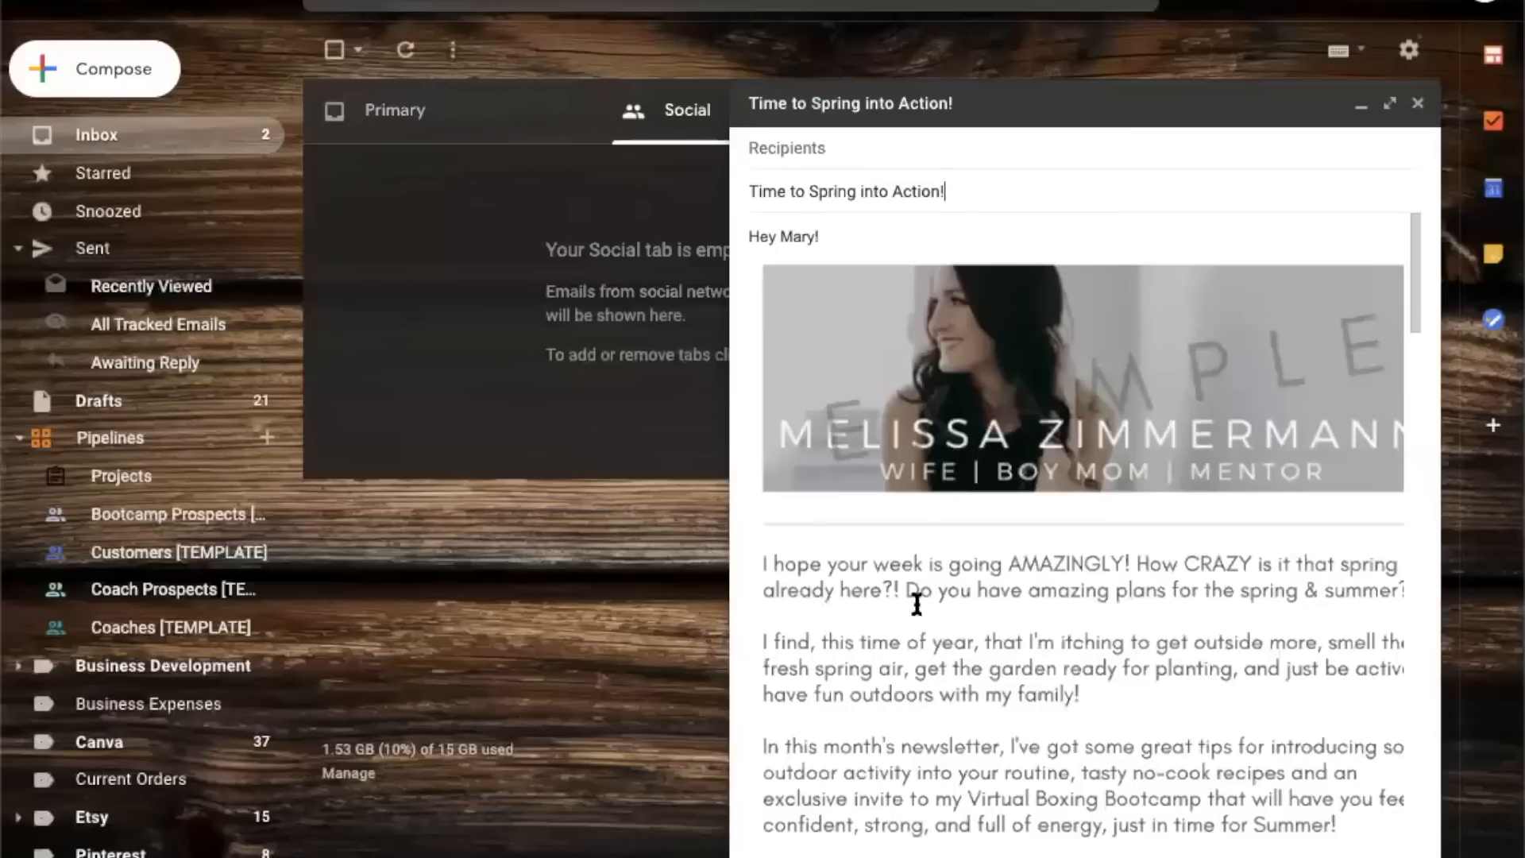
pyautogui.moveTo(1084, 506)
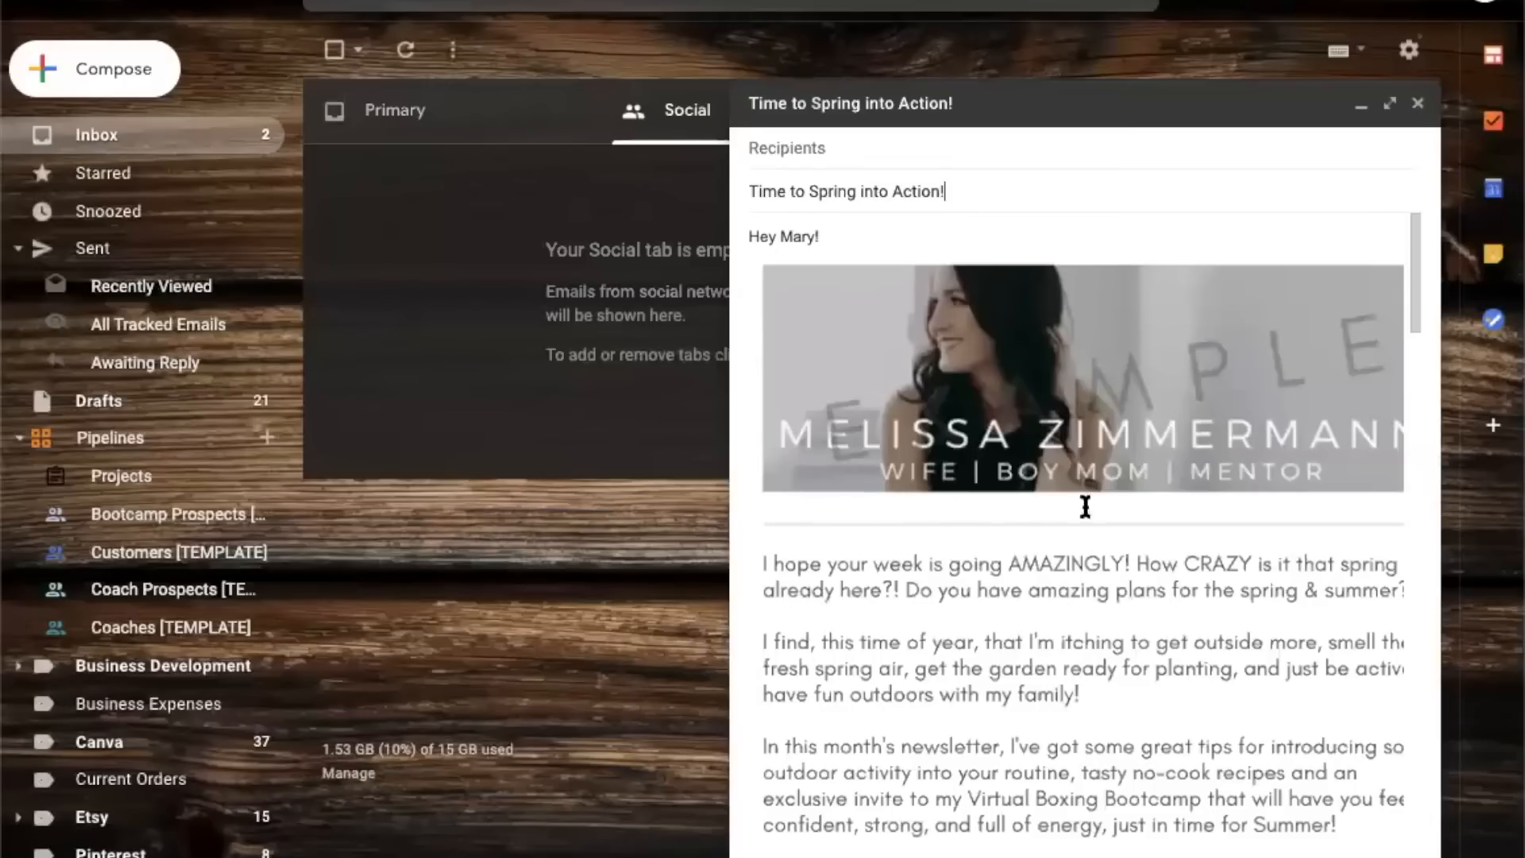
pyautogui.moveTo(934, 668)
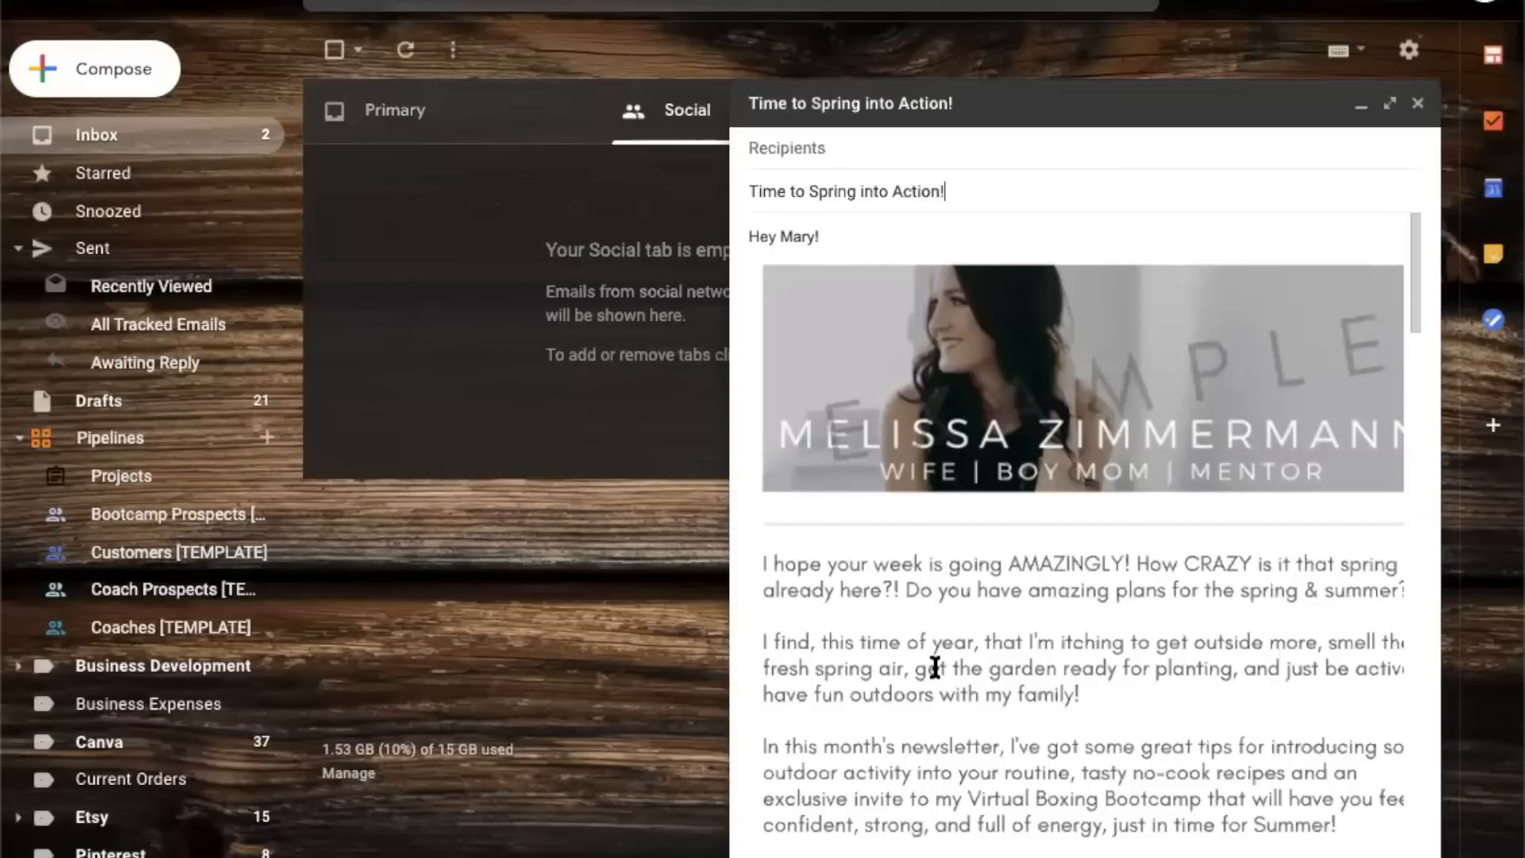
pyautogui.moveTo(1017, 671)
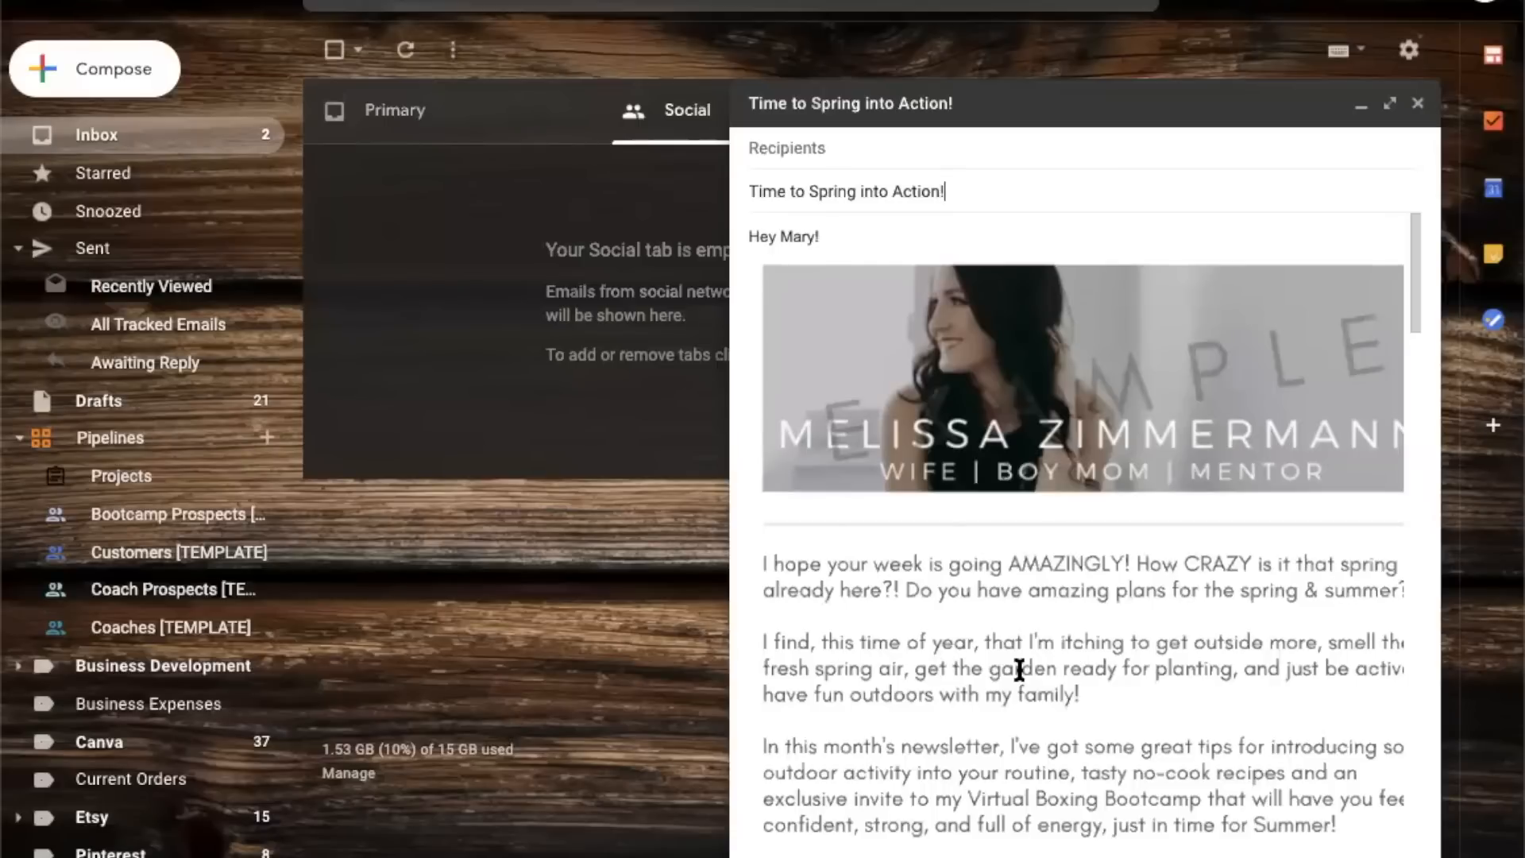
# - Scroll through the draft body to review the pasted newsletter image
pyautogui.scroll(-3)
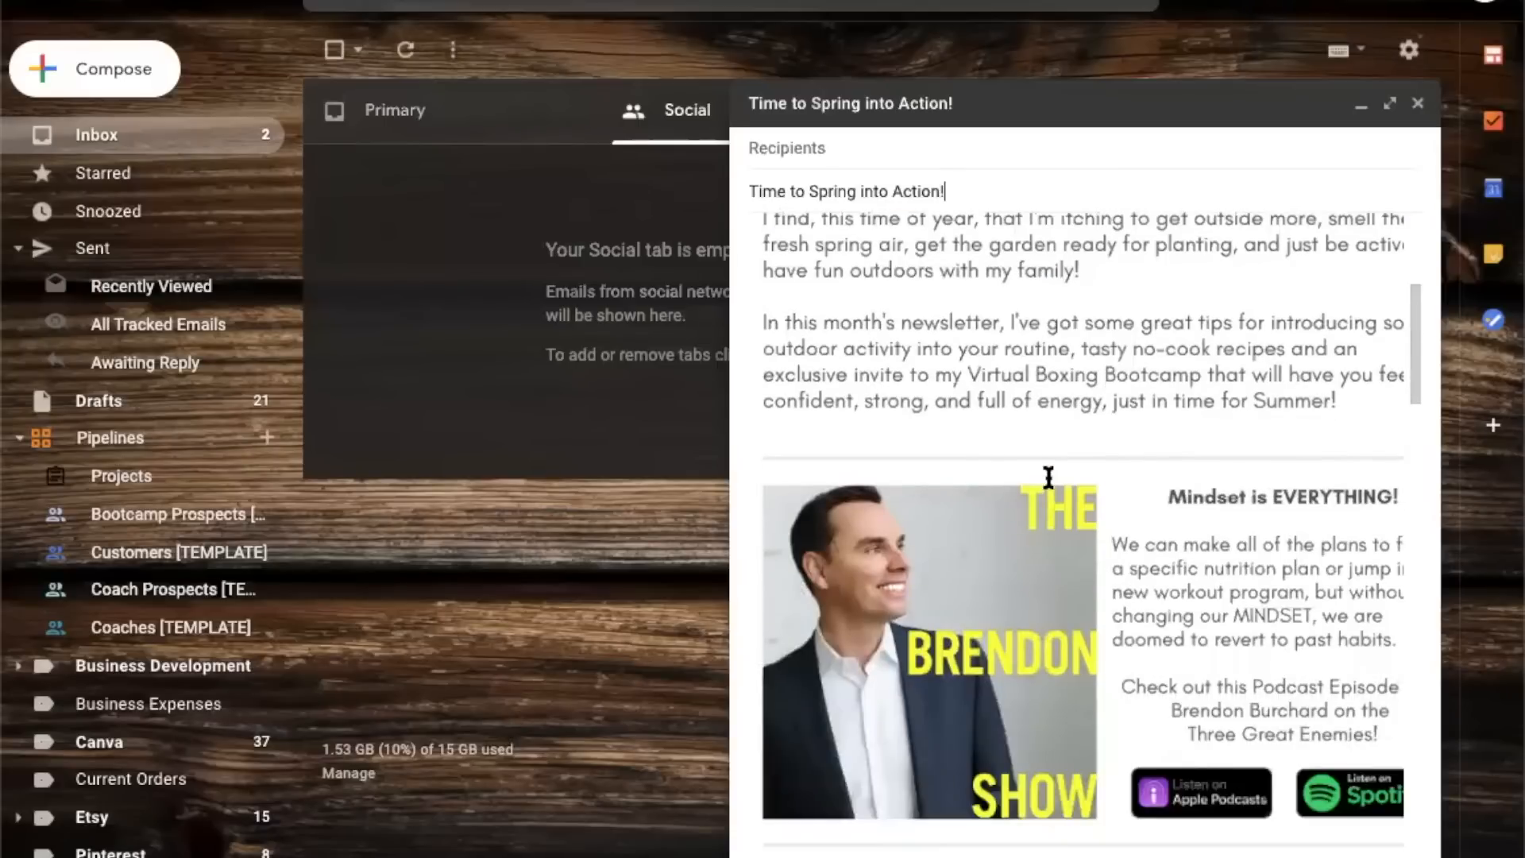
pyautogui.scroll(3)
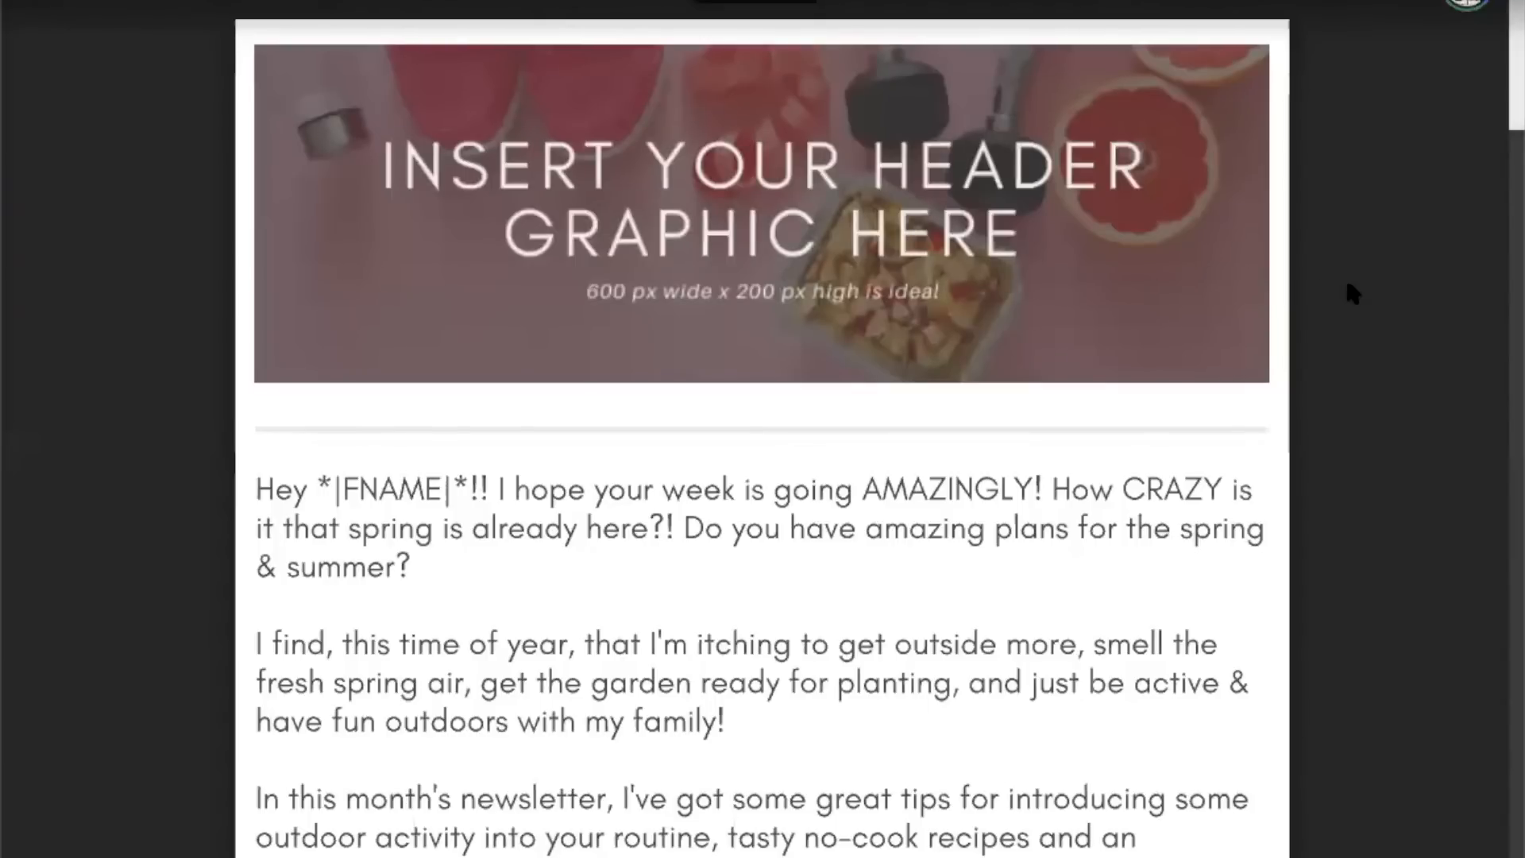
pyautogui.moveTo(308, 257)
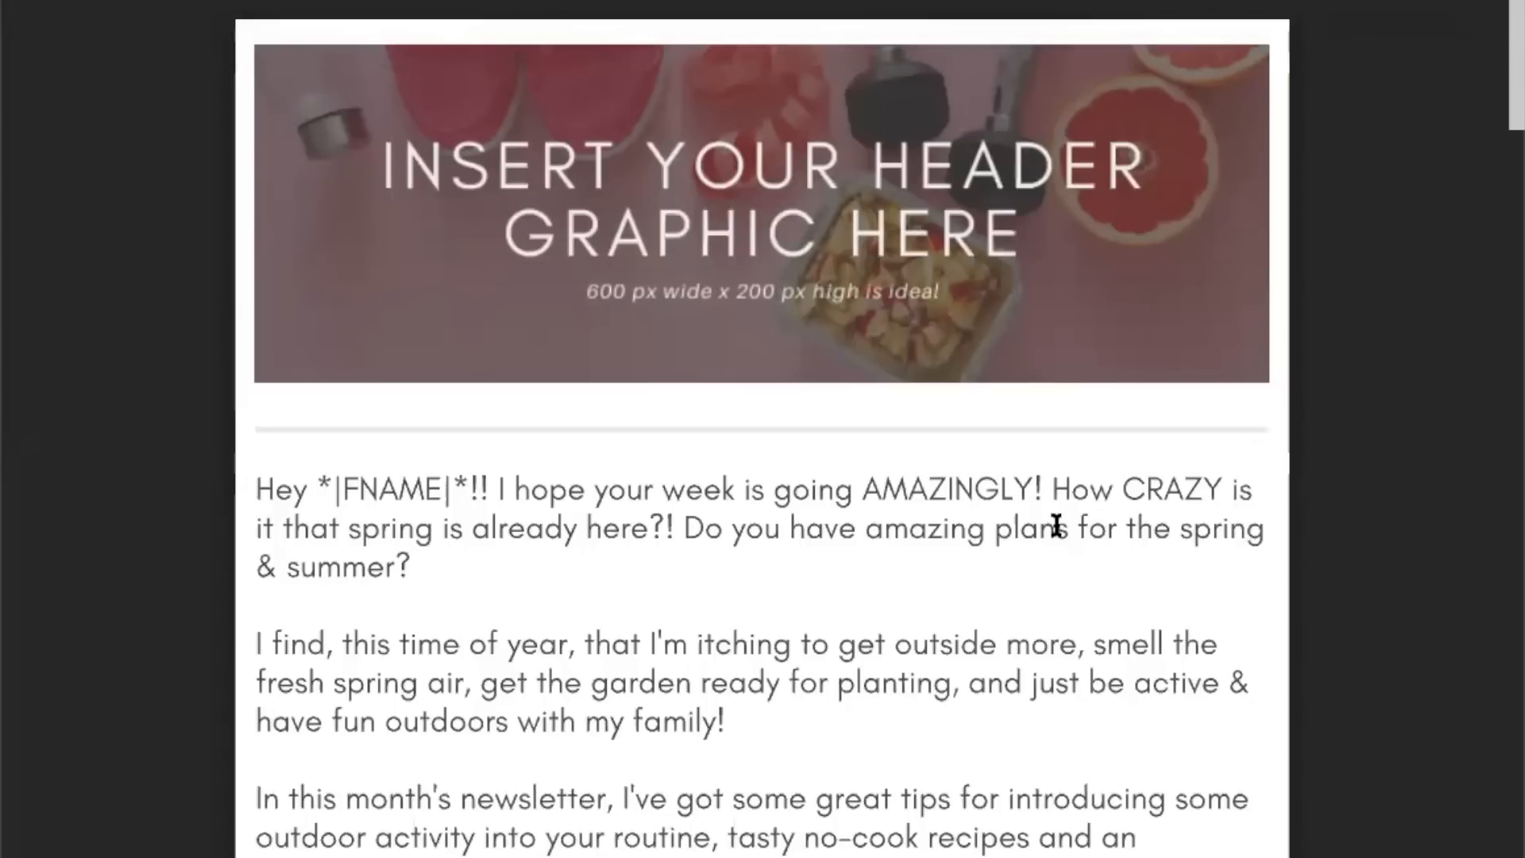
pyautogui.scroll(-3)
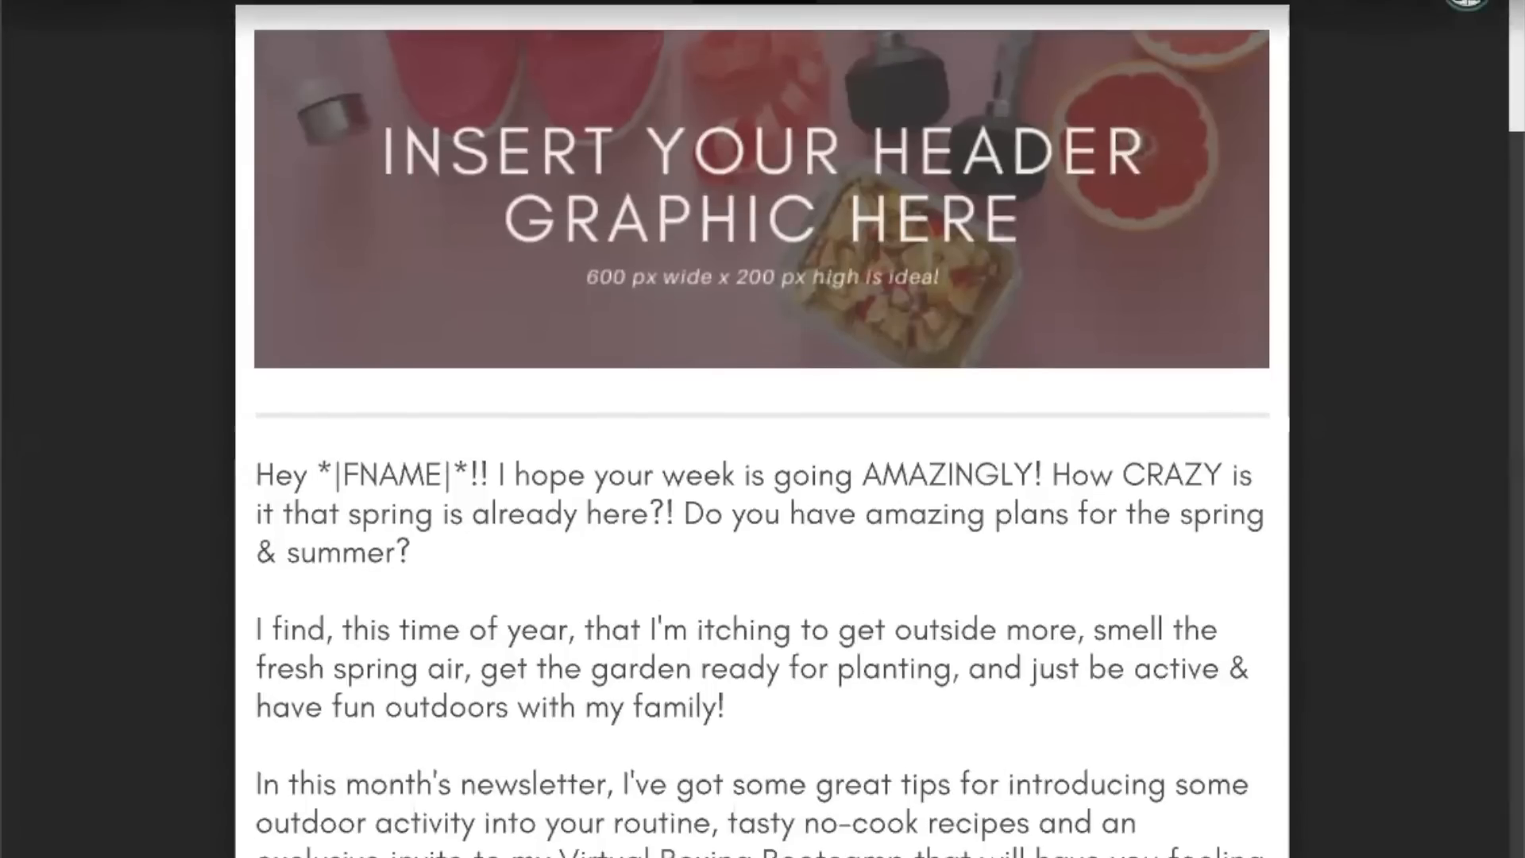